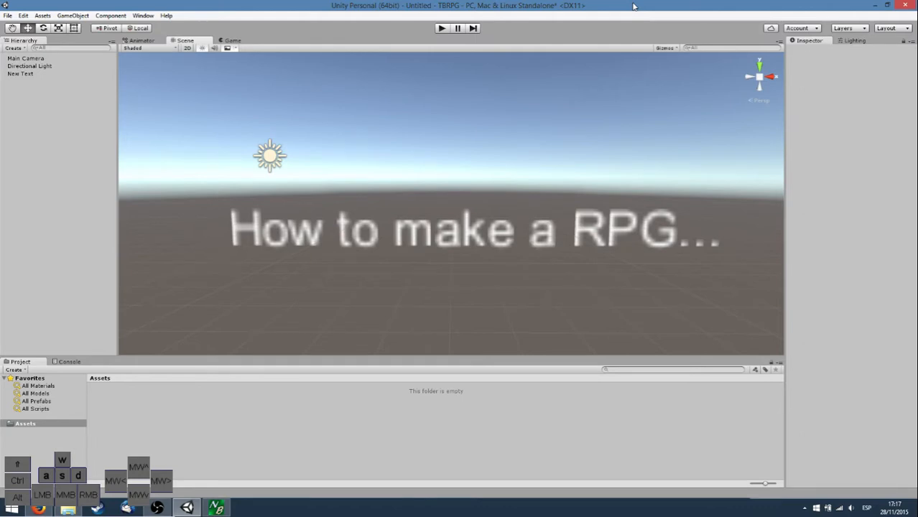
mouse_move(454, 128)
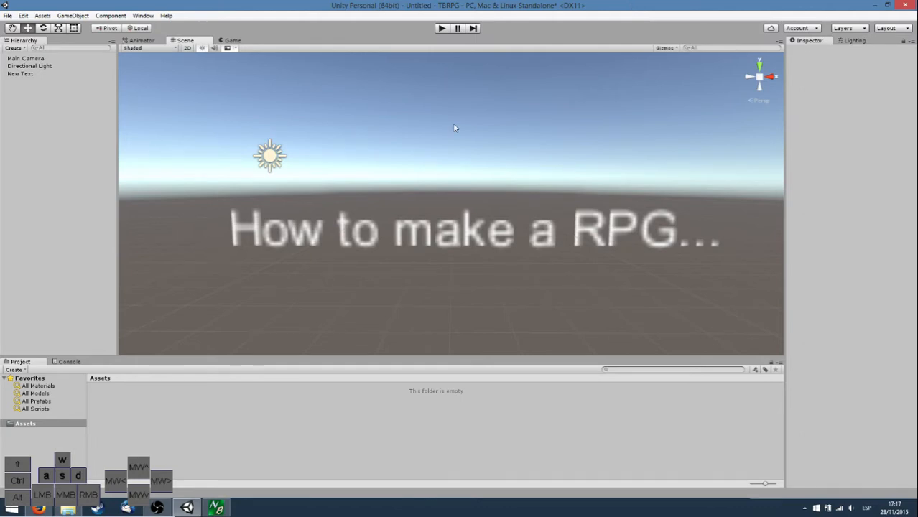
mouse_move(494, 135)
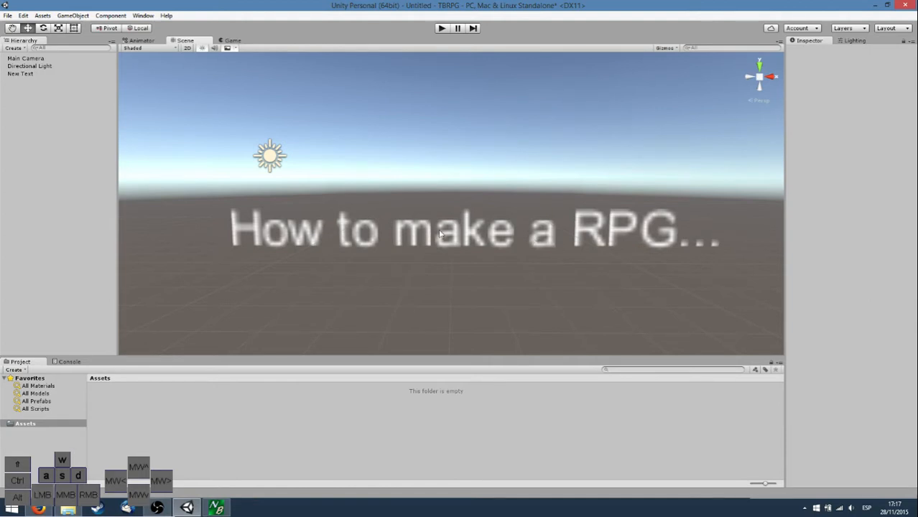
mouse_move(169, 110)
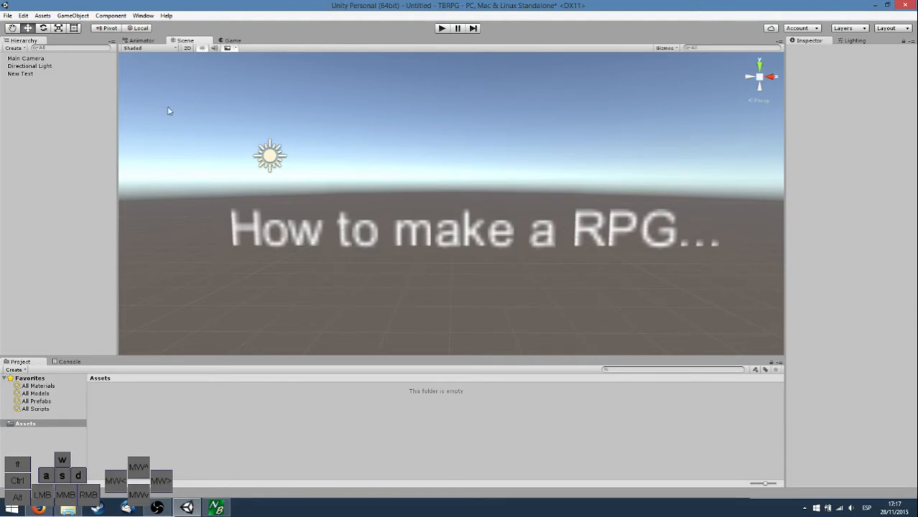
Remove the title text object, leaving only Main Camera and Directional Light.
click(29, 66)
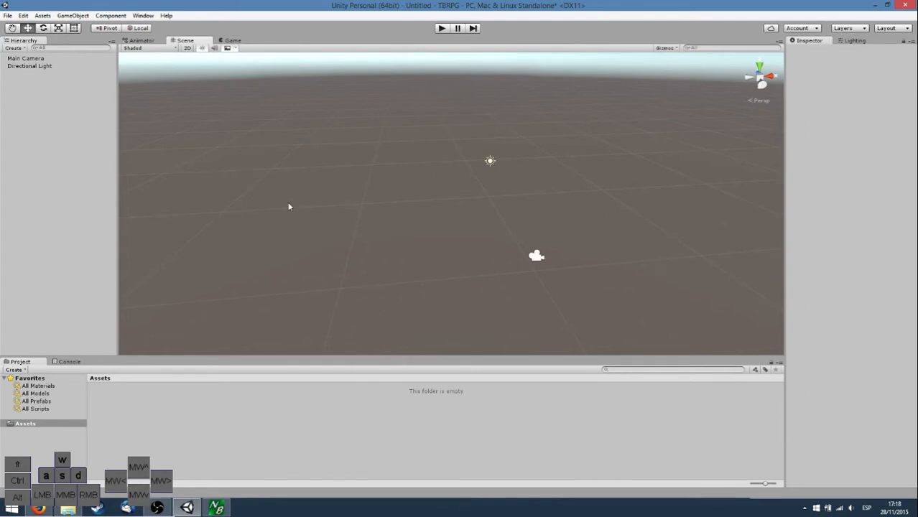
mouse_move(26, 350)
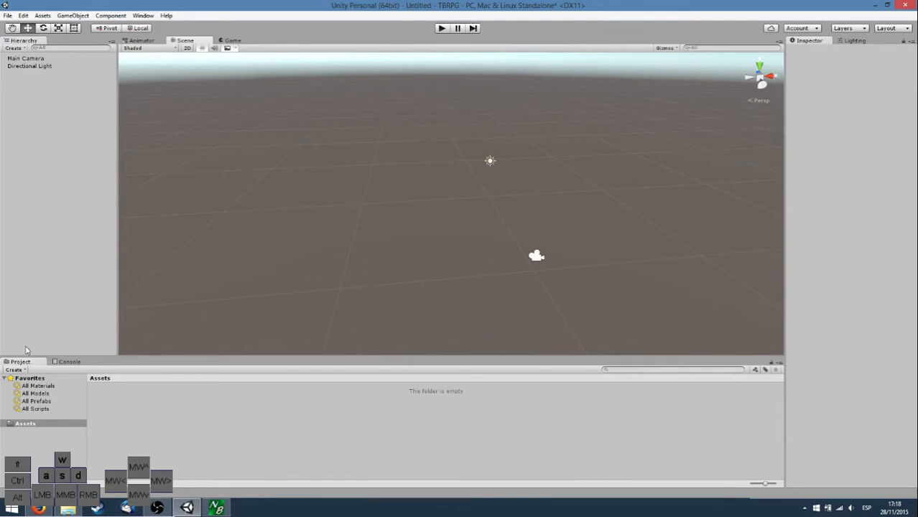
mouse_move(208, 419)
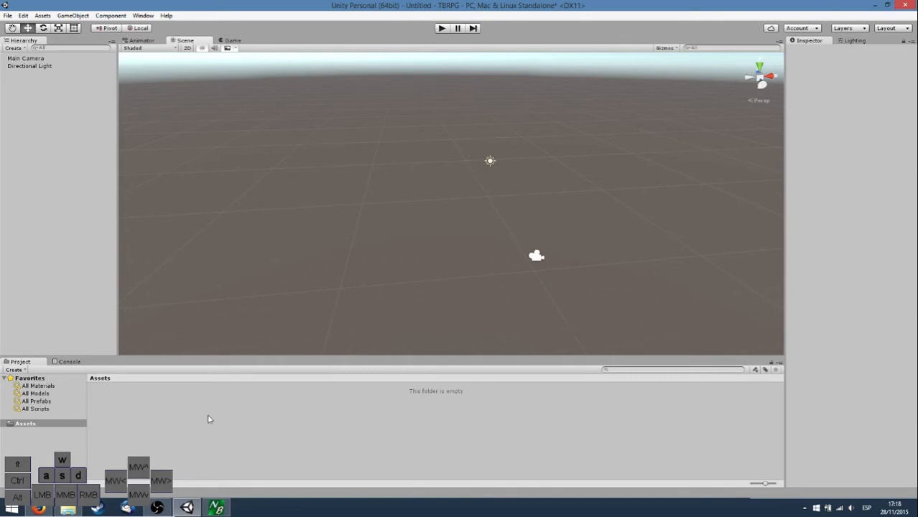
mouse_move(767, 419)
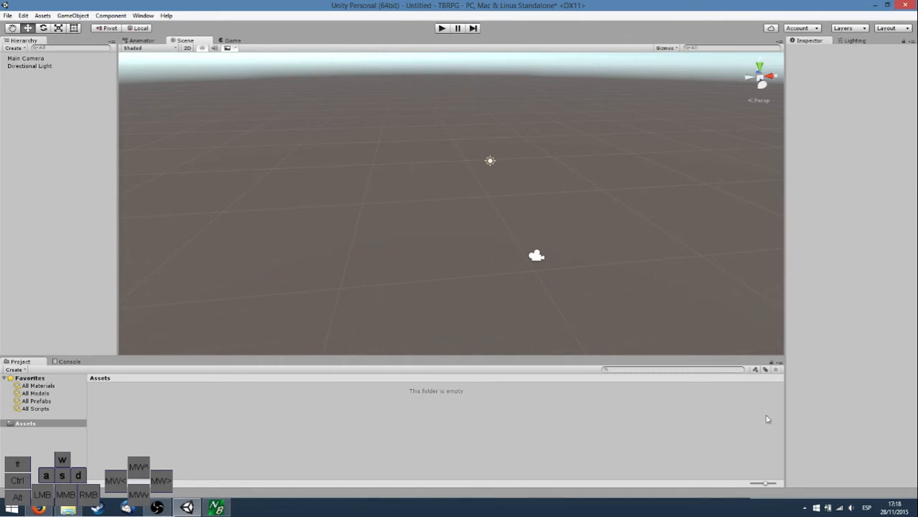
mouse_move(580, 471)
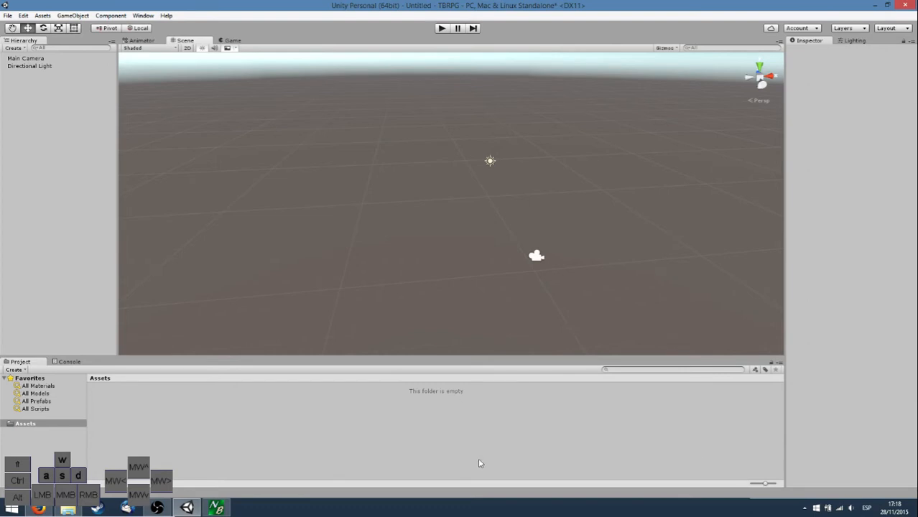
mouse_move(121, 405)
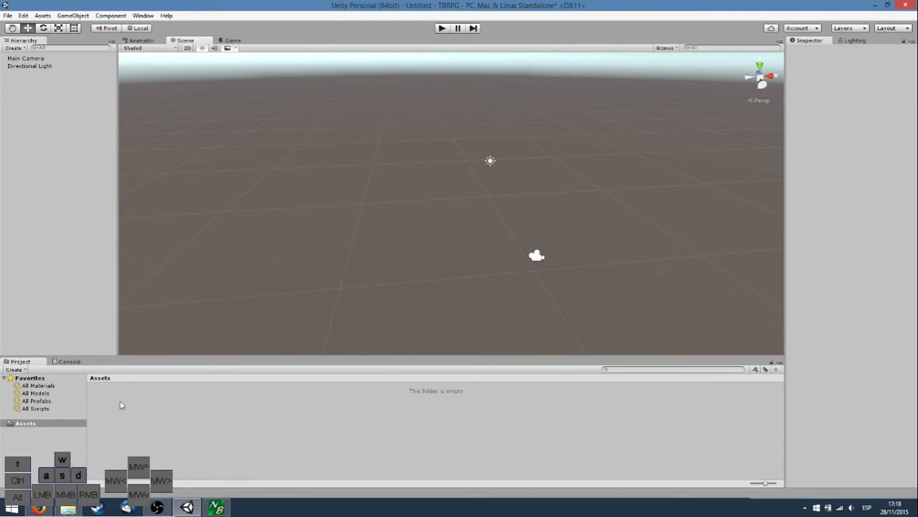
Create Source and Textures folders inside the Assets folder.
right_click(120, 405)
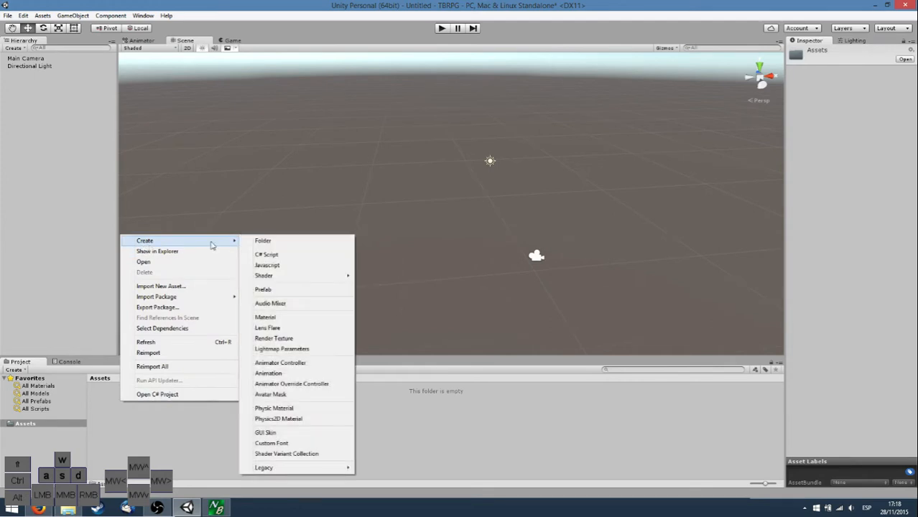
click(262, 240)
text(Textures)
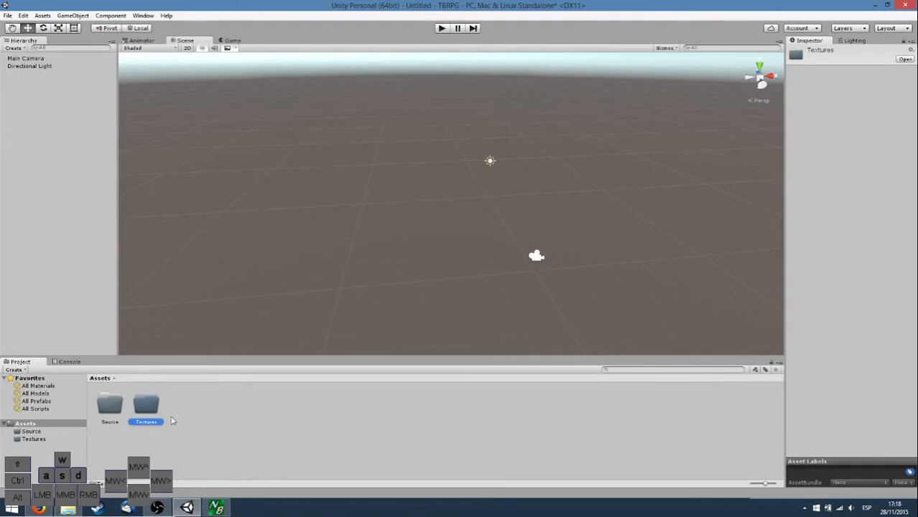
click(109, 405)
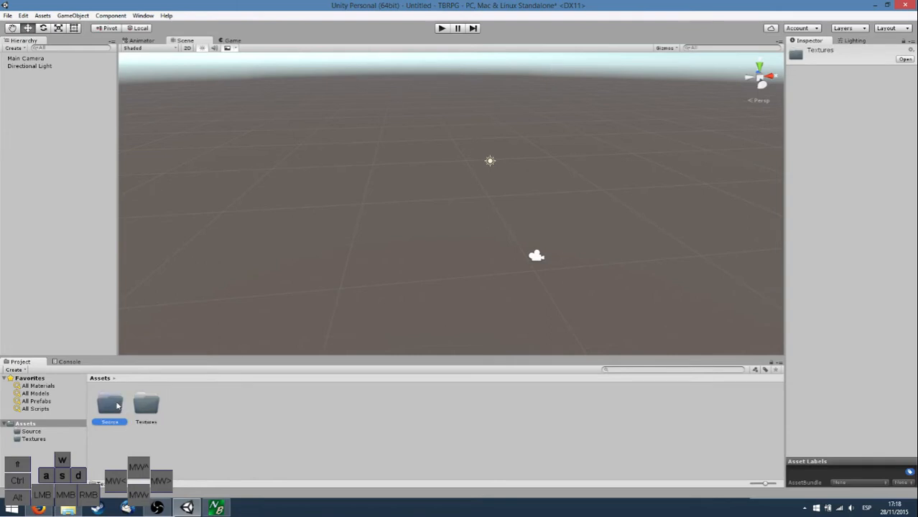
click(109, 403)
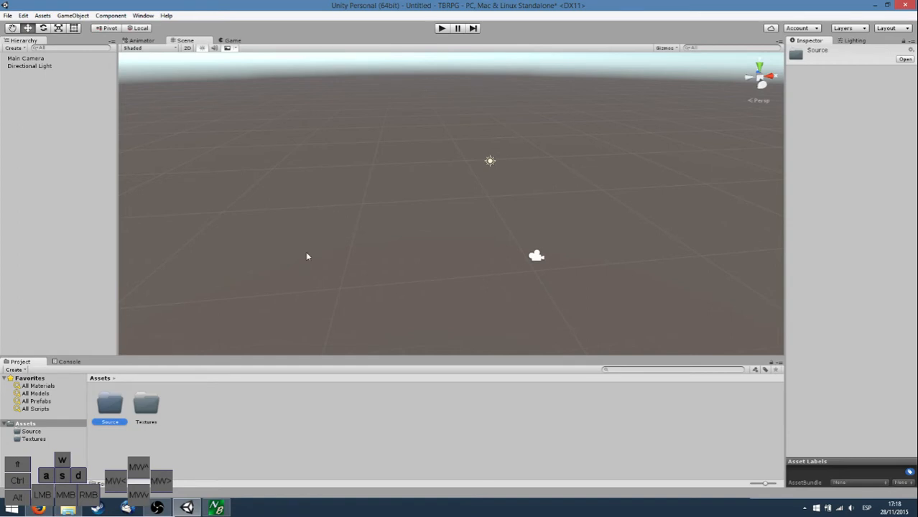
mouse_move(24, 162)
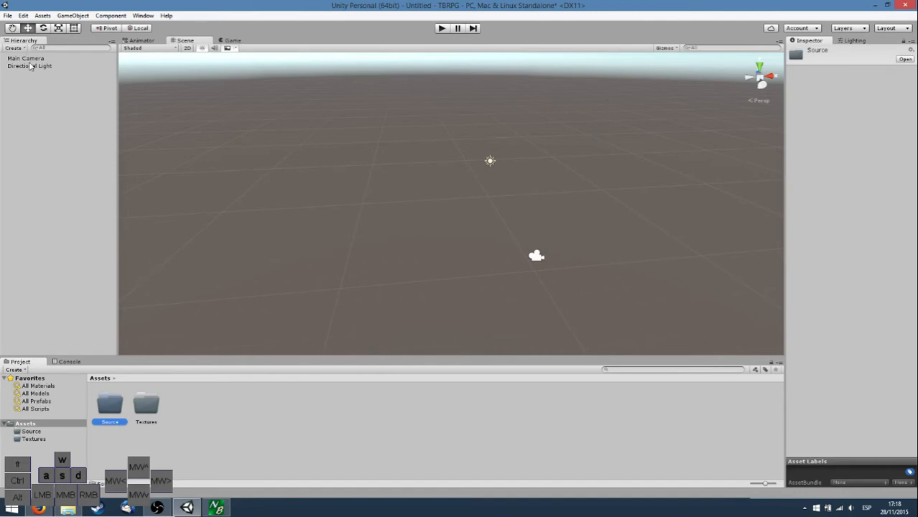
click(25, 57)
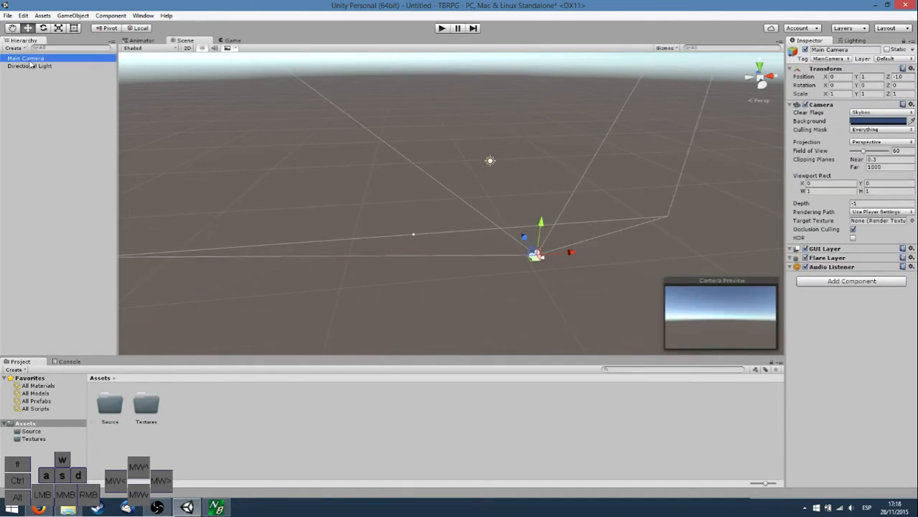
click(29, 66)
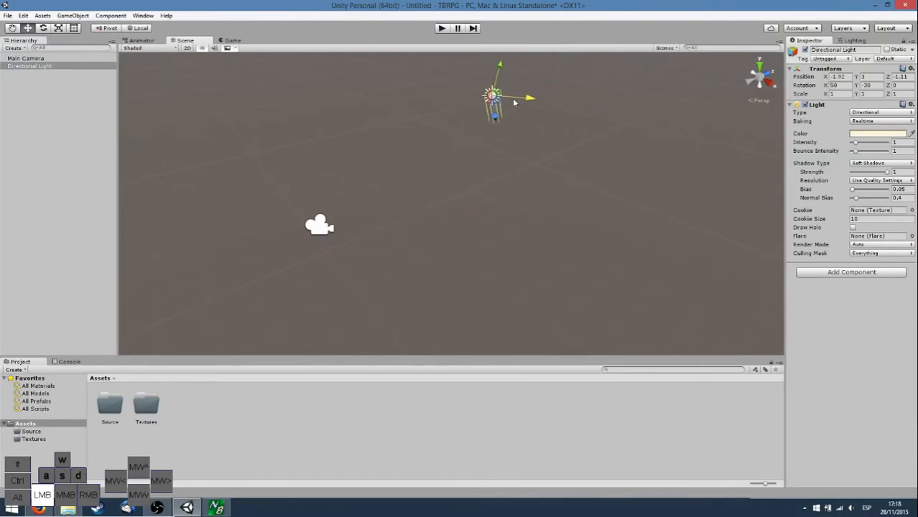
click(26, 57)
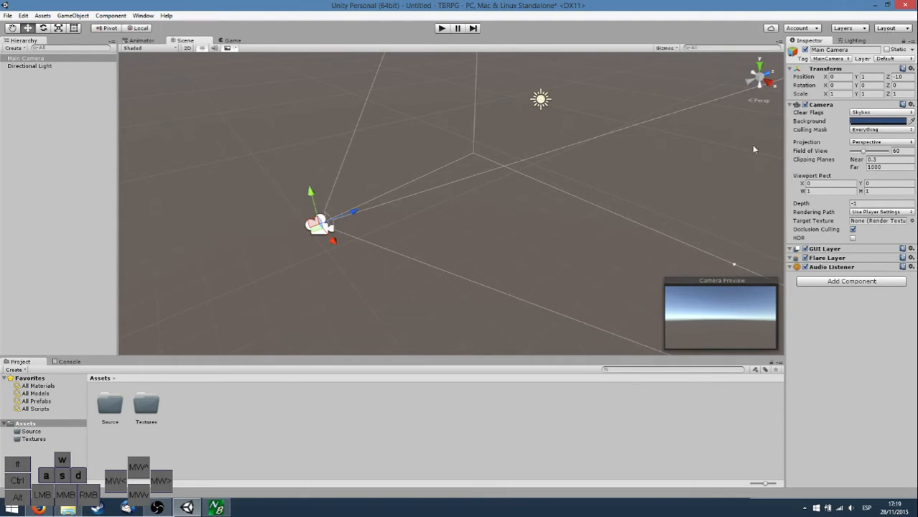
mouse_move(826, 243)
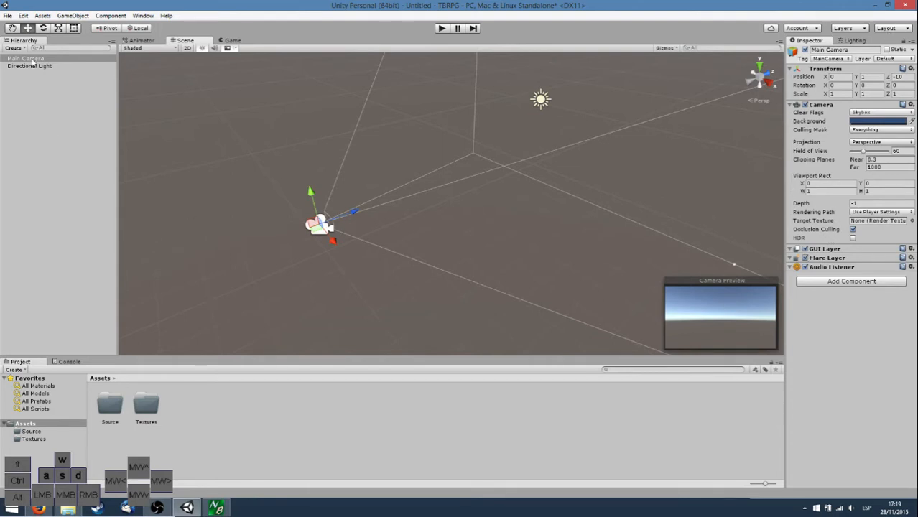
click(29, 66)
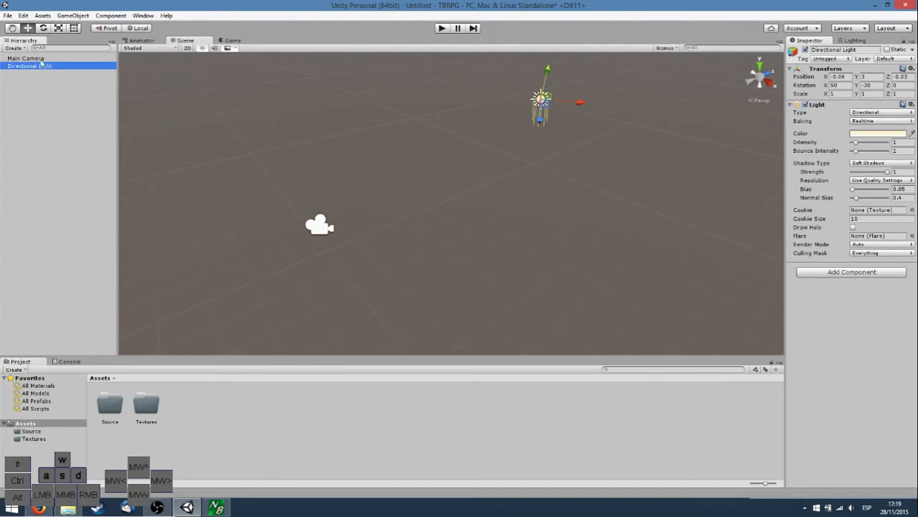
click(25, 58)
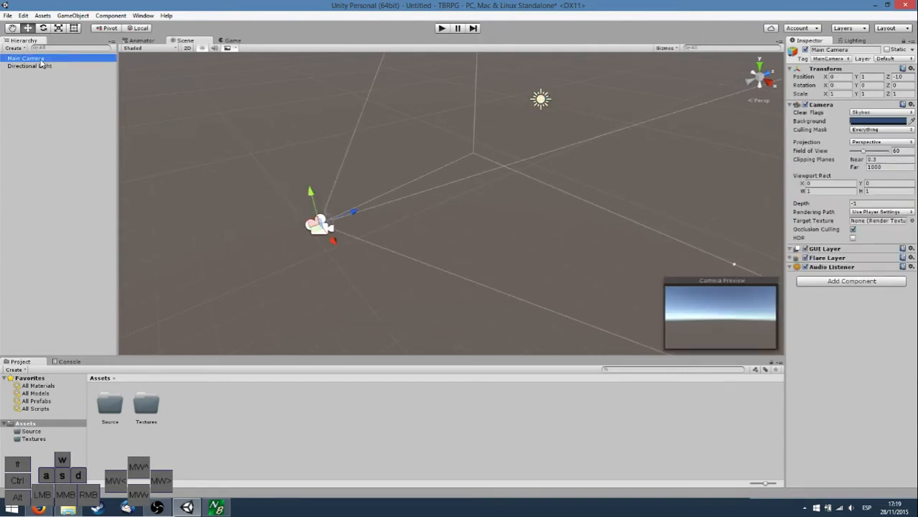
click(30, 66)
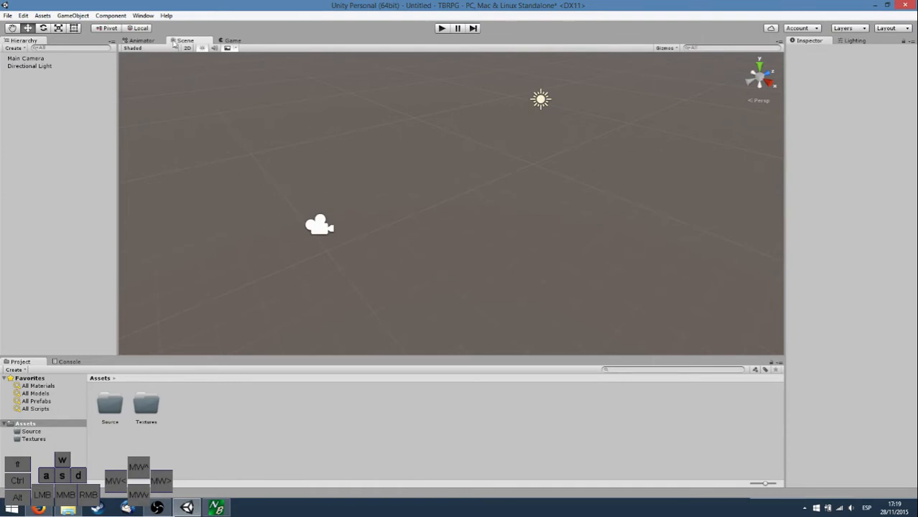
mouse_move(201, 44)
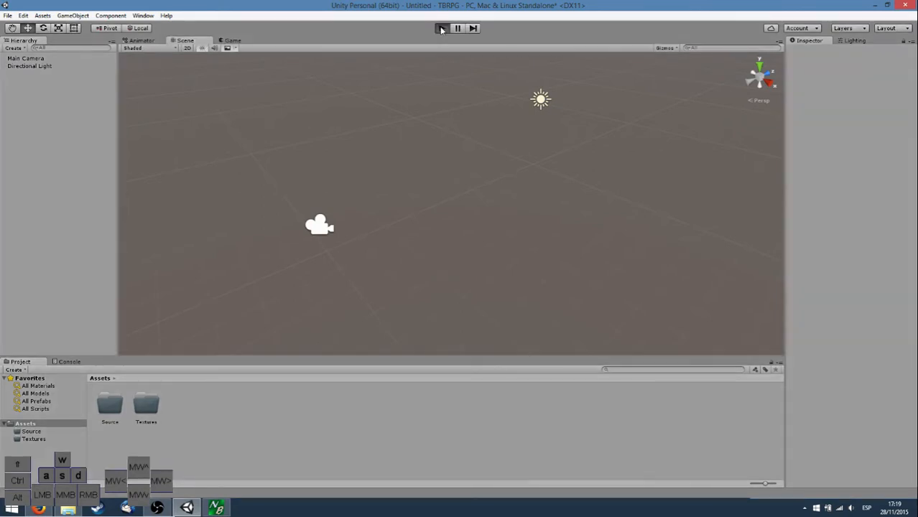
click(443, 29)
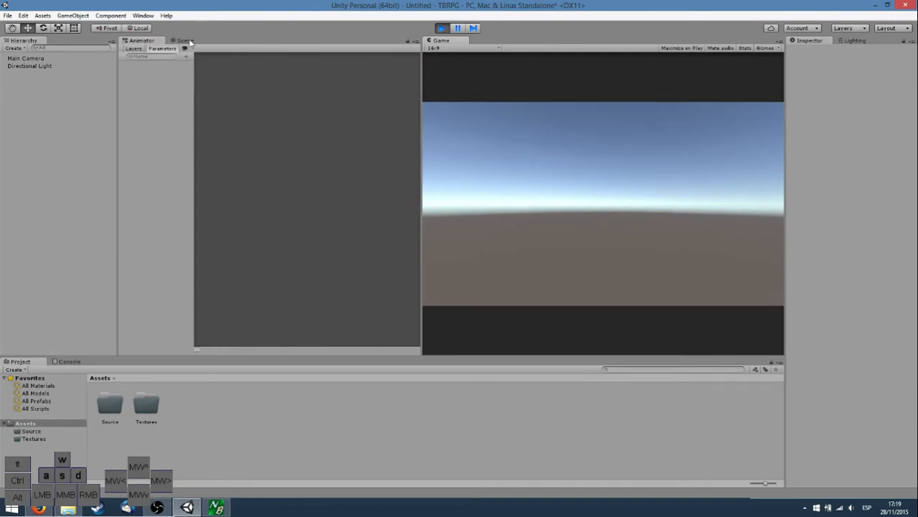
click(184, 40)
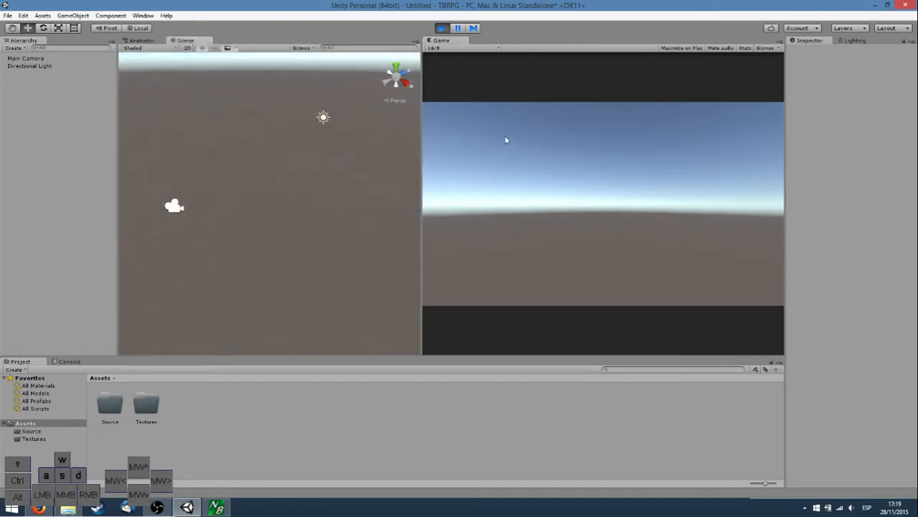
mouse_move(3, 135)
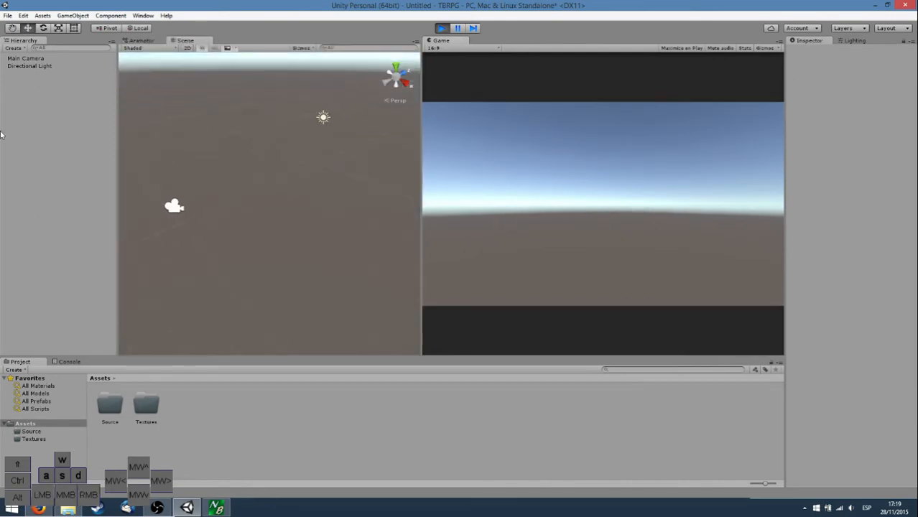
click(25, 57)
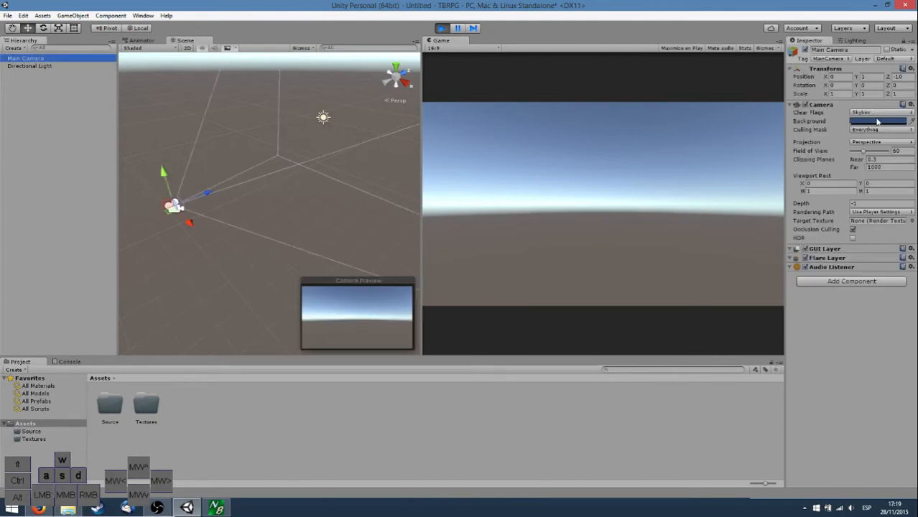
click(879, 112)
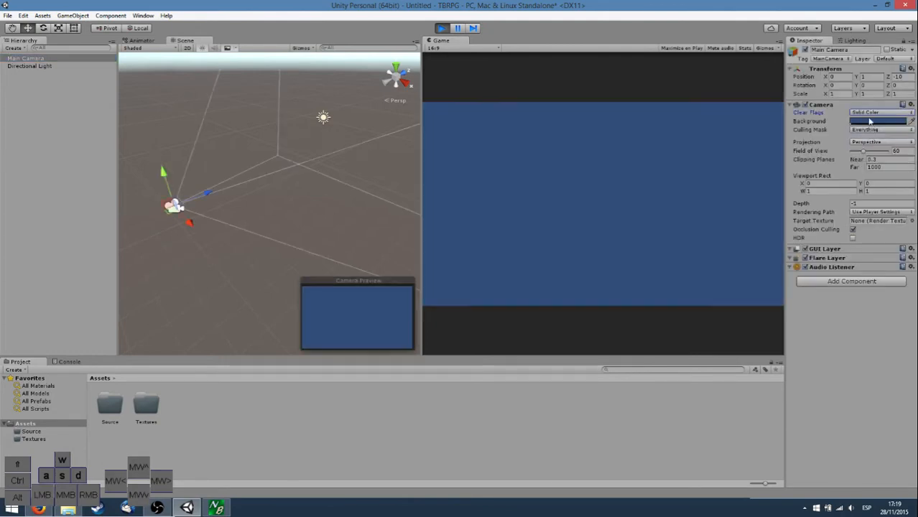
click(879, 112)
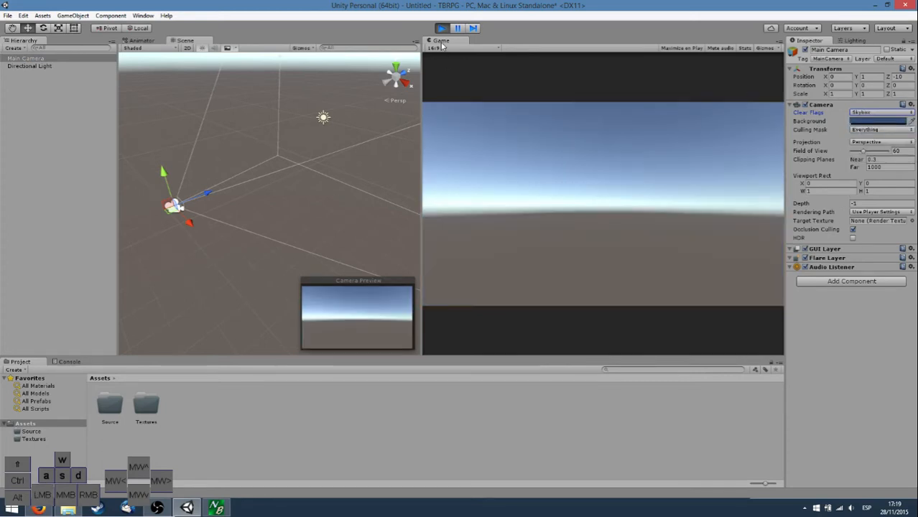
click(443, 29)
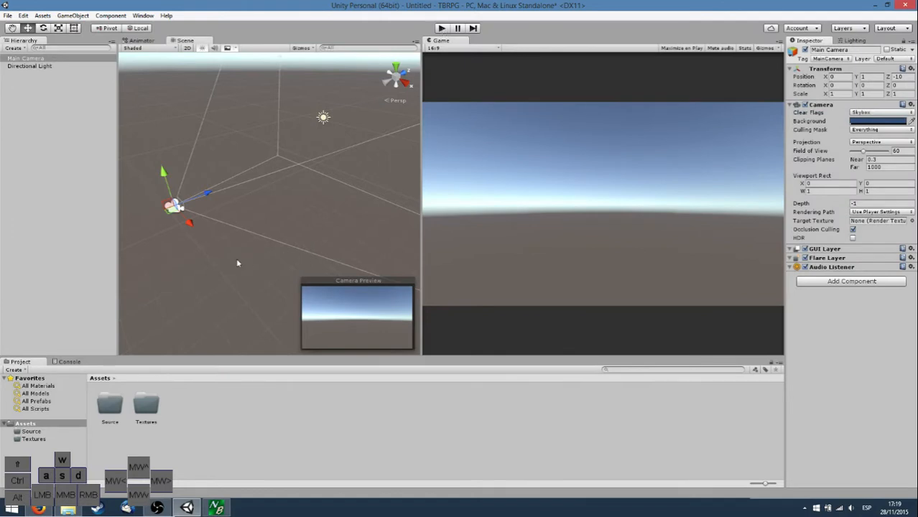
mouse_move(276, 262)
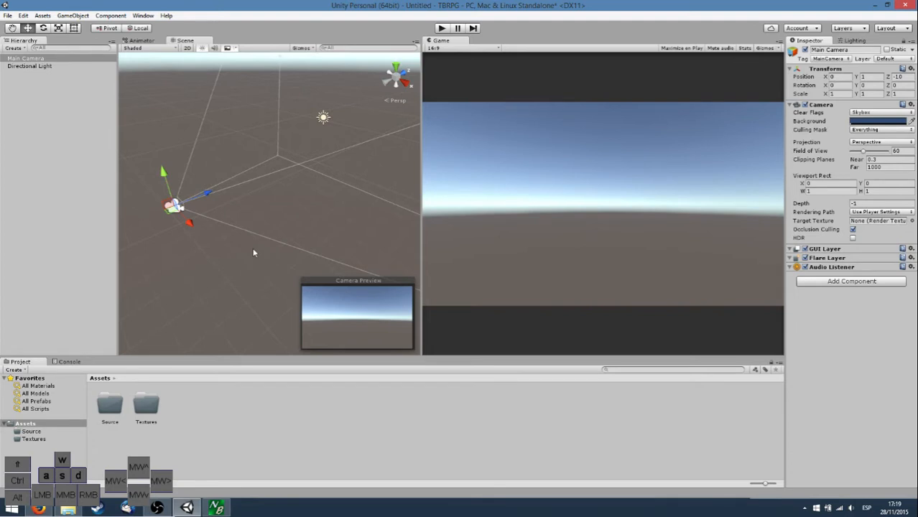
mouse_move(247, 253)
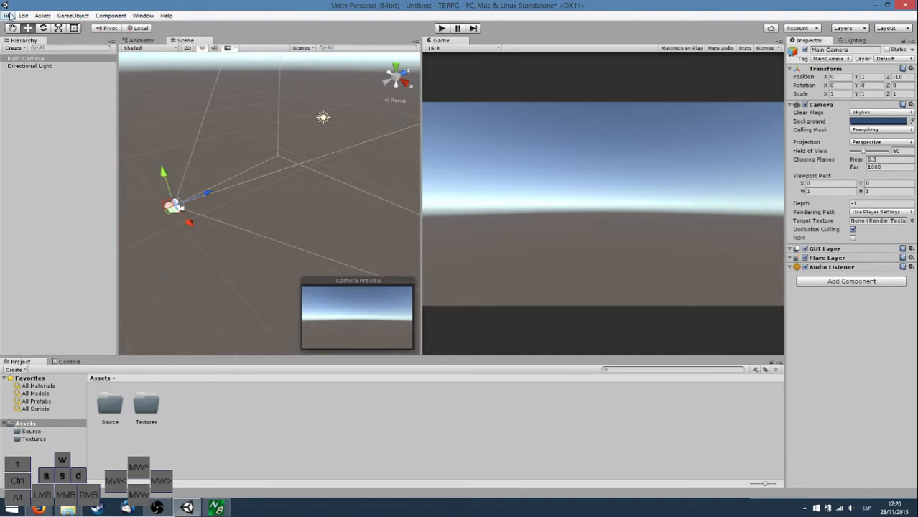
Bring up Build Settings and review the Android and WebGL platform options.
click(9, 14)
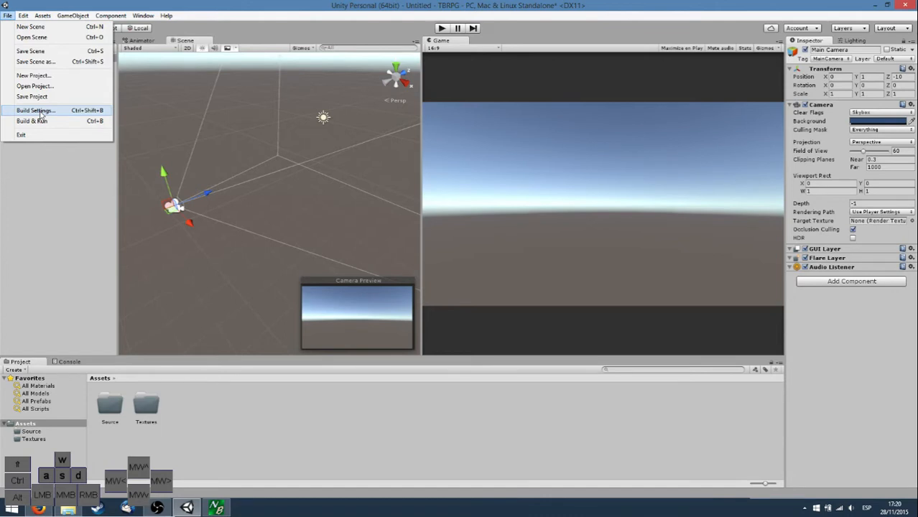
click(34, 109)
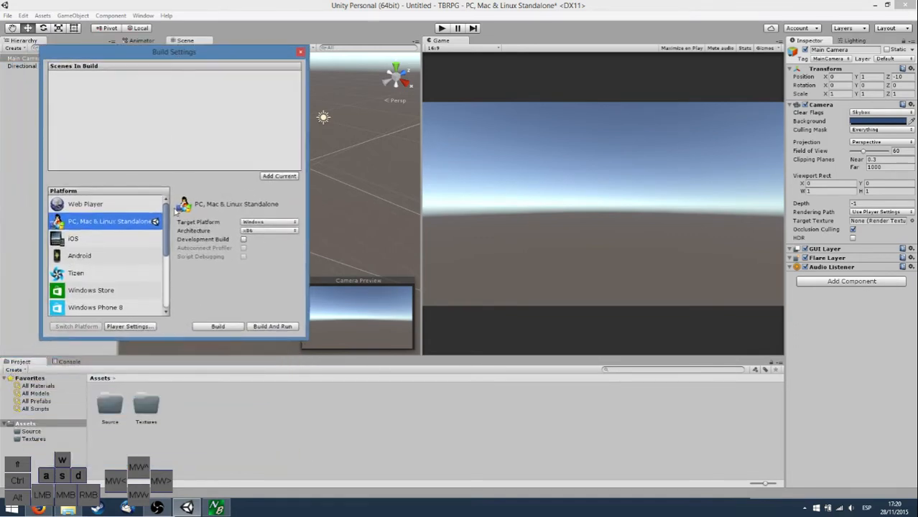
click(81, 256)
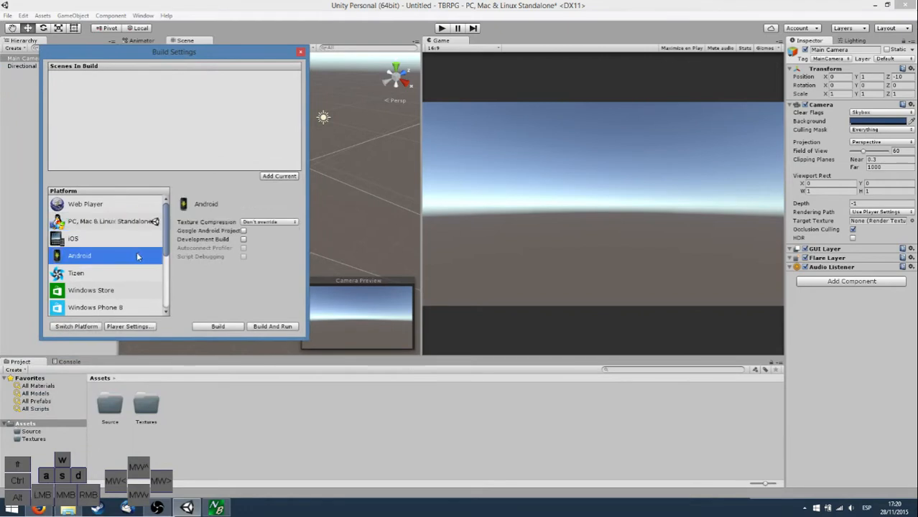
scroll(down, 3)
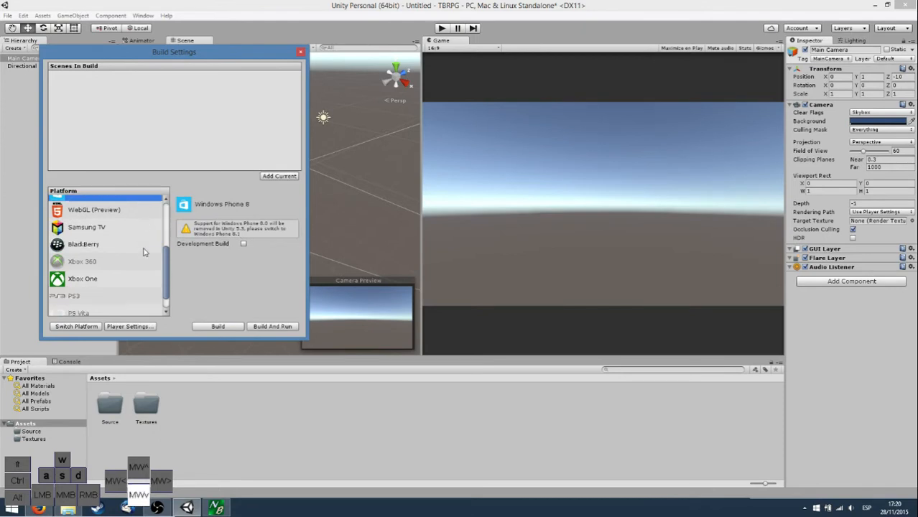
click(93, 210)
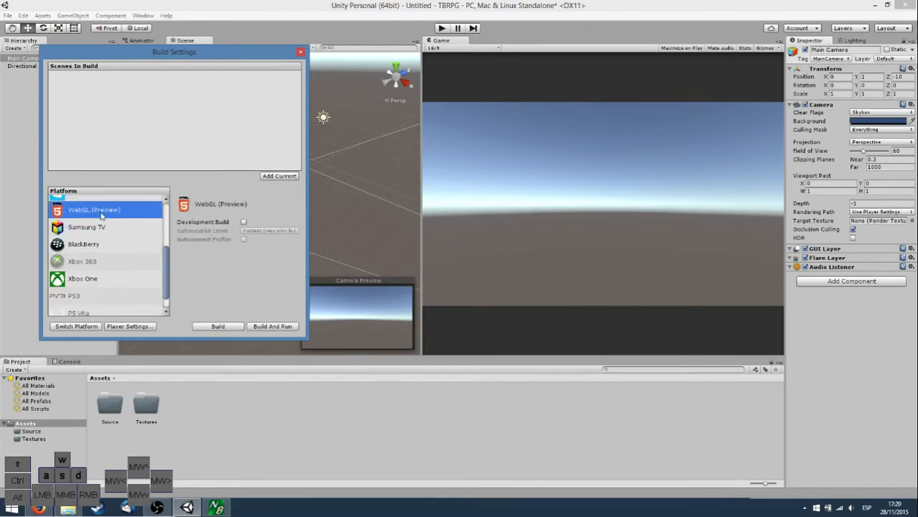
scroll(down, 3)
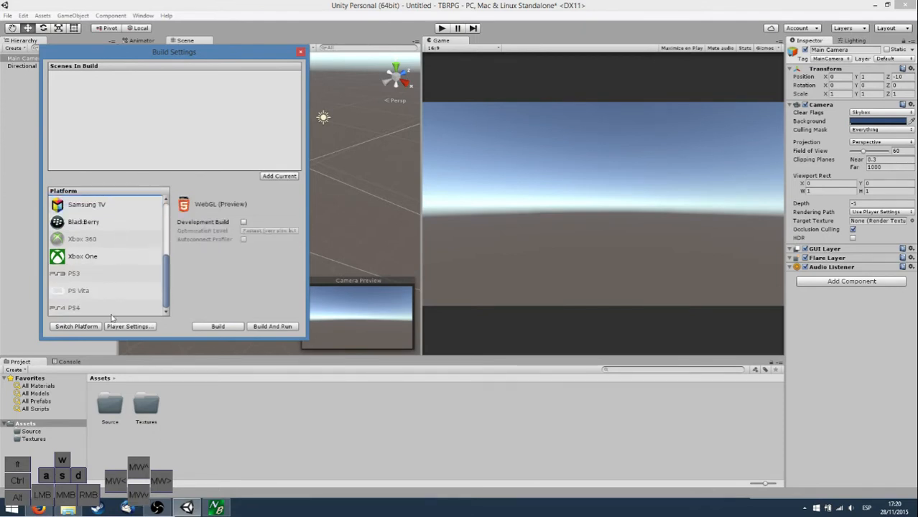
Browse PS Vita, Xbox 360 and PS3, return to PC, Mac & Linux Standalone and show its Player Settings.
click(77, 291)
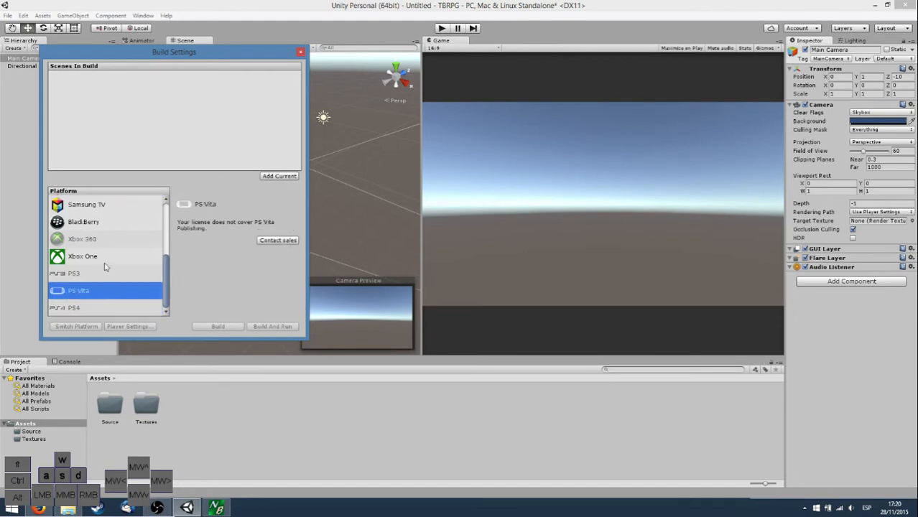
click(82, 239)
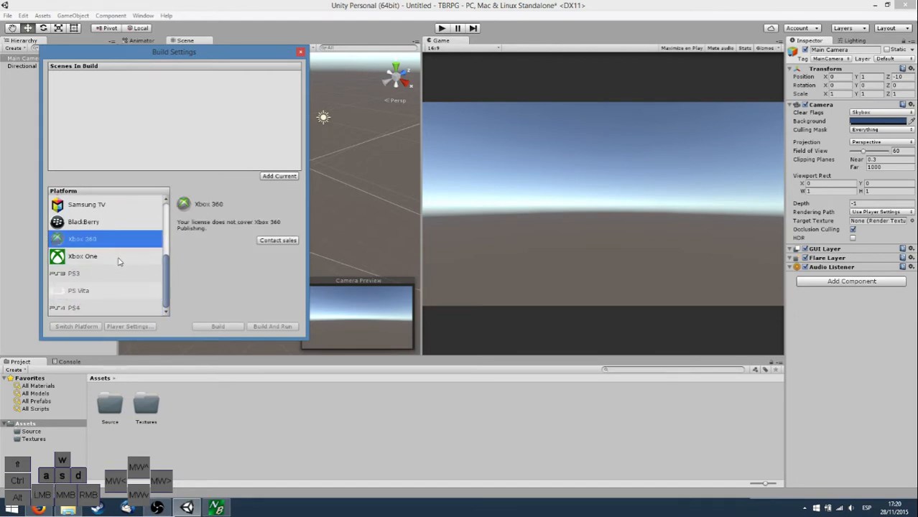
click(75, 273)
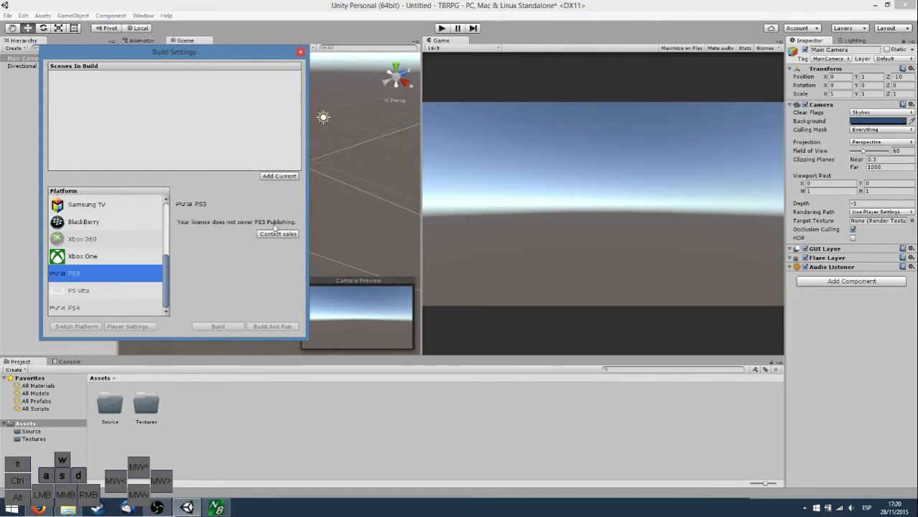
click(78, 290)
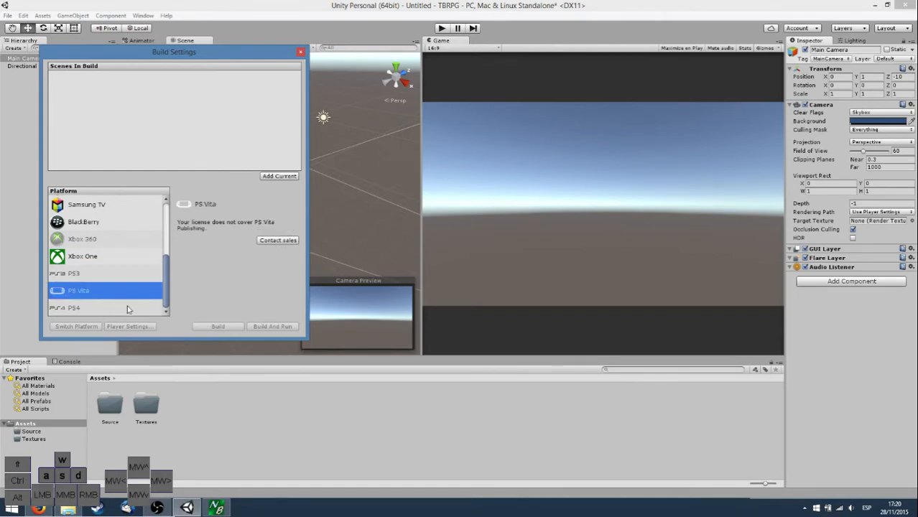
click(82, 238)
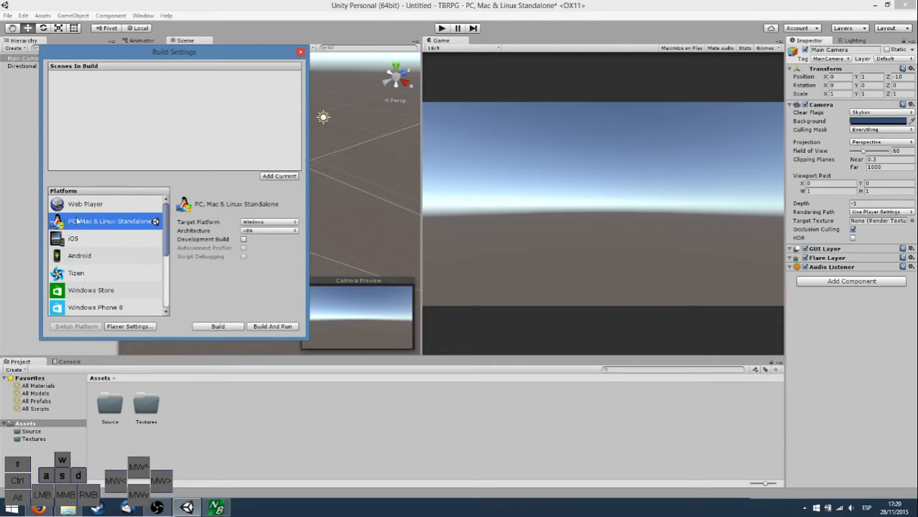
mouse_move(132, 330)
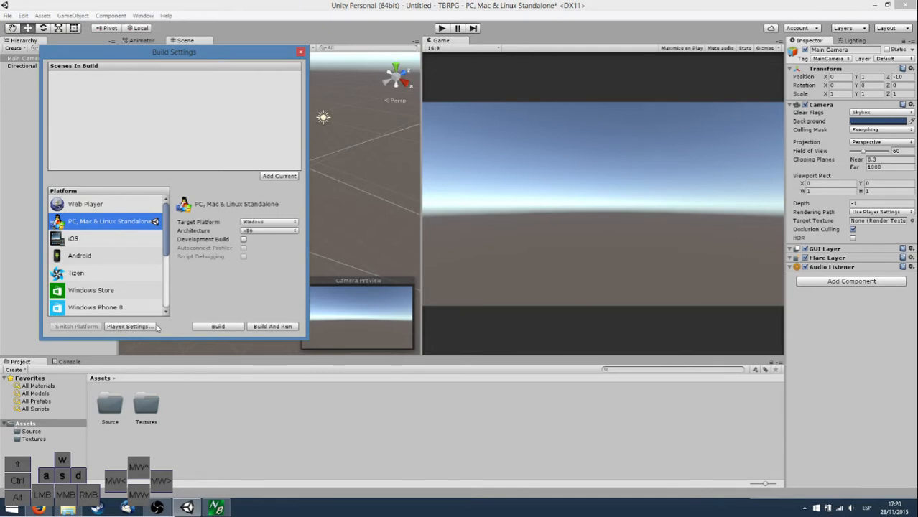
click(129, 326)
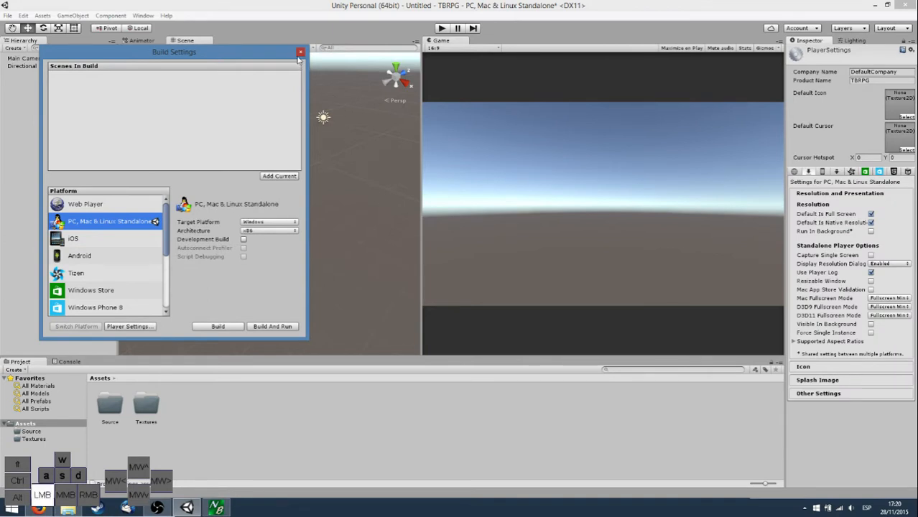
Close Build Settings and give the player settings a studio company name ending in Games.
click(299, 52)
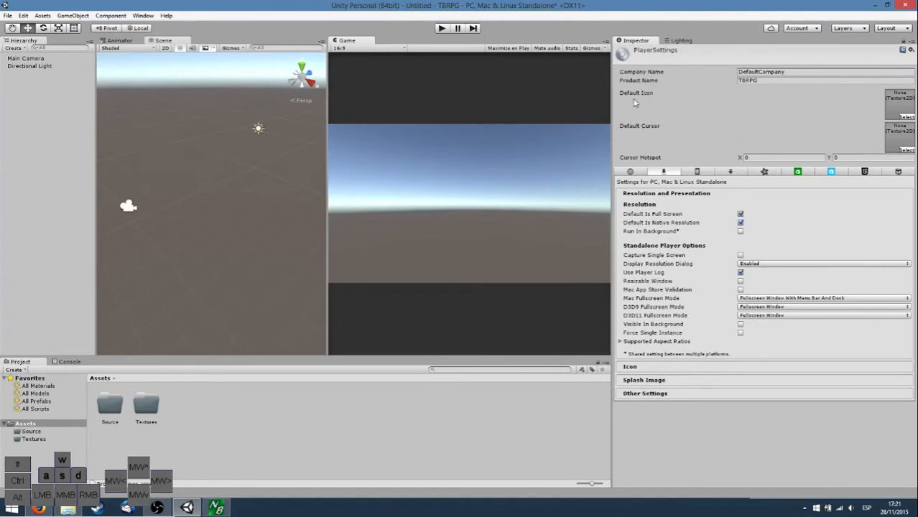
mouse_move(822, 370)
text(NoobO Games)
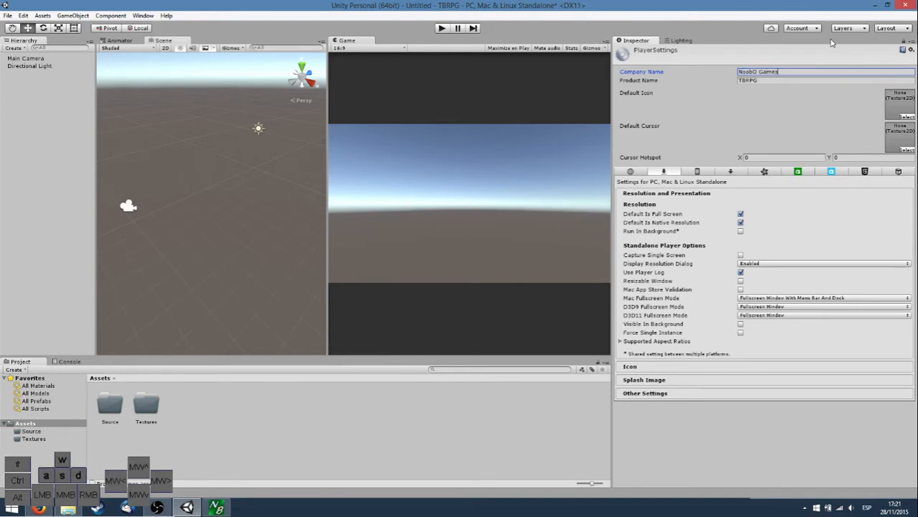
click(825, 81)
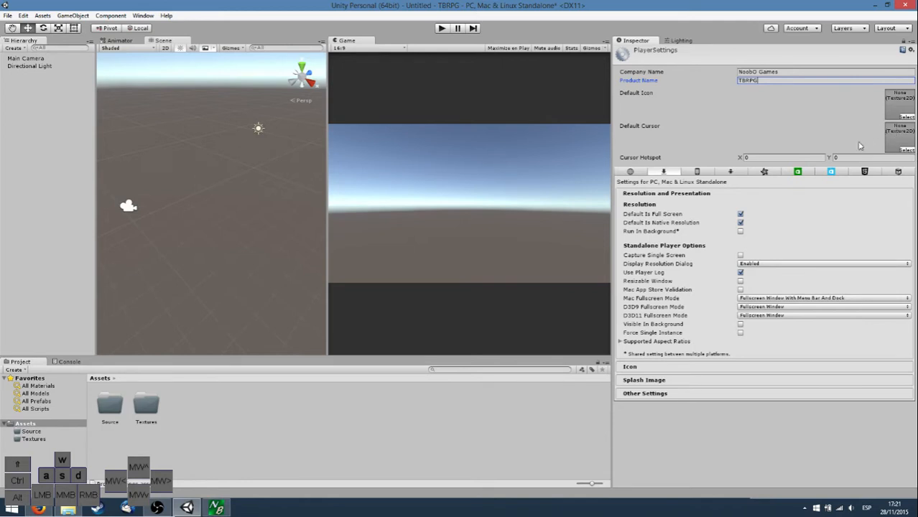
mouse_move(663, 221)
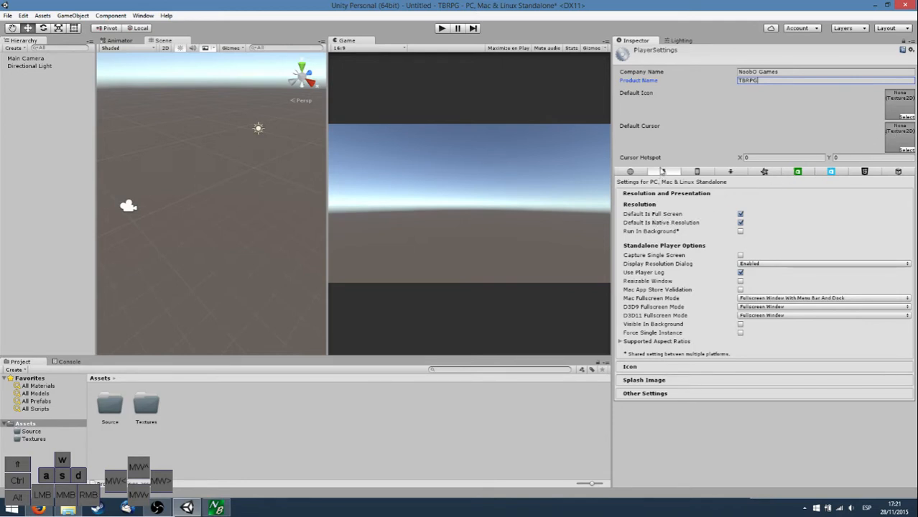
mouse_move(641, 171)
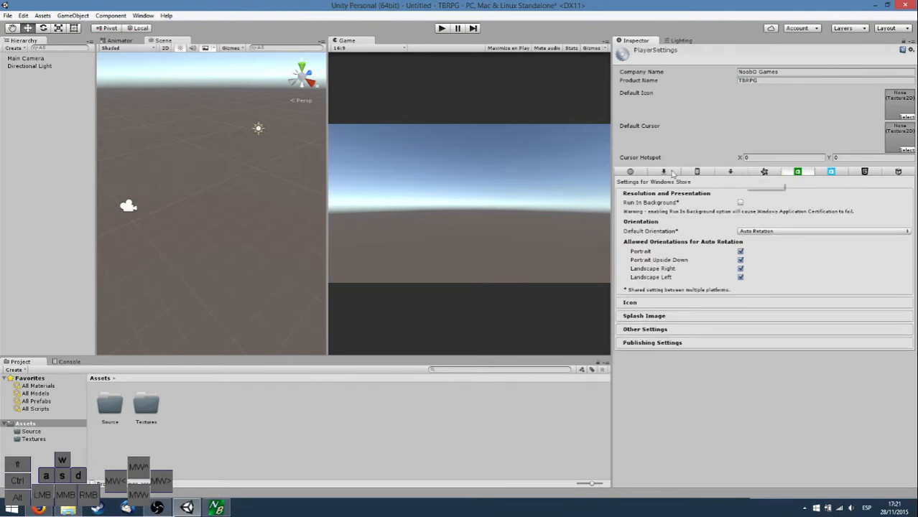
Return the player settings to the Standalone platform's Resolution and Presentation options.
click(663, 170)
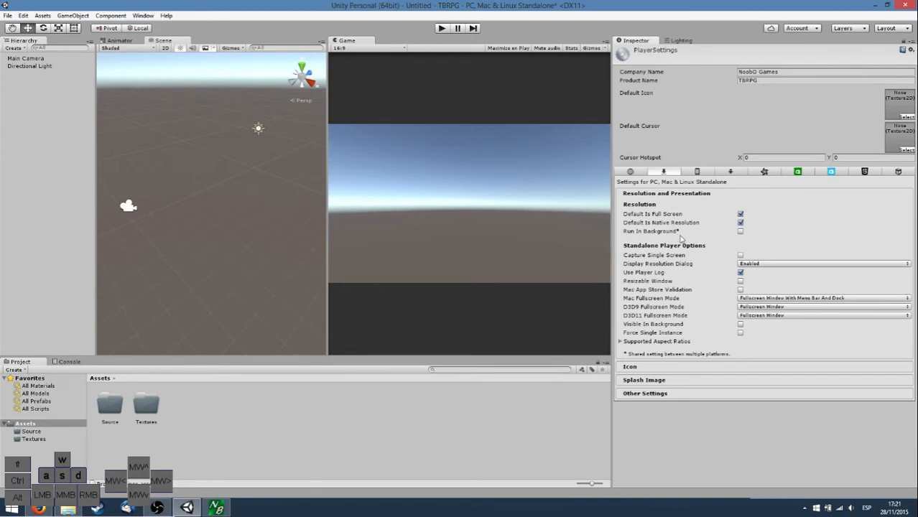
mouse_move(731, 334)
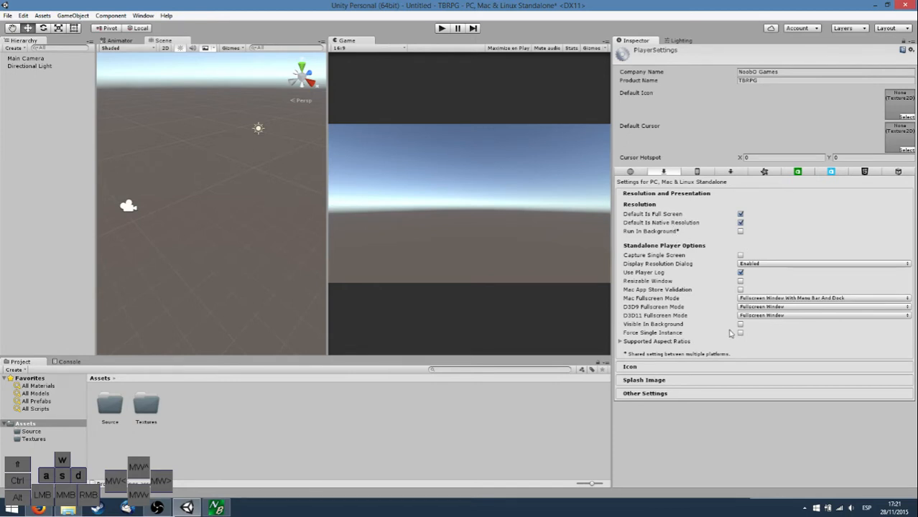
mouse_move(725, 356)
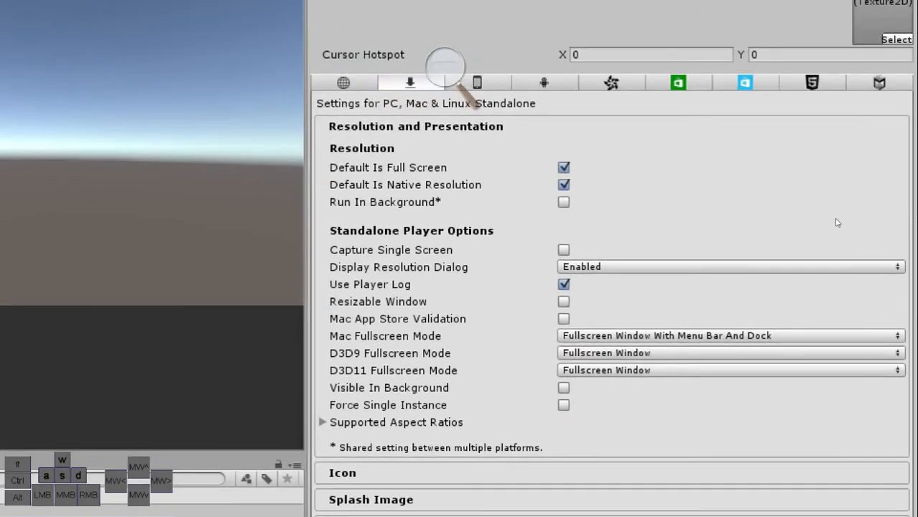
mouse_move(678, 218)
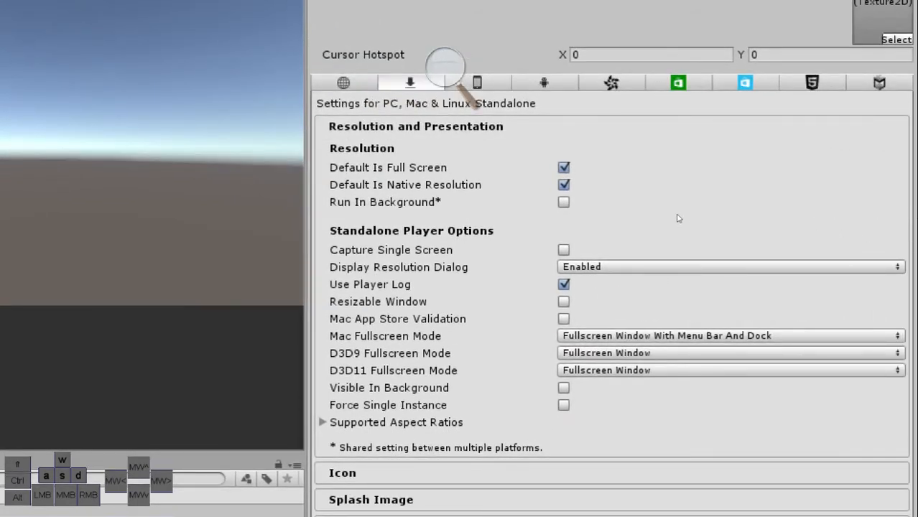
mouse_move(745, 221)
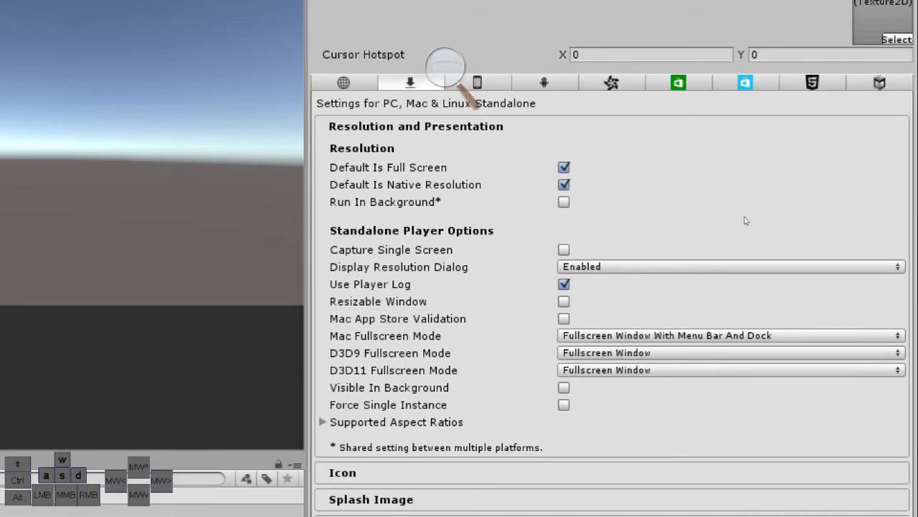
Turn off default full screen and set the default resolution to 256 wide by 224 high.
click(563, 166)
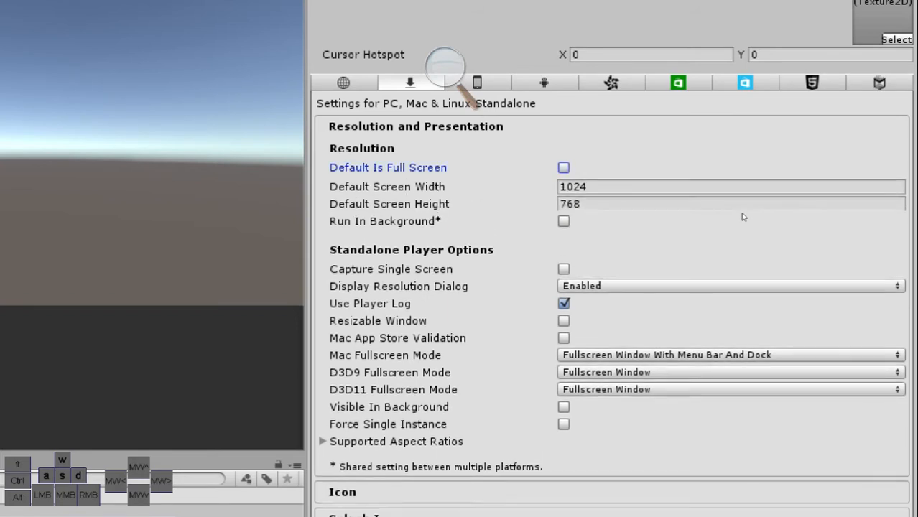
scroll(down, 3)
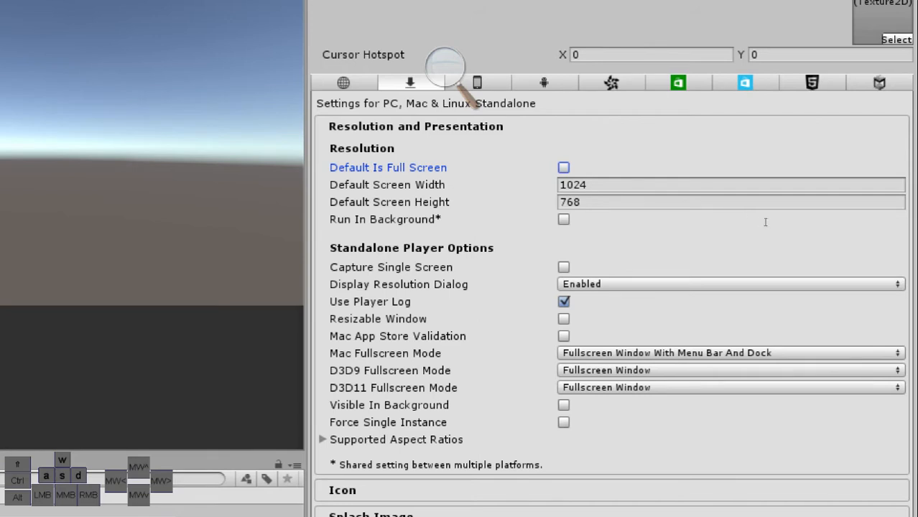
click(732, 184)
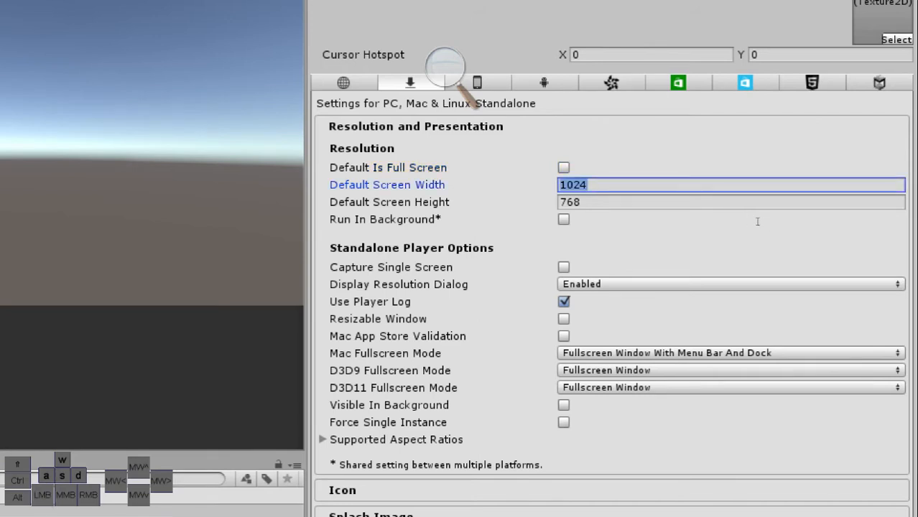
mouse_move(789, 188)
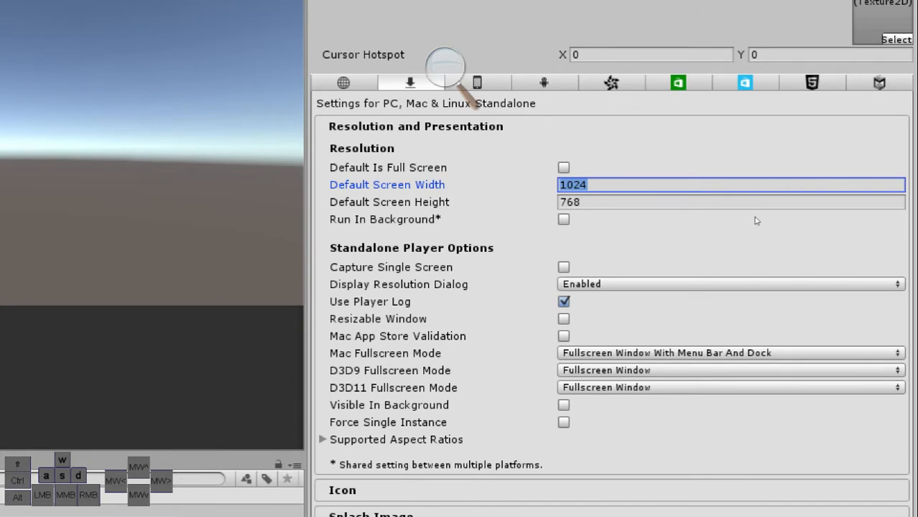
mouse_move(768, 219)
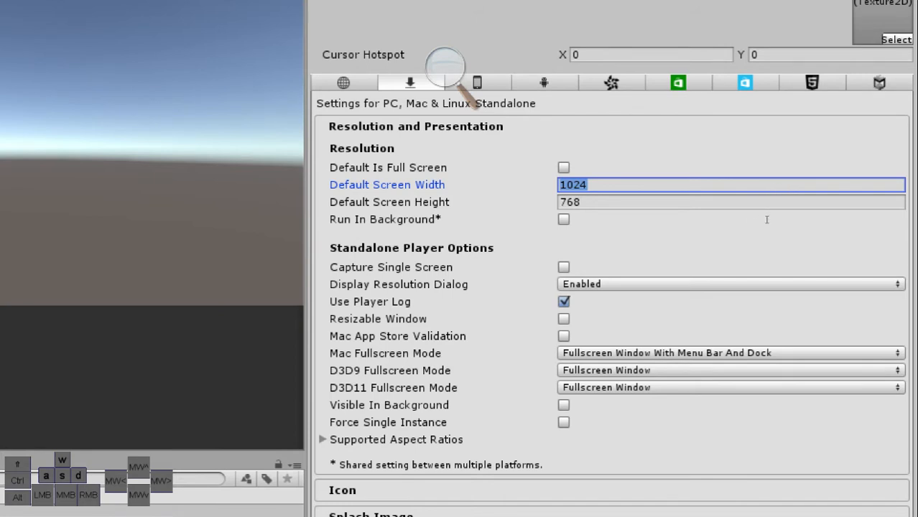
text(256)
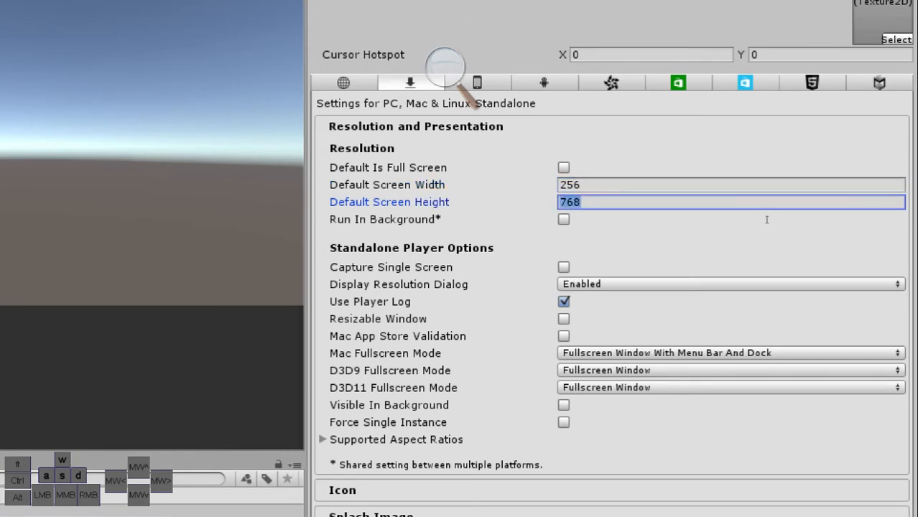
text(224)
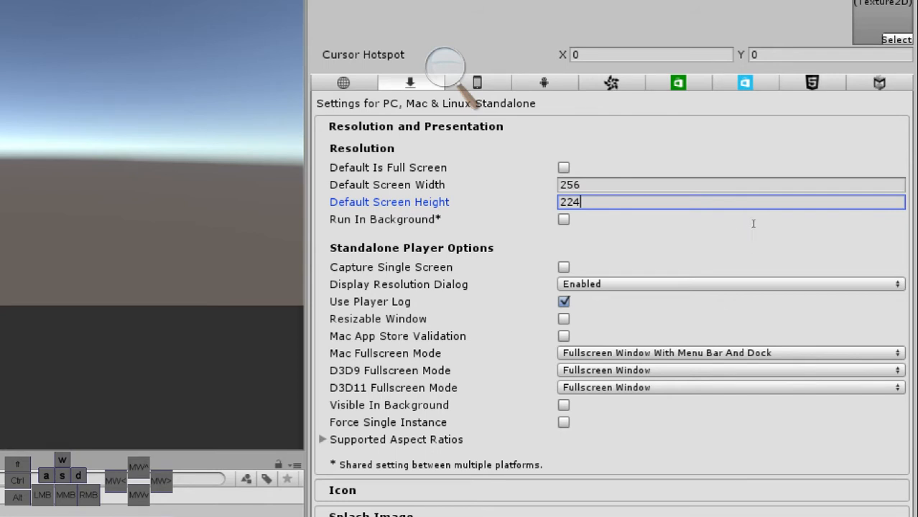
mouse_move(754, 229)
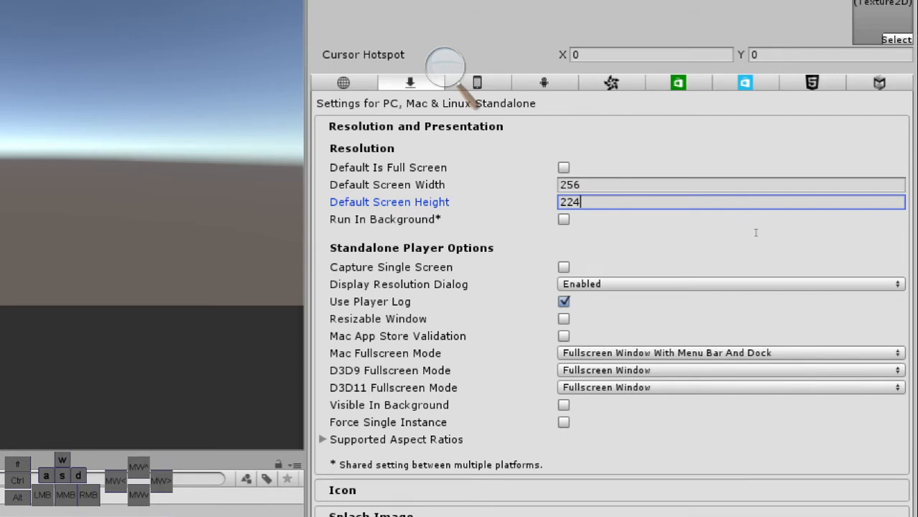
mouse_move(719, 255)
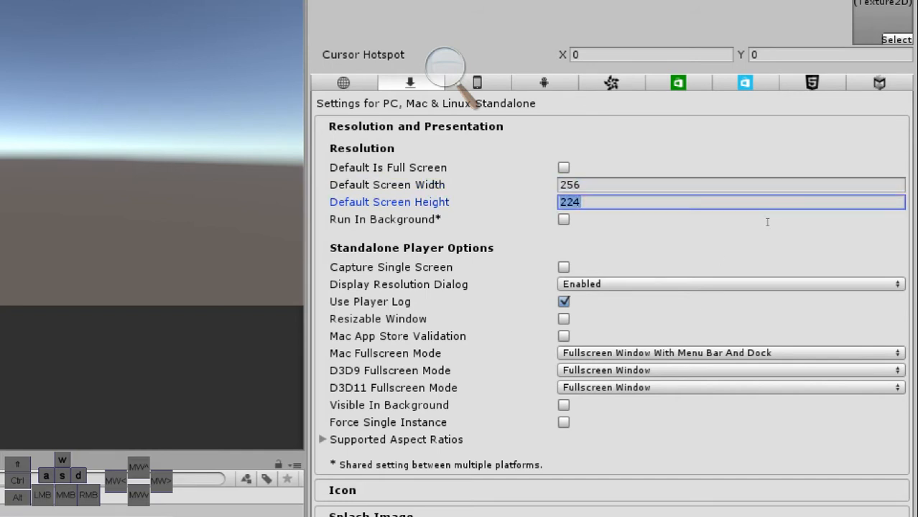
Toggle Run In Background on and back off, leaving it unchecked.
click(563, 218)
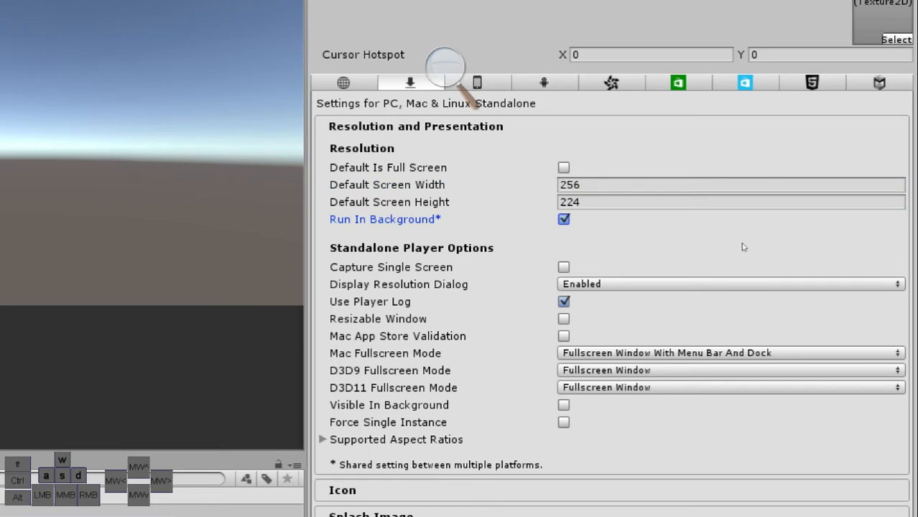
click(731, 201)
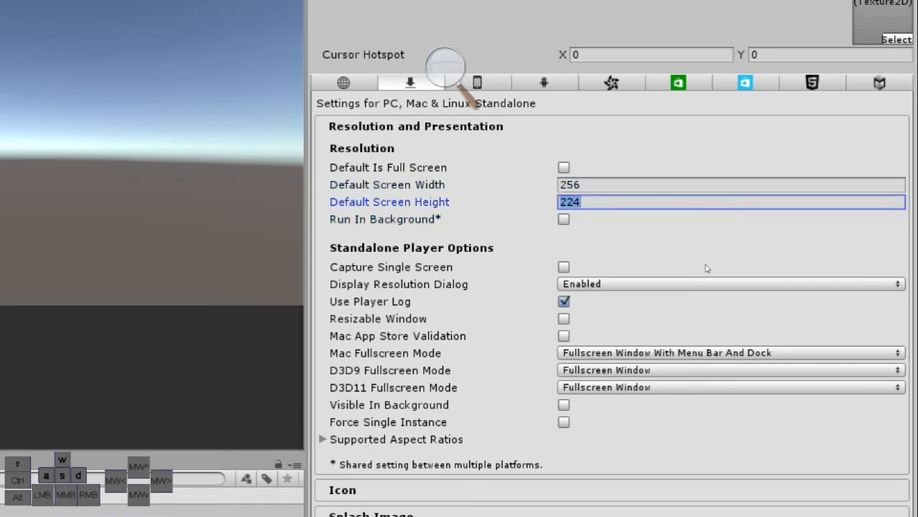
scroll(down, 3)
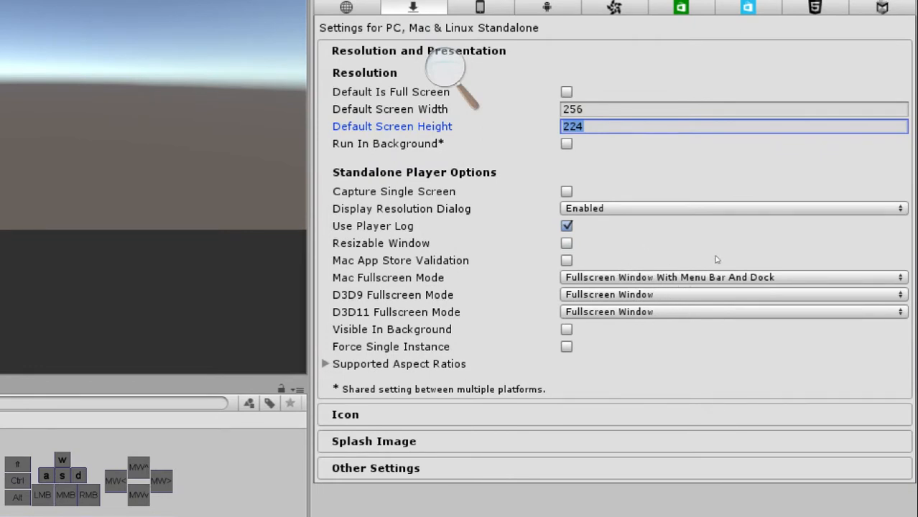
mouse_move(713, 247)
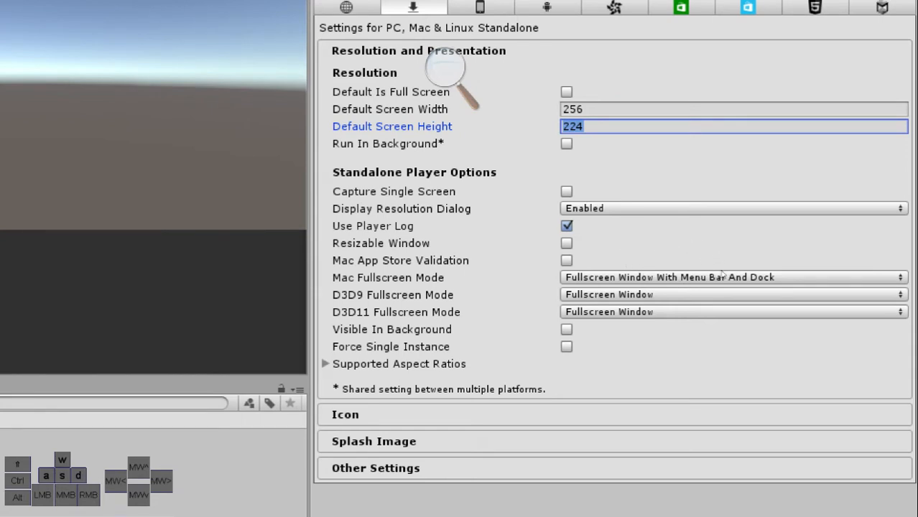
Disable Use Player Log, review Supported Aspect Ratios and collapse Resolution and Presentation.
click(729, 208)
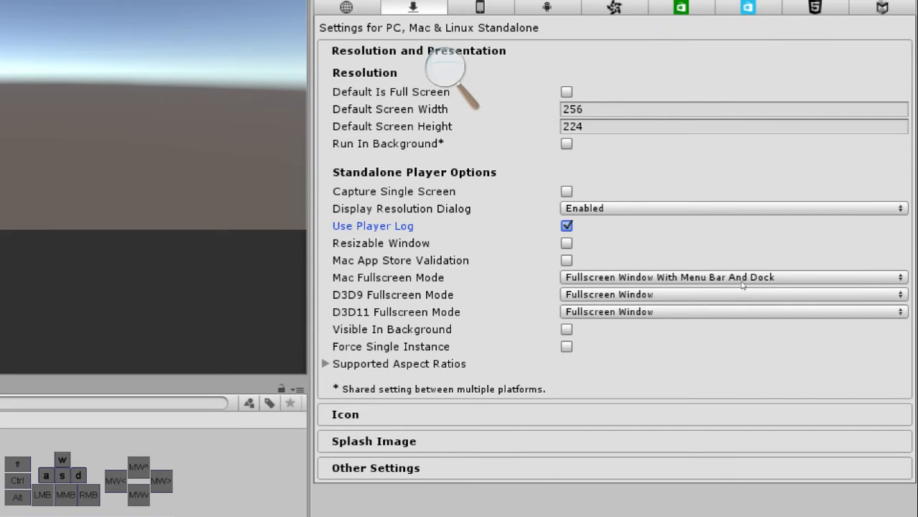
click(566, 226)
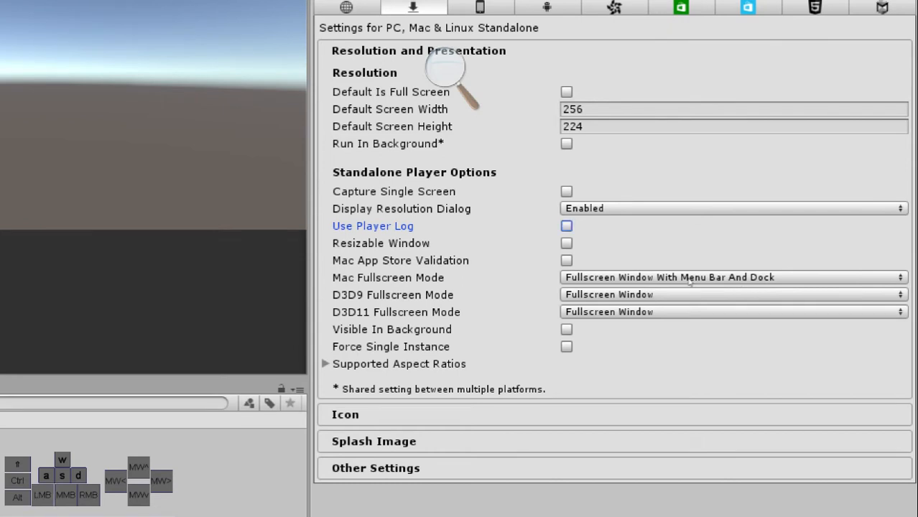
mouse_move(701, 323)
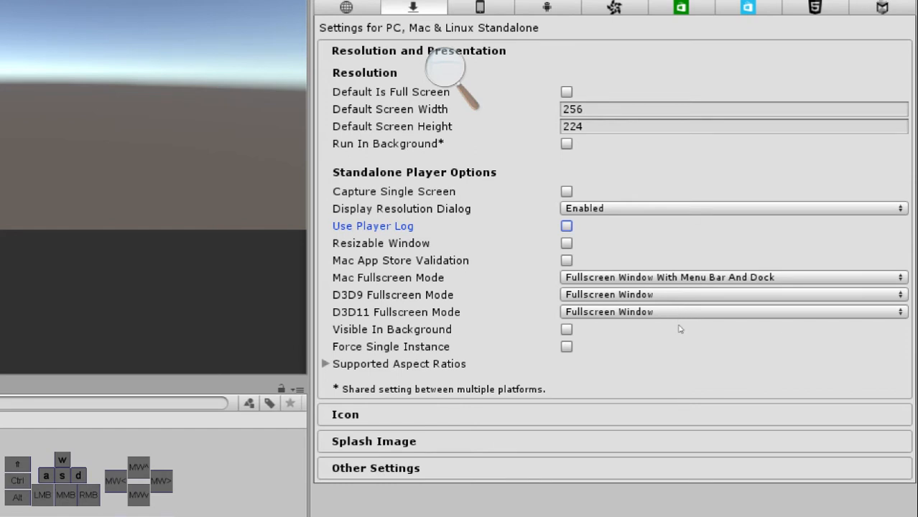
mouse_move(754, 319)
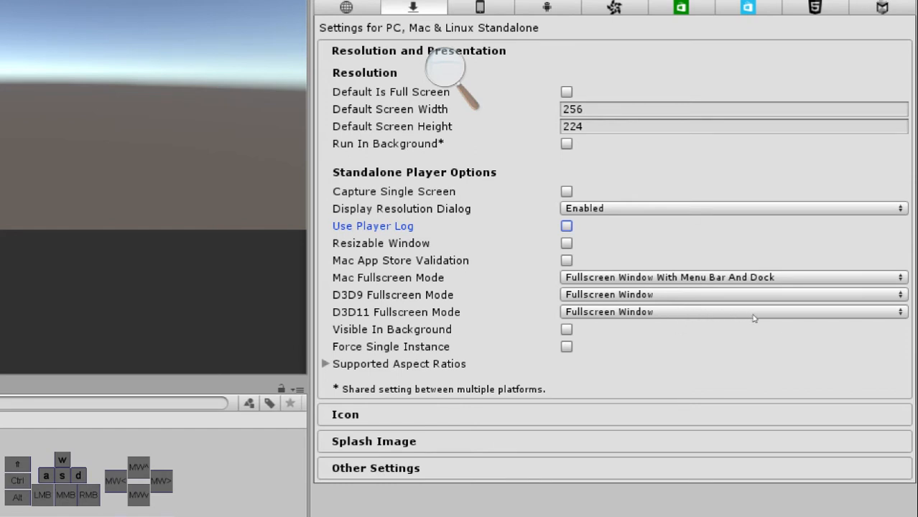
click(325, 363)
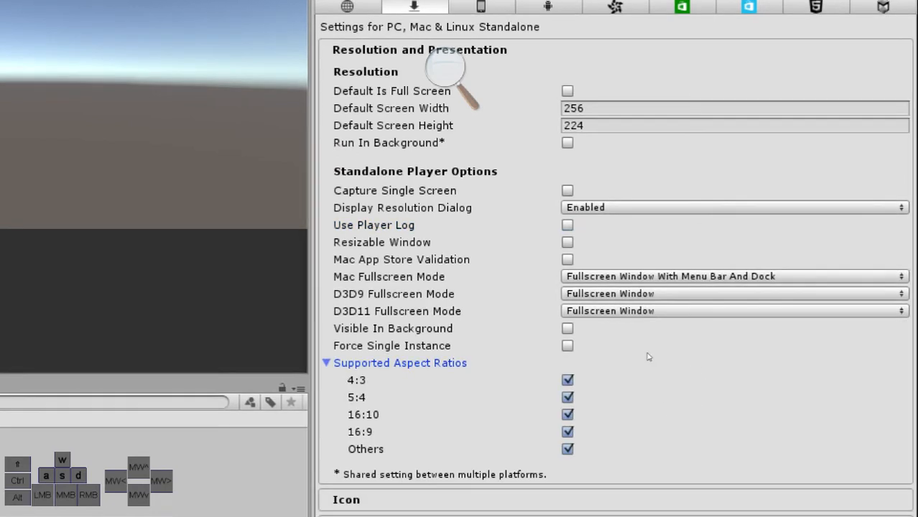
click(326, 362)
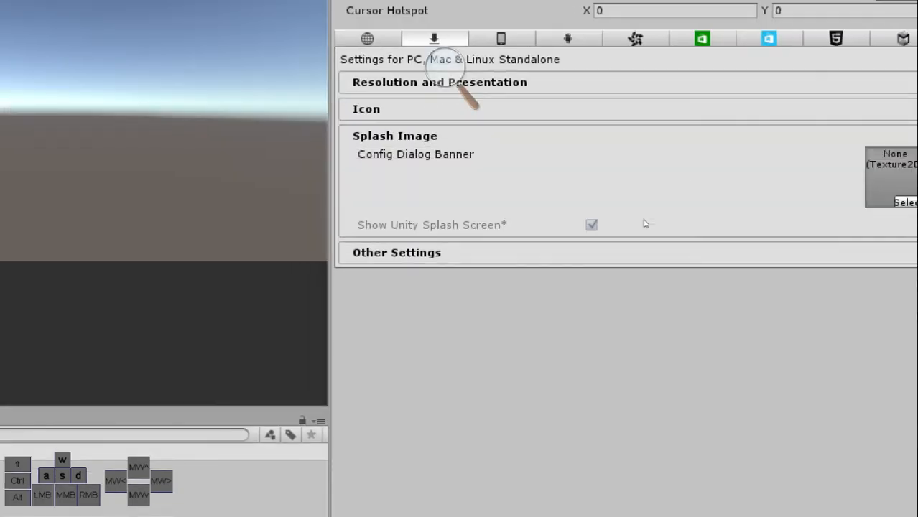
click(395, 135)
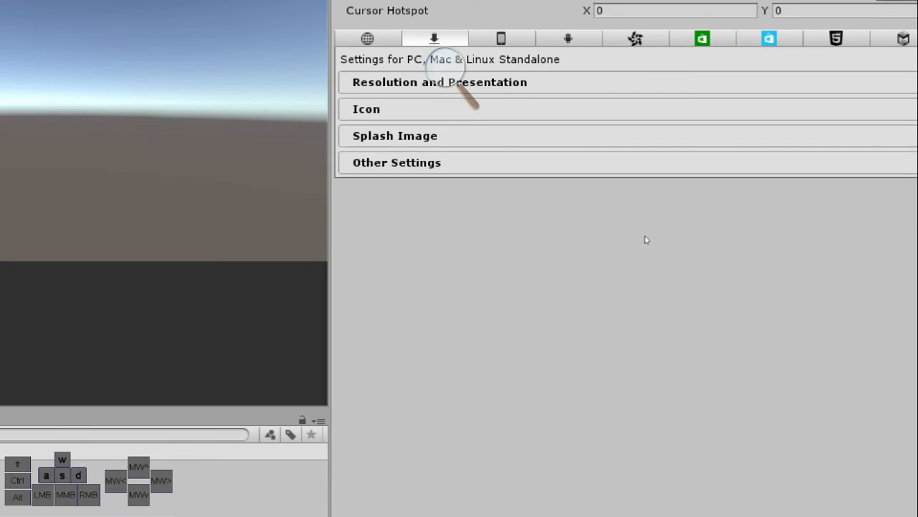
click(397, 163)
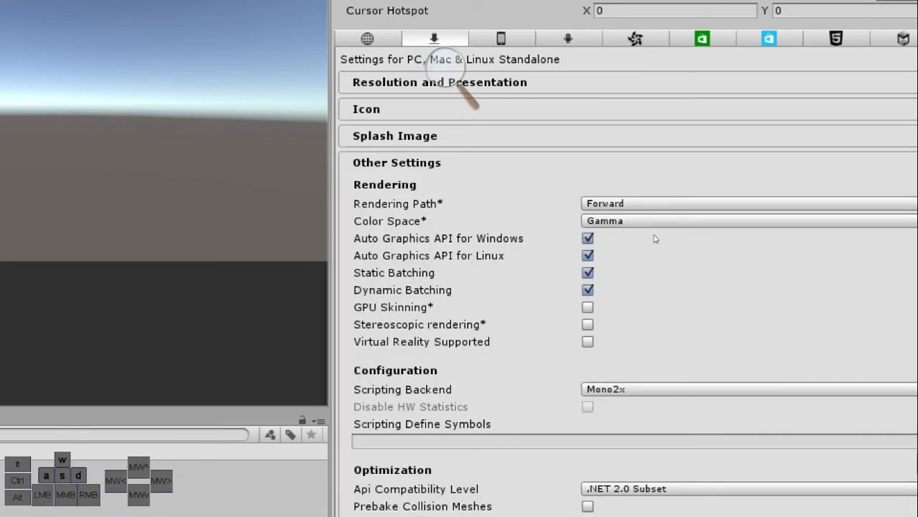
mouse_move(705, 245)
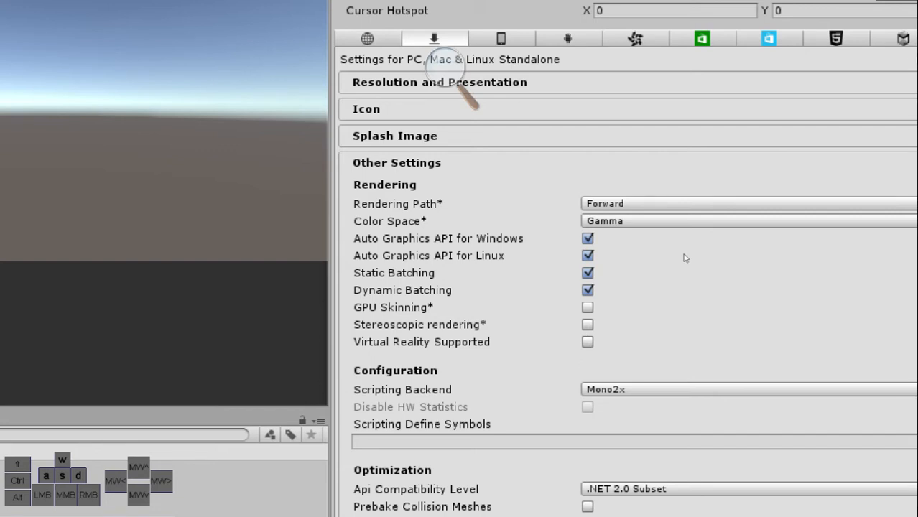
click(747, 204)
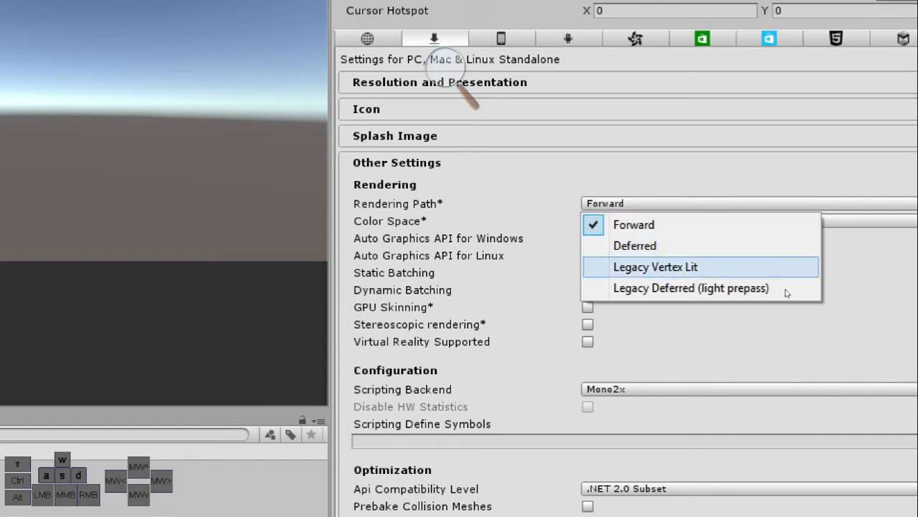
mouse_move(788, 287)
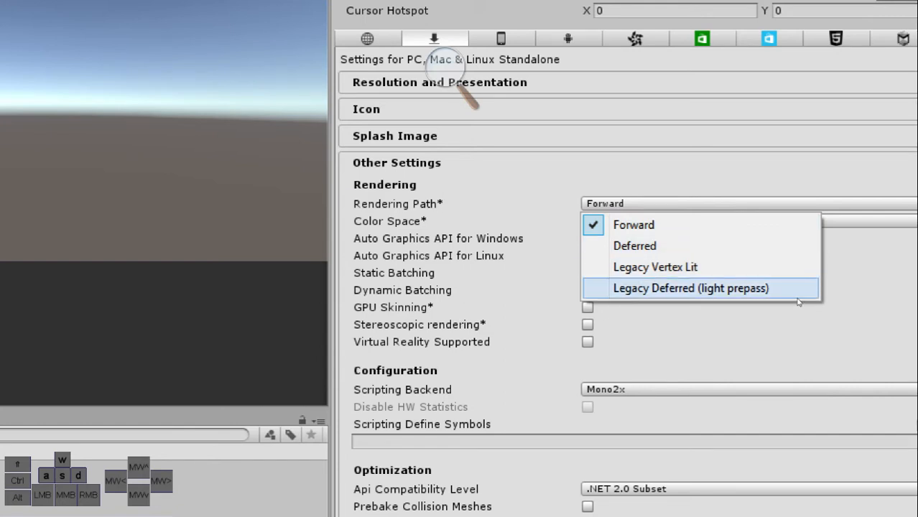
mouse_move(764, 270)
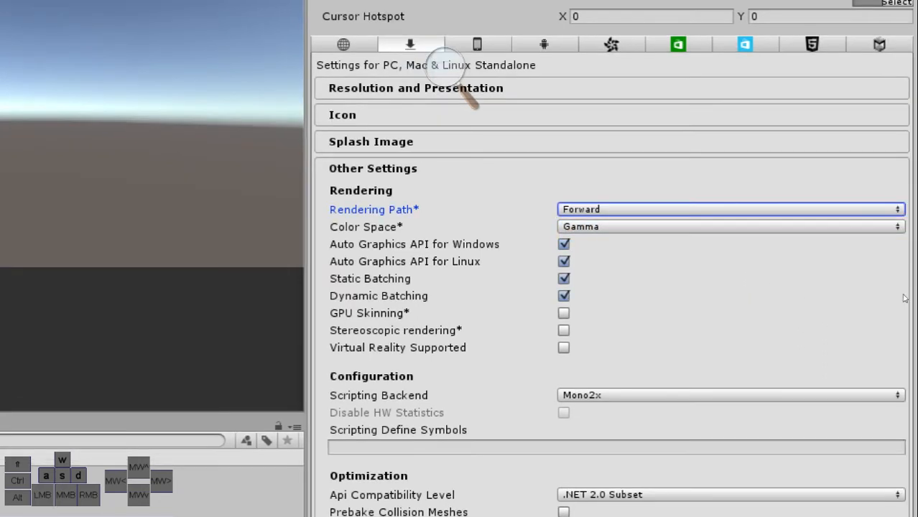
mouse_move(846, 286)
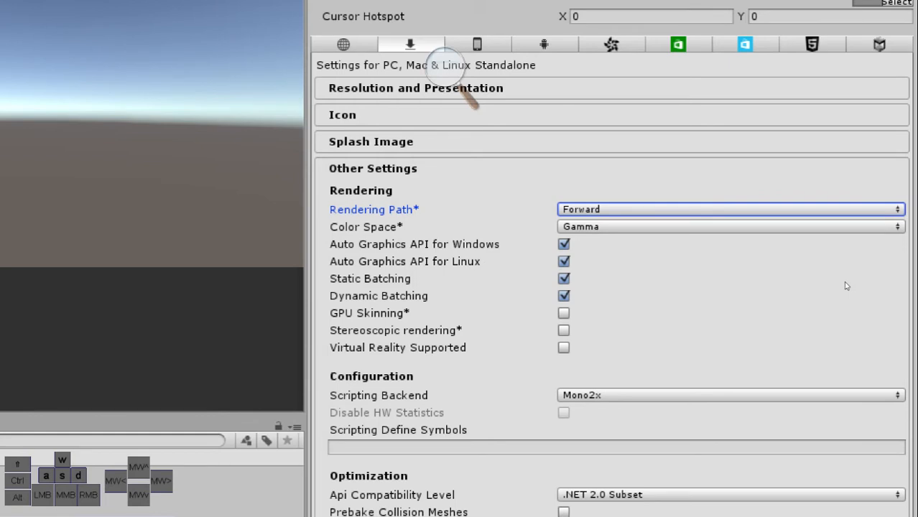
mouse_move(787, 256)
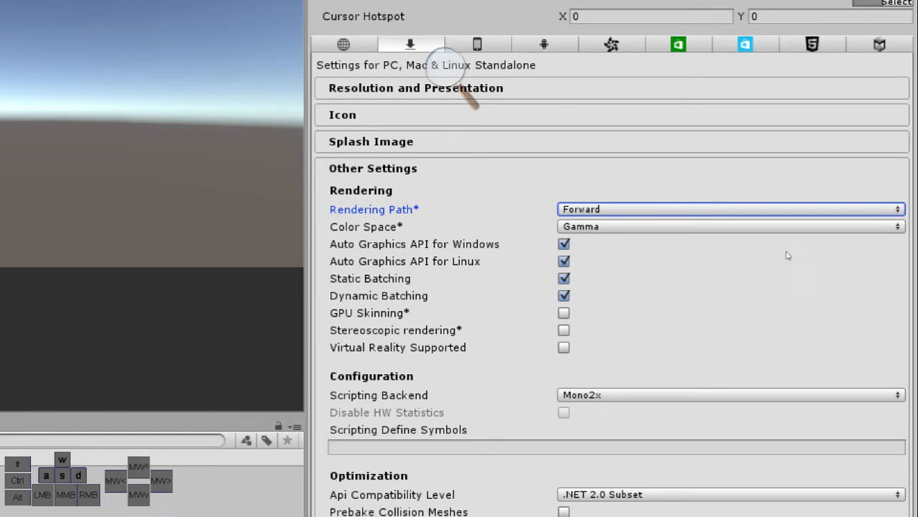
click(730, 210)
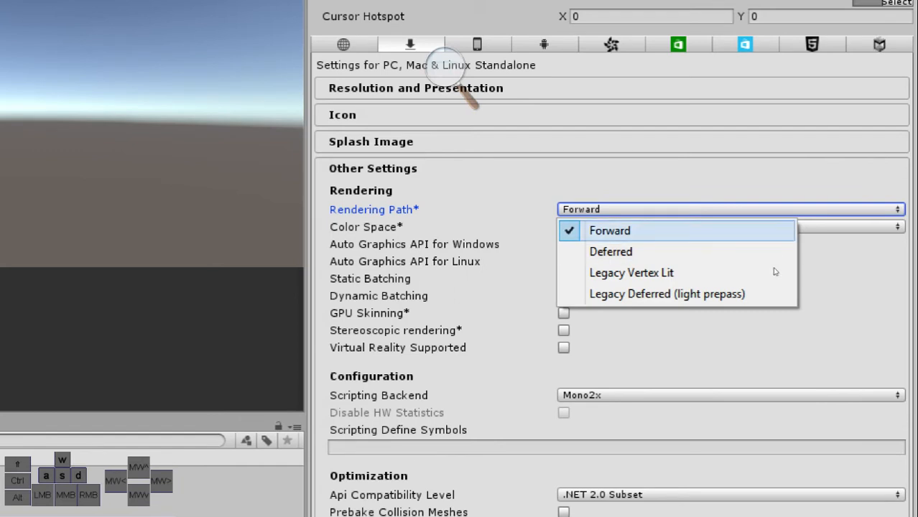
mouse_move(767, 270)
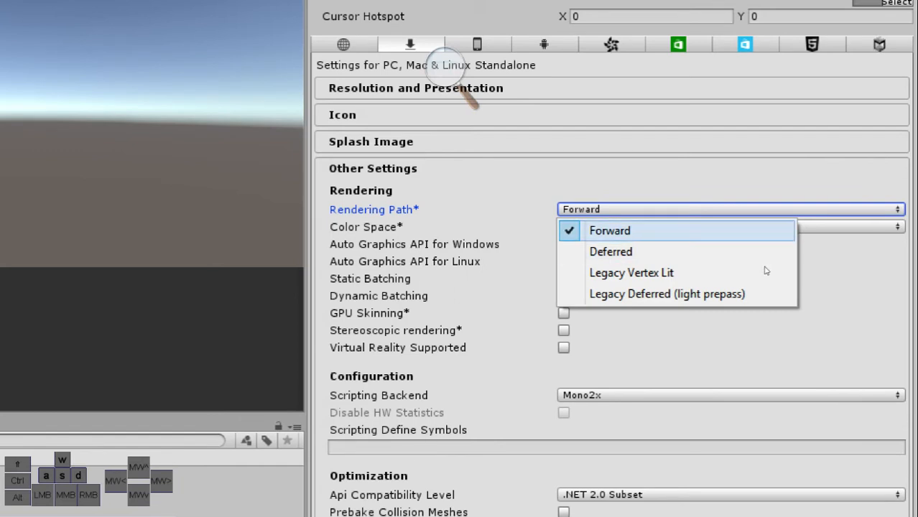
mouse_move(776, 270)
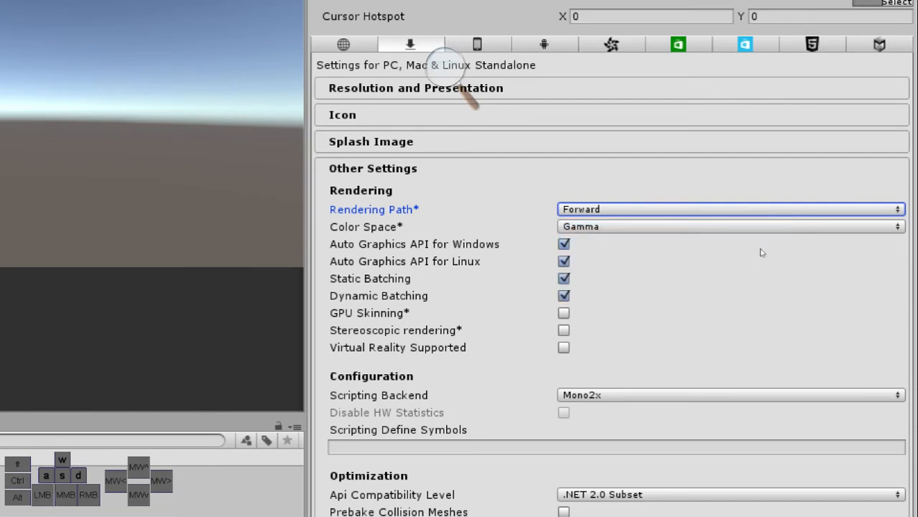
mouse_move(761, 268)
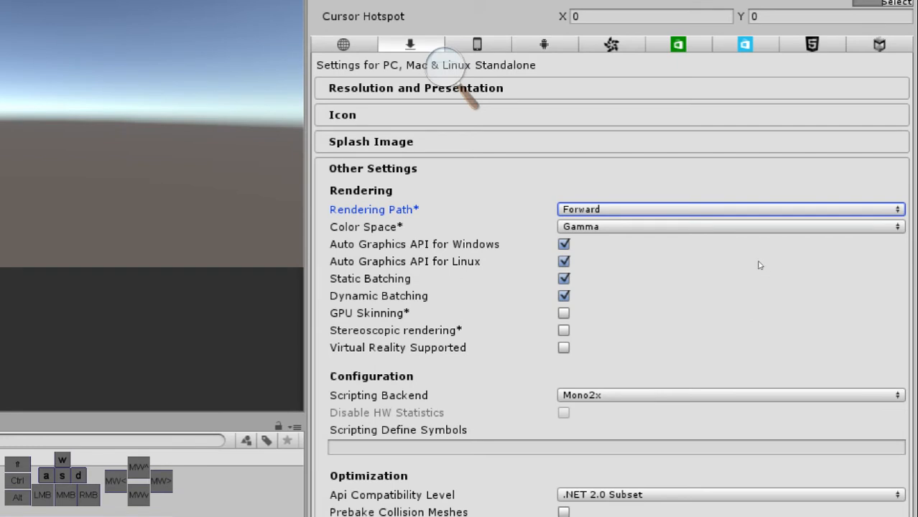
click(729, 227)
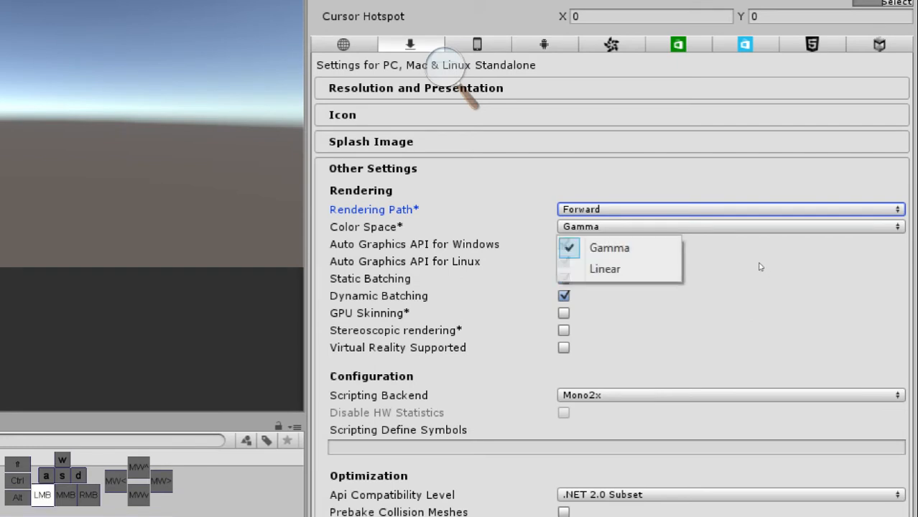
mouse_move(604, 269)
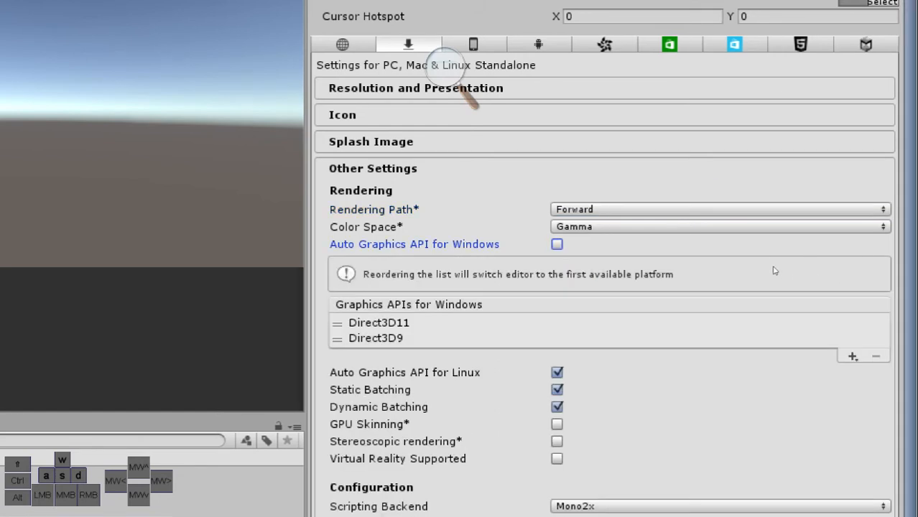
click(557, 245)
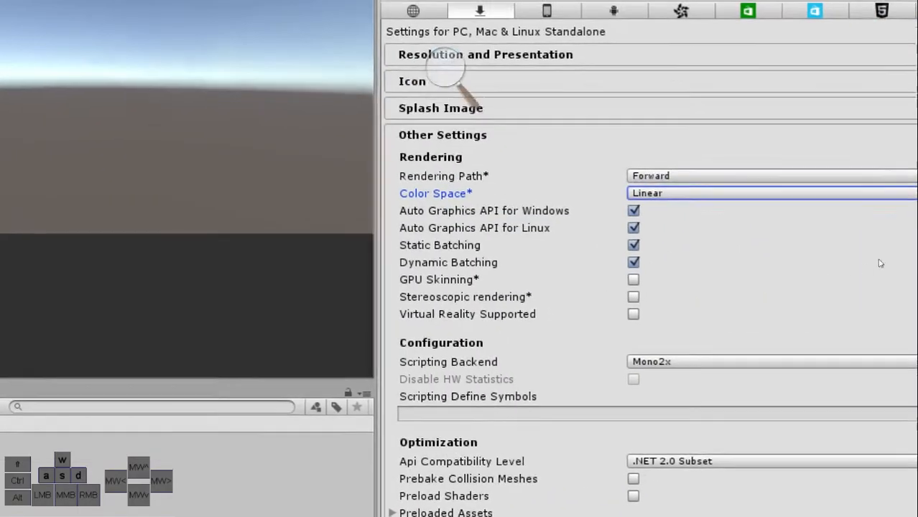
click(769, 192)
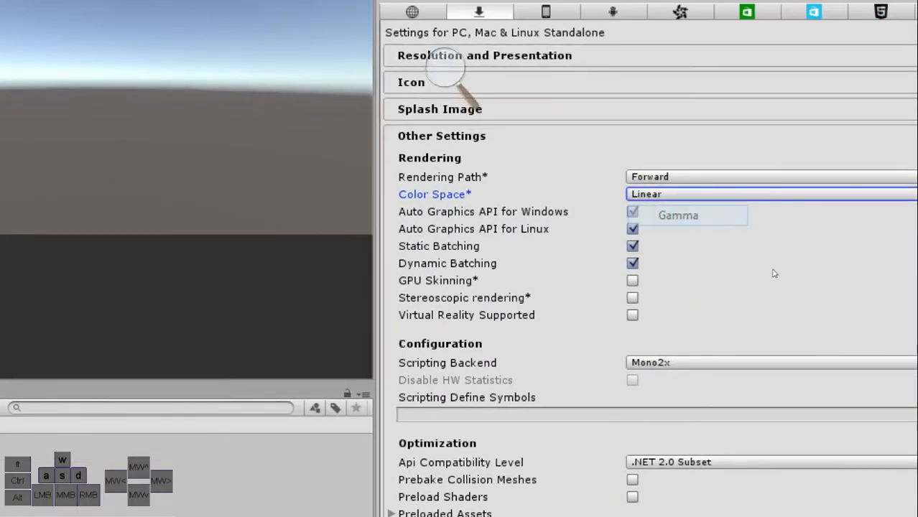
click(678, 216)
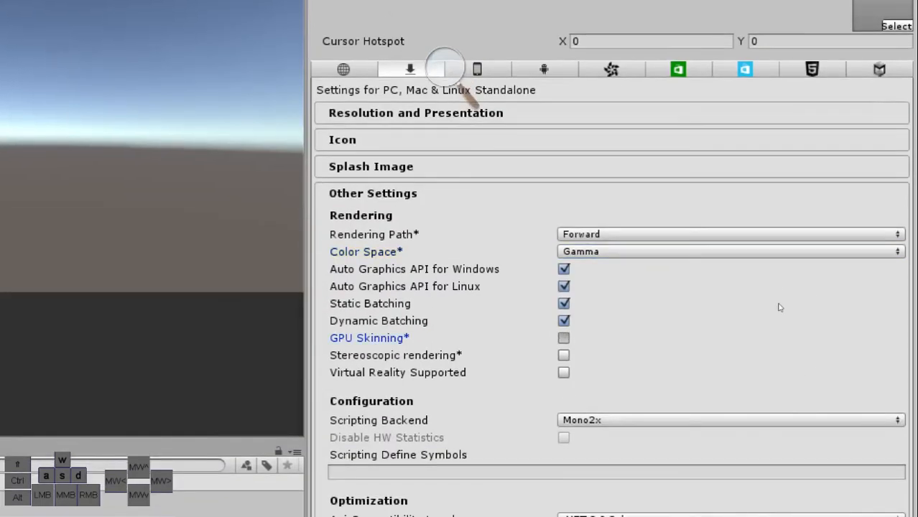
scroll(down, 3)
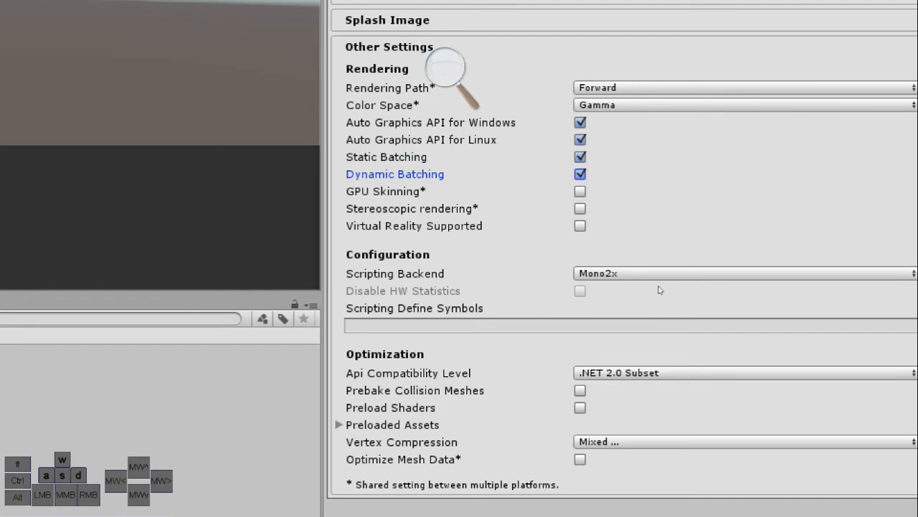
mouse_move(655, 302)
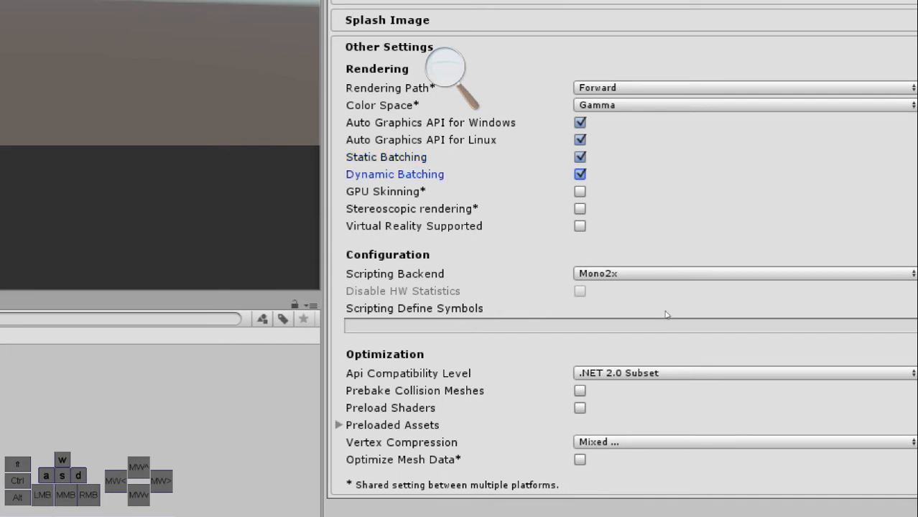
mouse_move(716, 359)
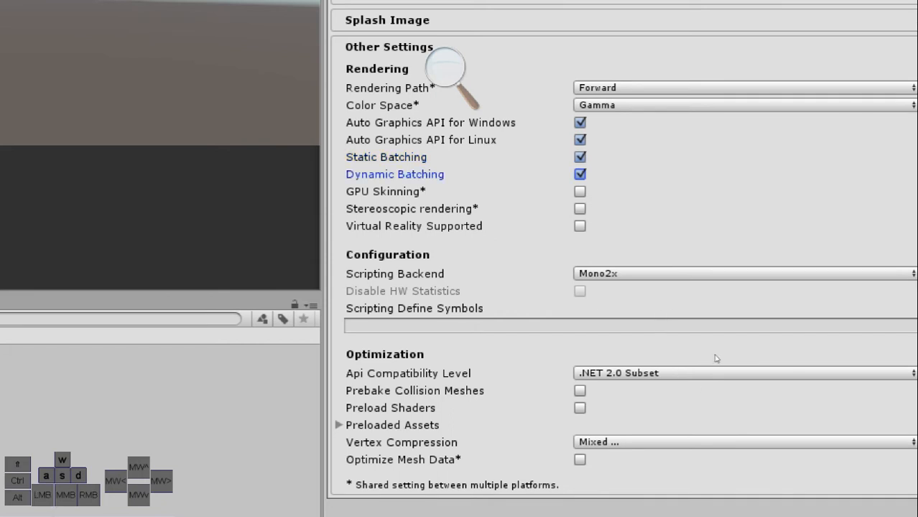
click(744, 273)
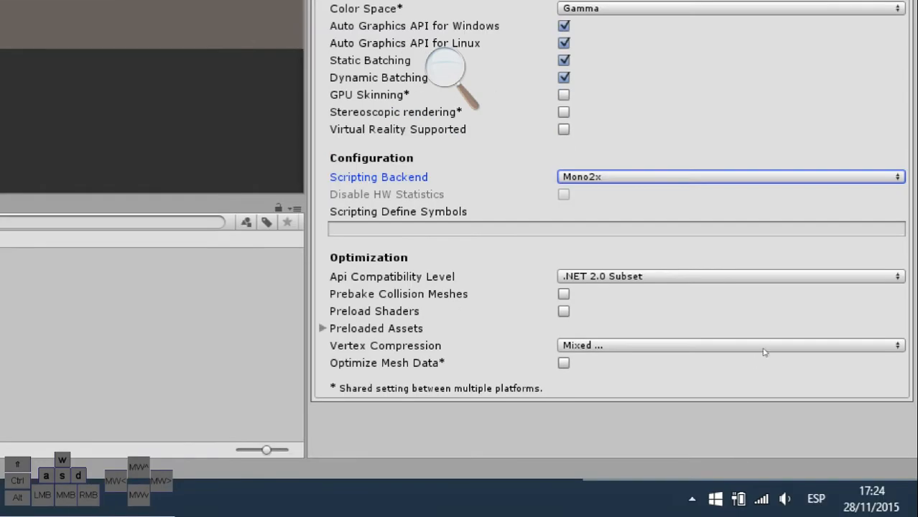
click(730, 177)
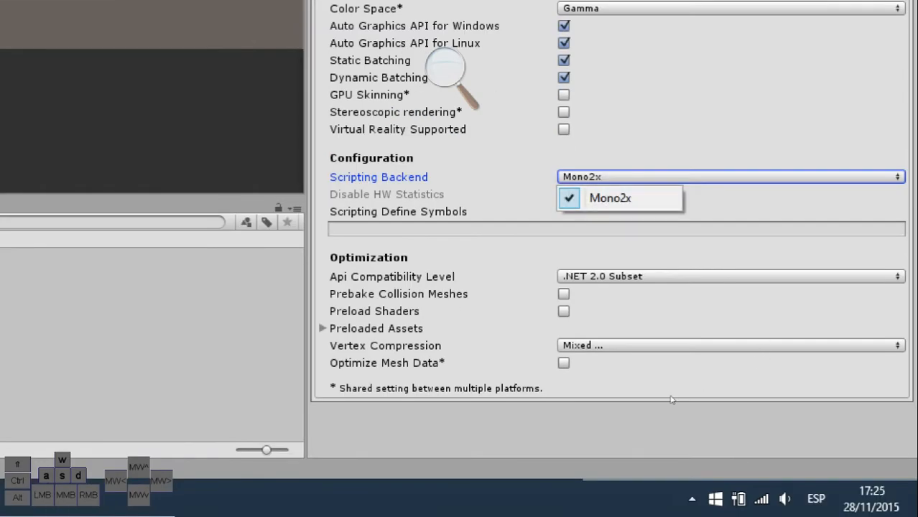
mouse_move(660, 434)
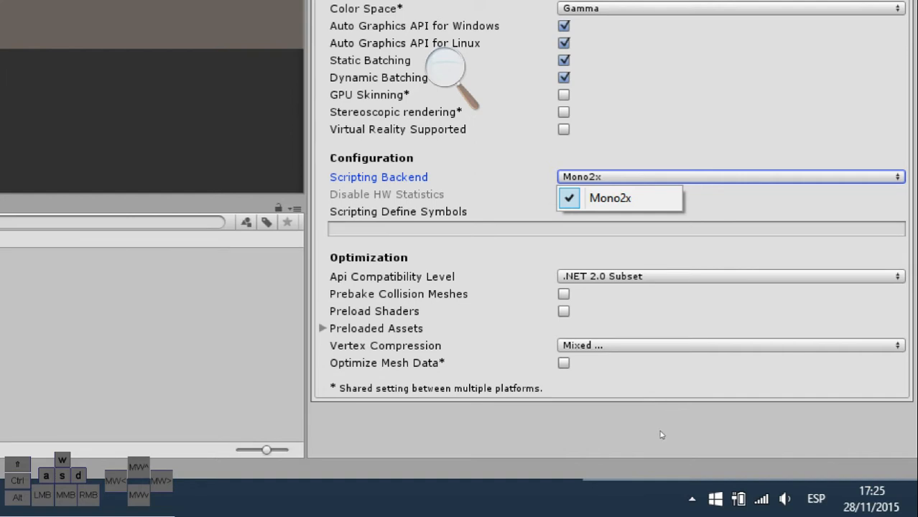
click(609, 198)
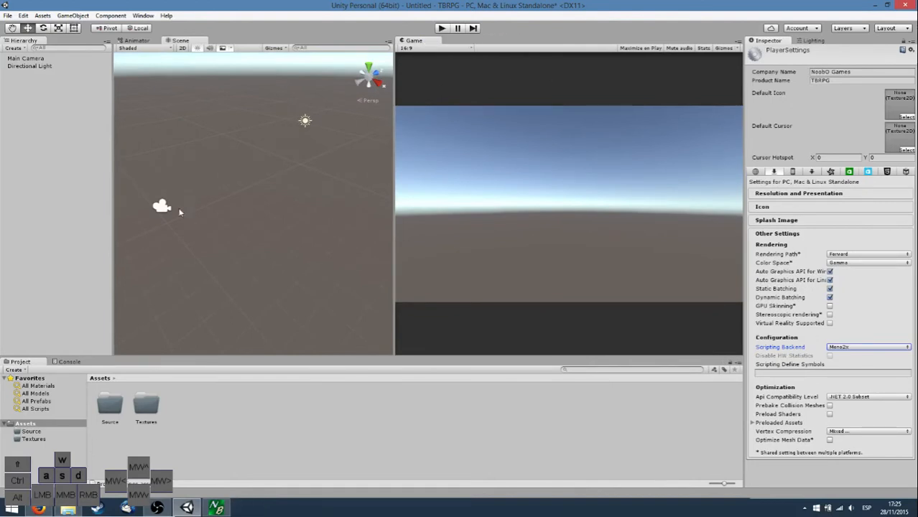
Switch the Main Camera's projection from Perspective to Orthographic.
click(26, 57)
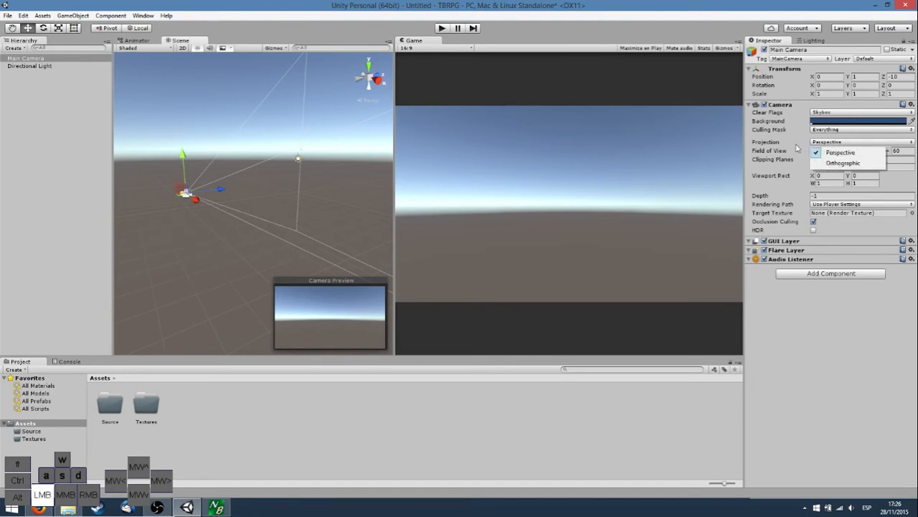
click(839, 152)
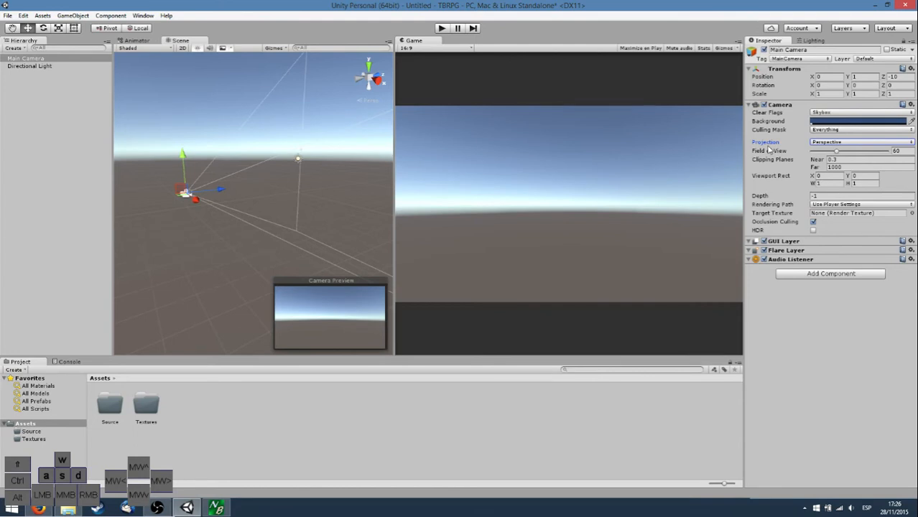
click(859, 142)
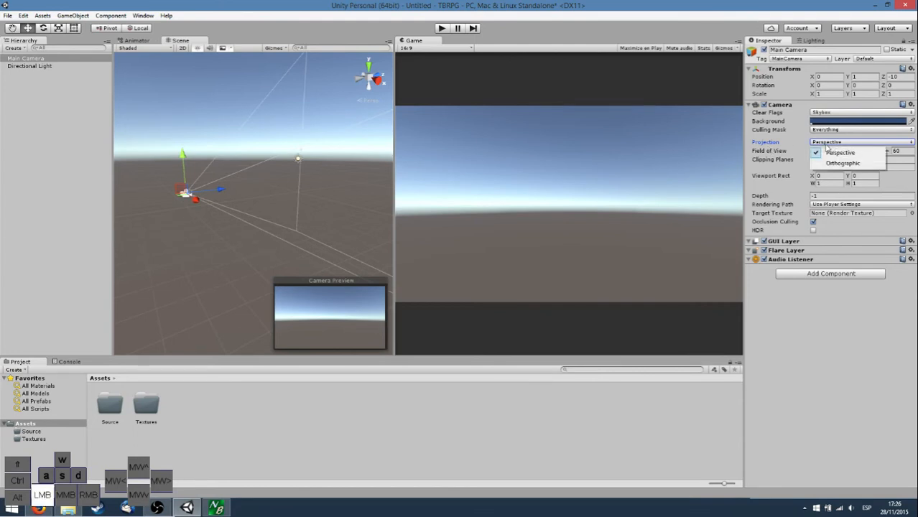
click(842, 164)
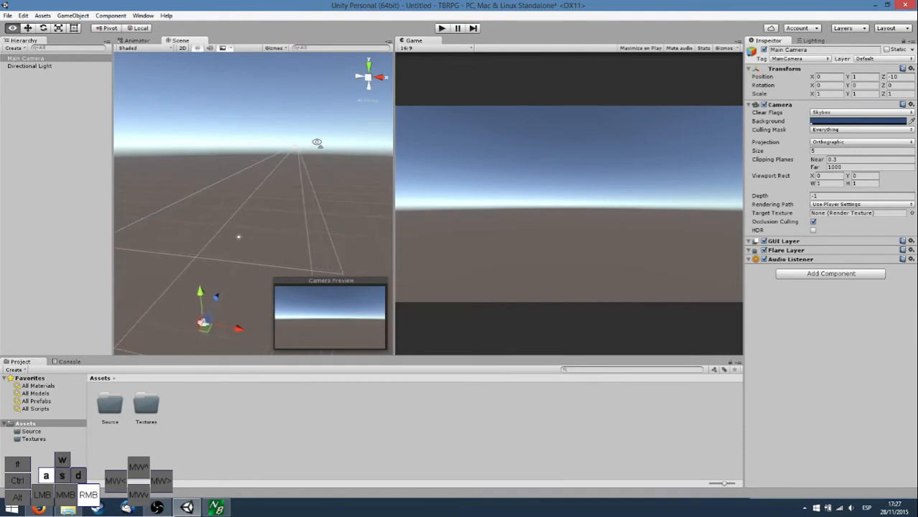
mouse_move(251, 253)
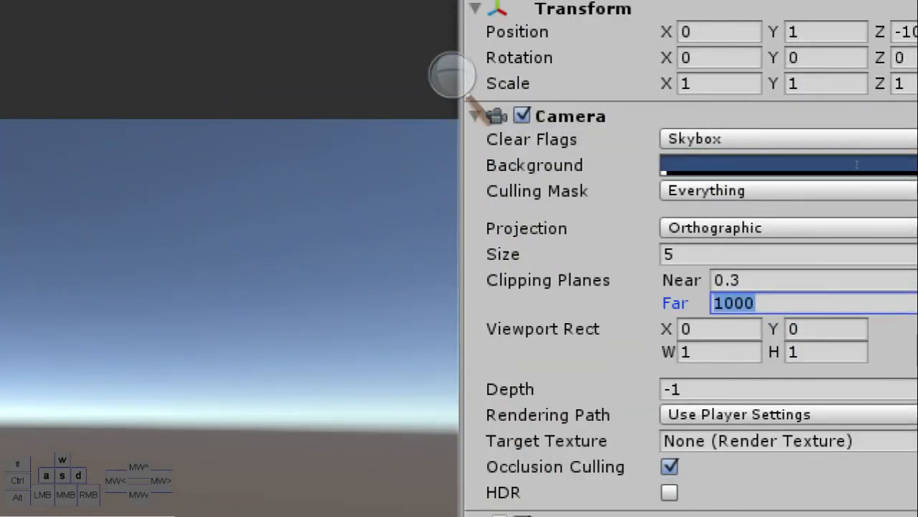
Set the Main Camera's far clipping plane to 10 and inspect its short view box.
text(10)
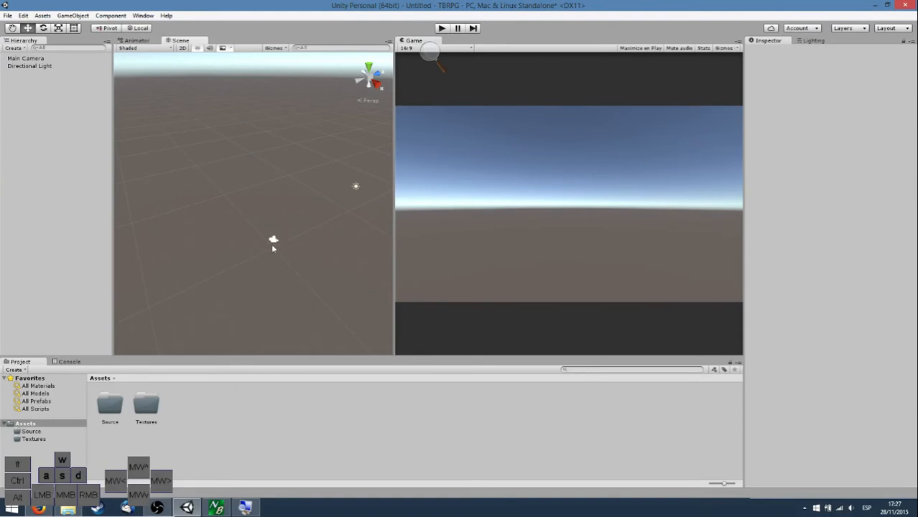
click(26, 58)
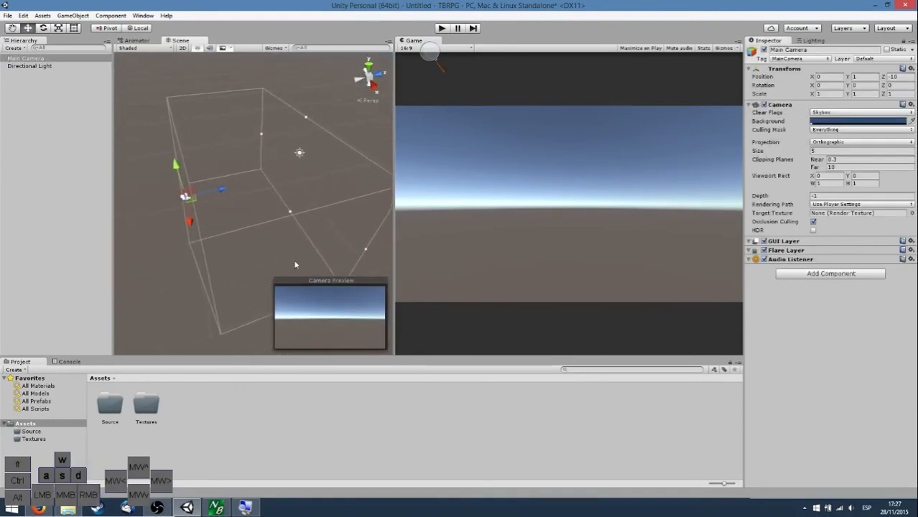
click(850, 166)
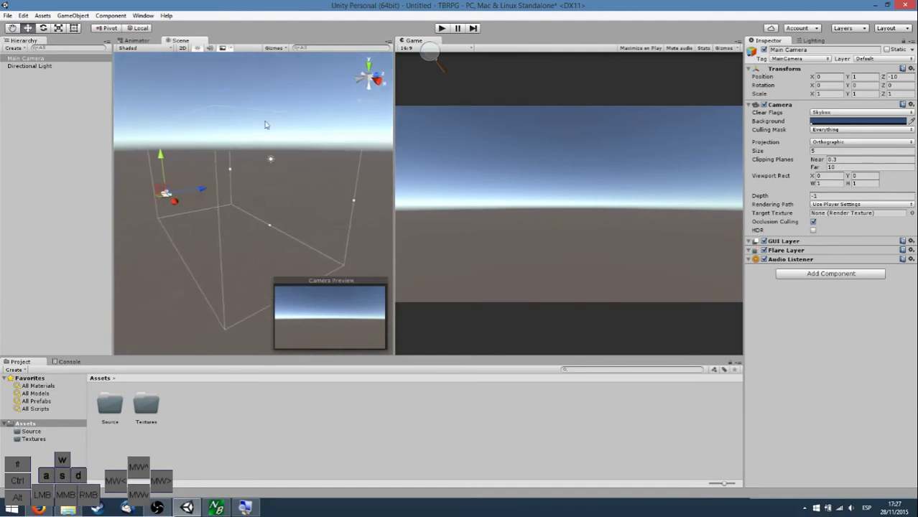
mouse_move(530, 112)
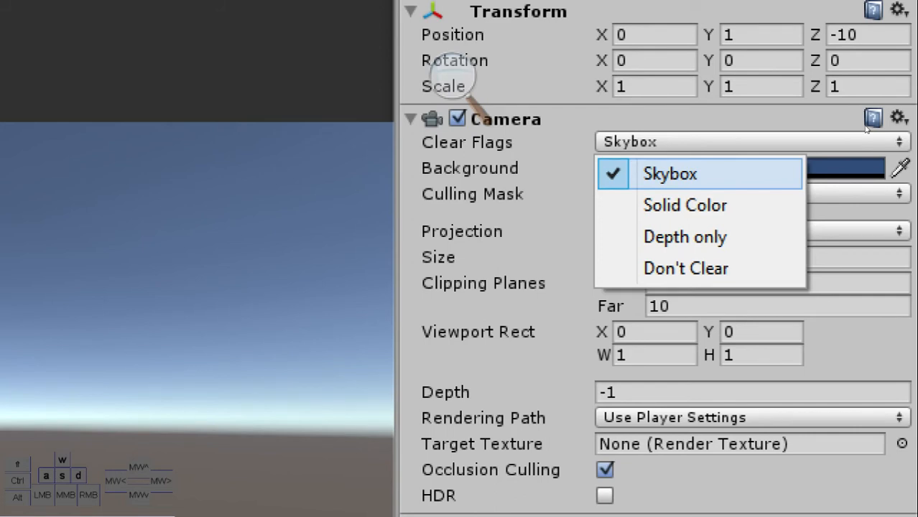
mouse_move(683, 204)
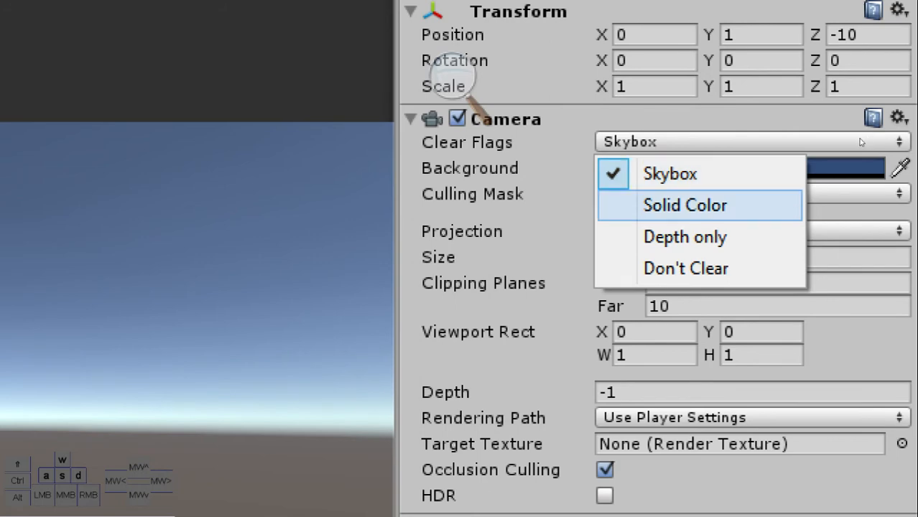
Try a dark greenish Solid Color background, then set Clear Flags to Depth only.
click(684, 205)
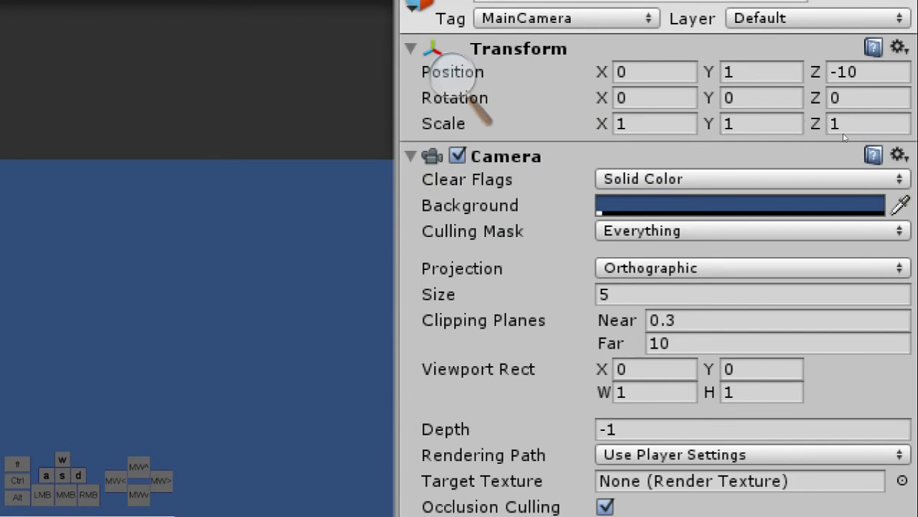
click(739, 204)
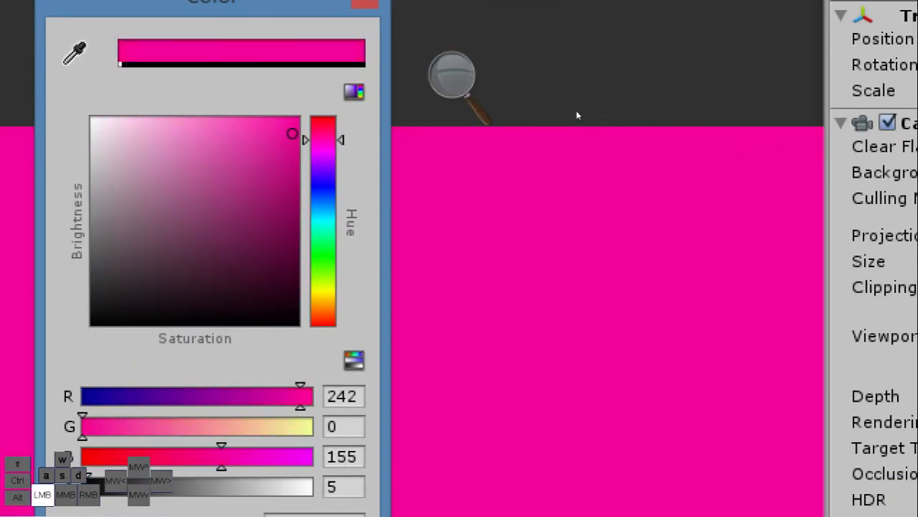
click(130, 252)
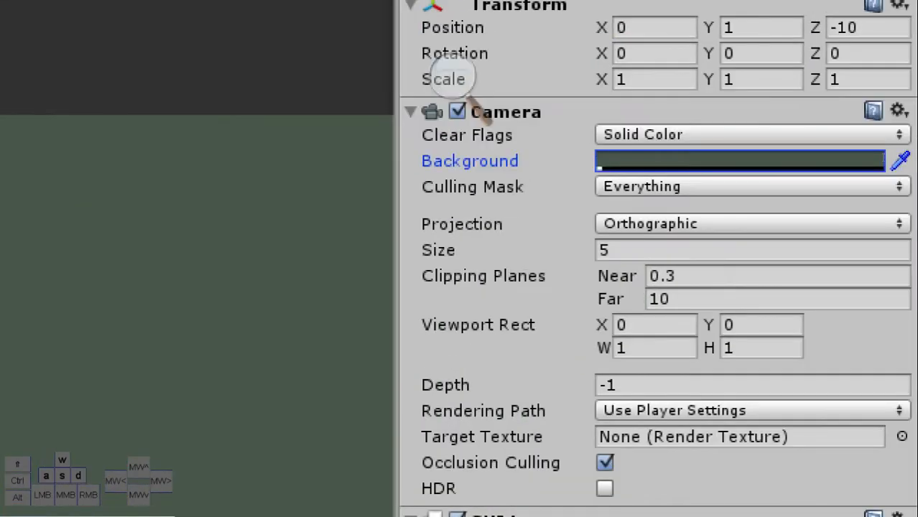
click(750, 136)
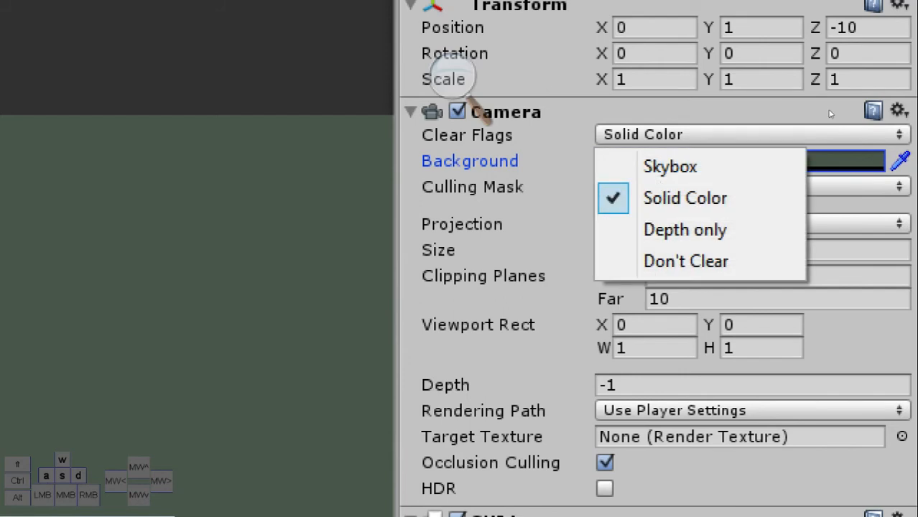
click(683, 229)
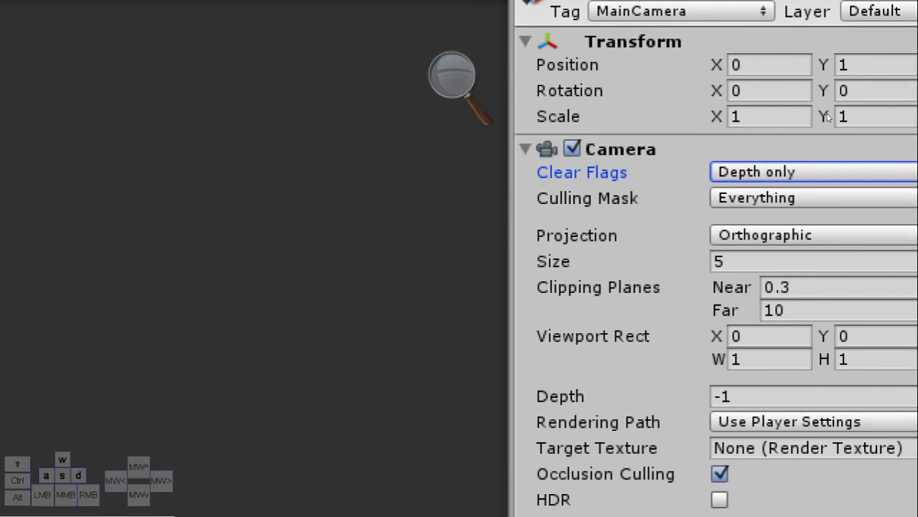
Set the Main Camera's Clear Flags to Don't Clear.
click(812, 172)
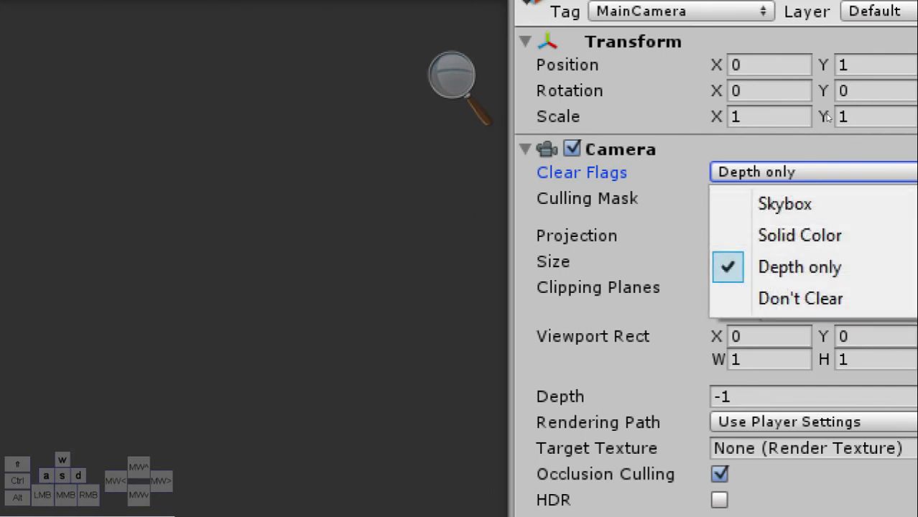
click(800, 297)
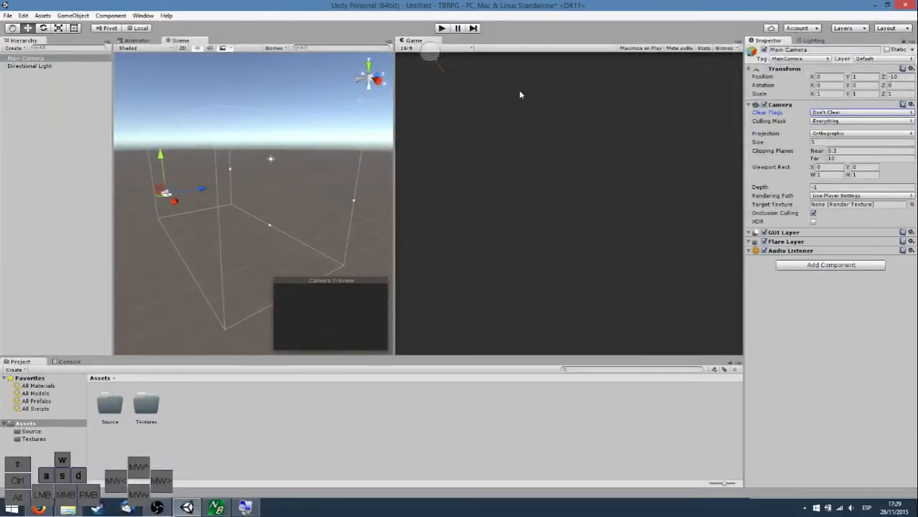
mouse_move(484, 191)
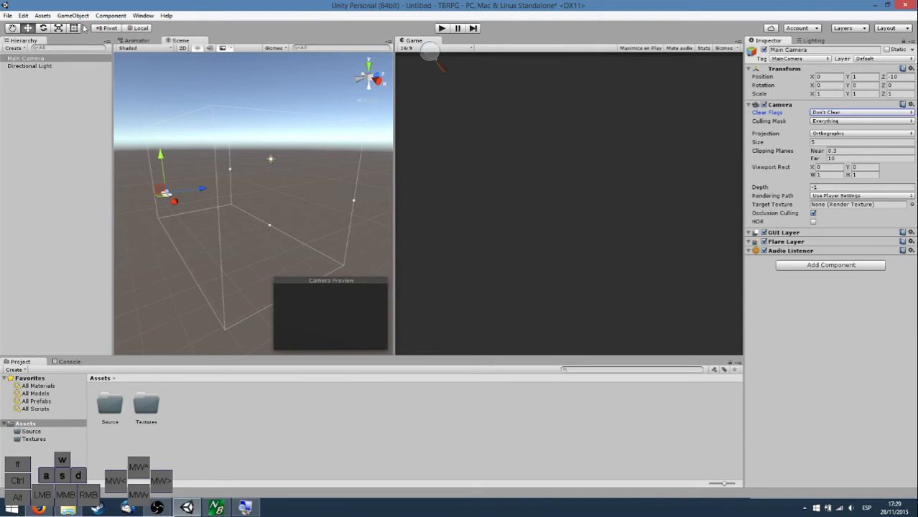
Add a test Cube via GameObject > 3D Object and check it against the Main Camera.
click(72, 14)
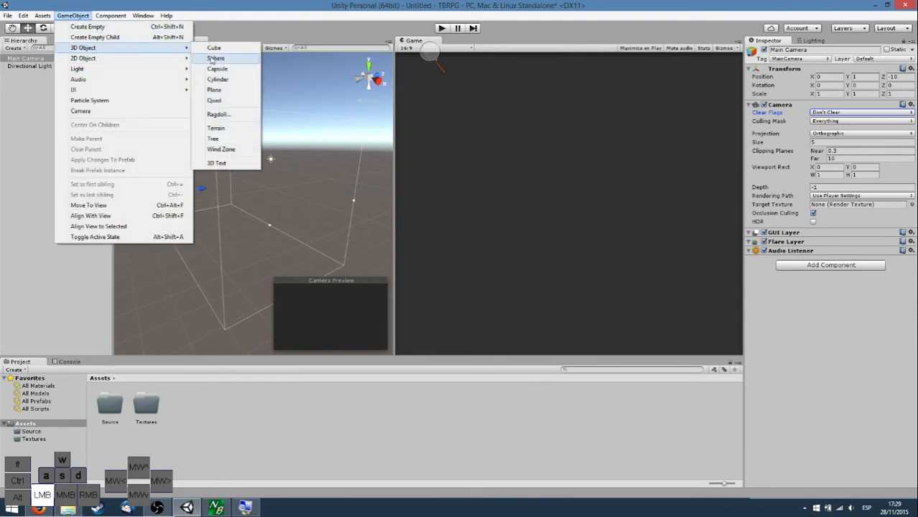
click(214, 47)
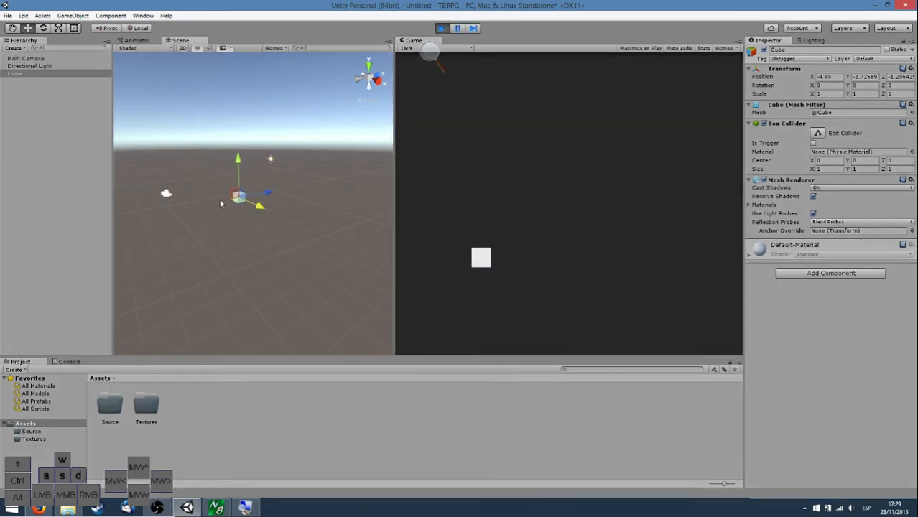
click(26, 58)
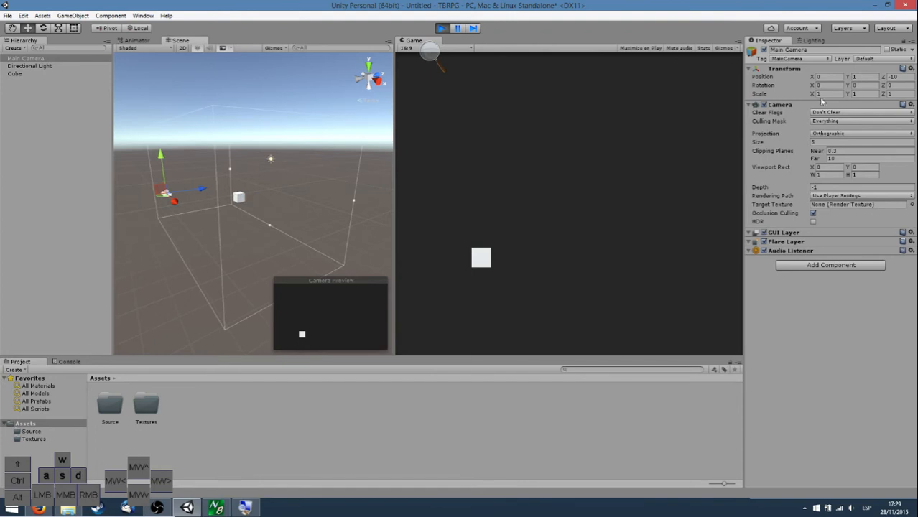
click(859, 112)
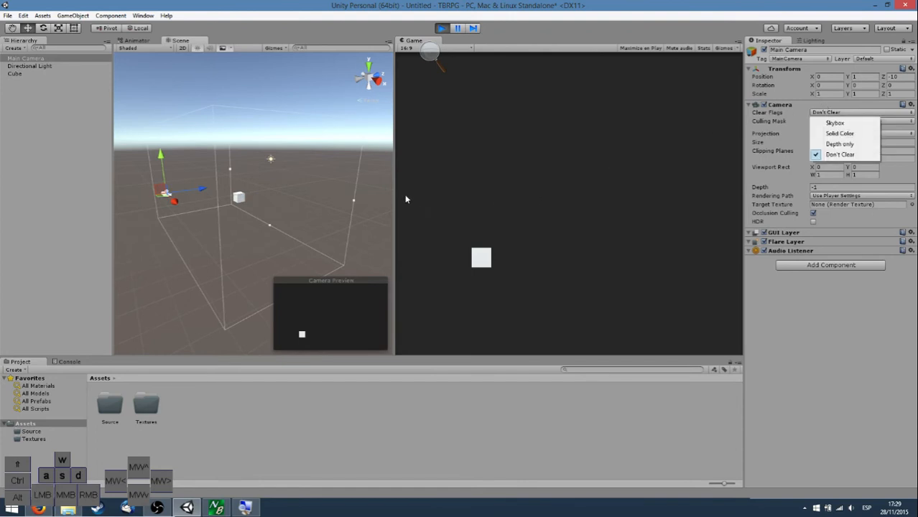
click(14, 73)
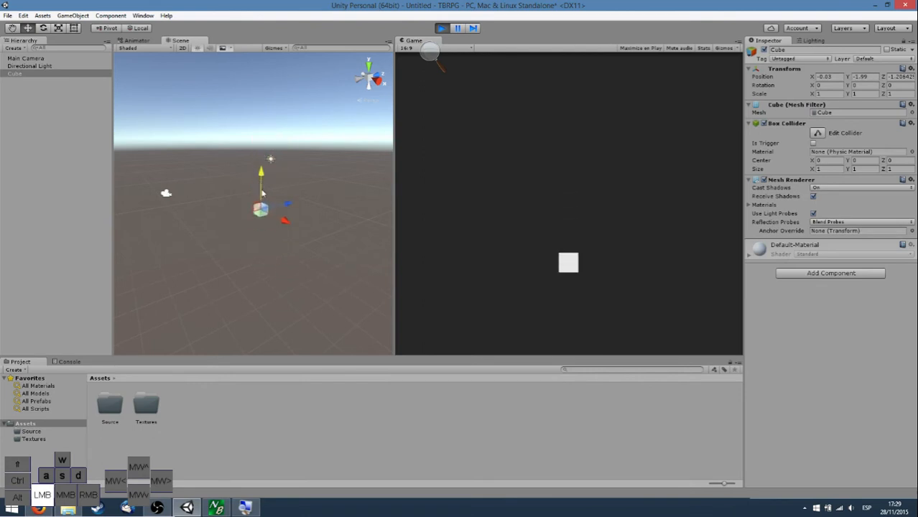
Move the Cube within the Scene view so it shows as a white square in the Game view.
click(26, 58)
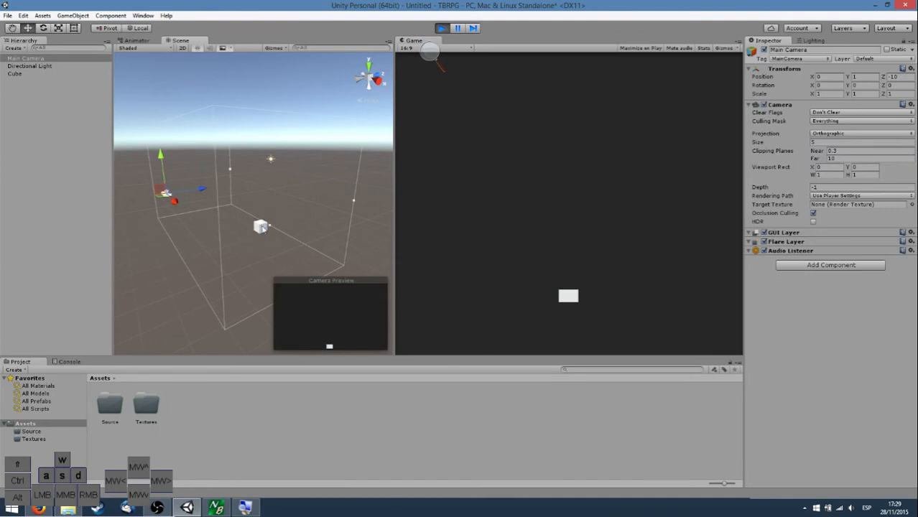
click(14, 73)
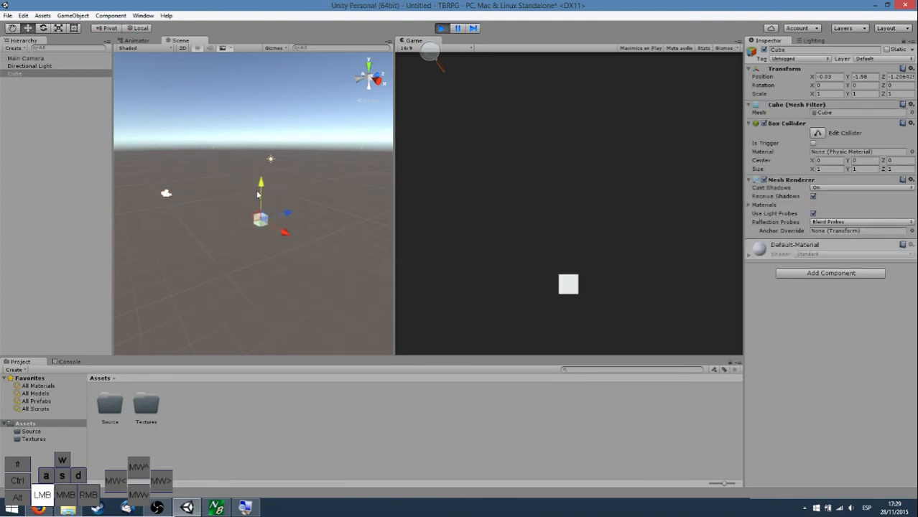
drag(261, 208, 261, 161)
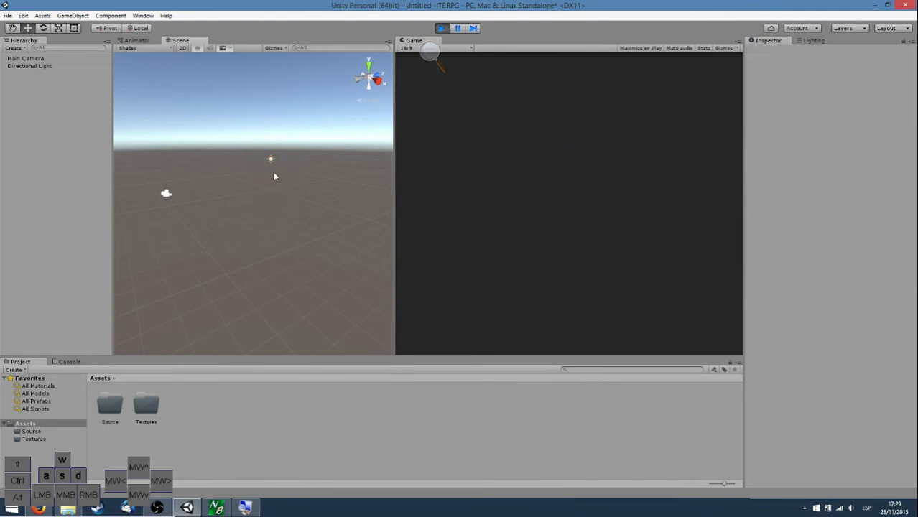
With the Cube removed, reselect the Main Camera and review its Clear Flags choices.
click(29, 66)
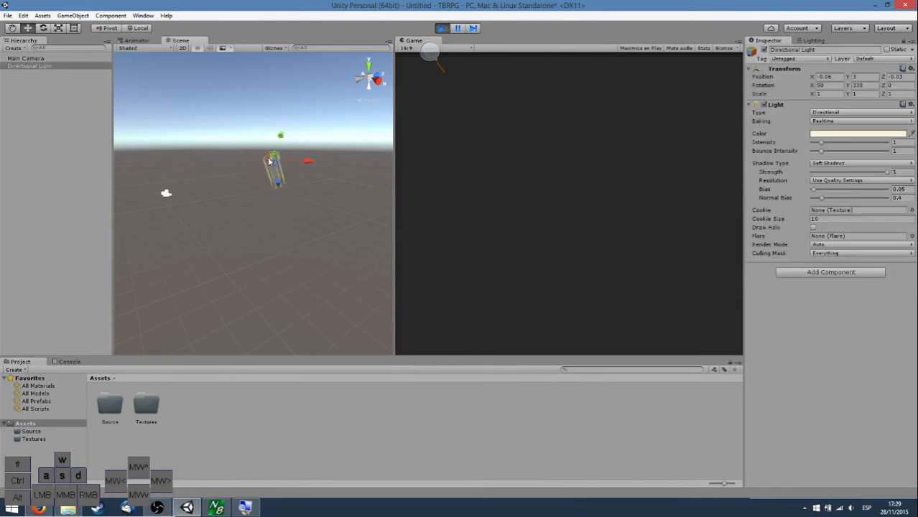
click(26, 58)
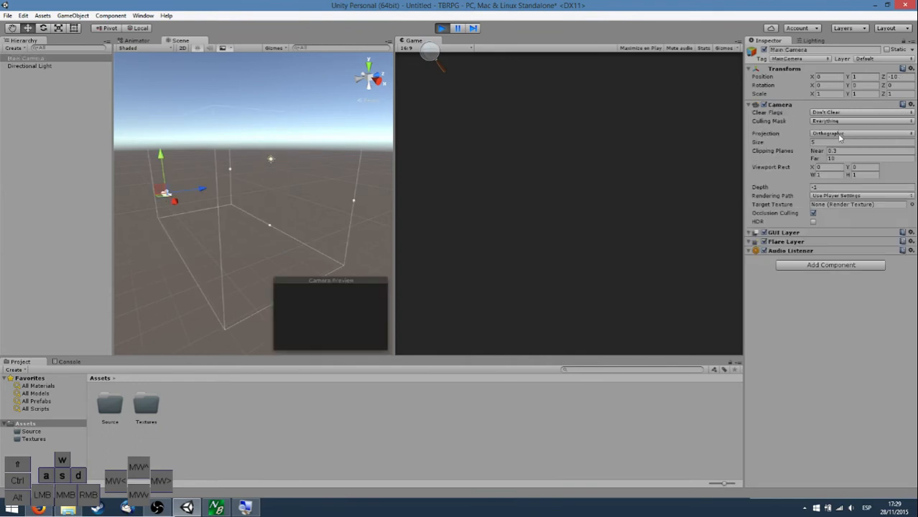
click(859, 112)
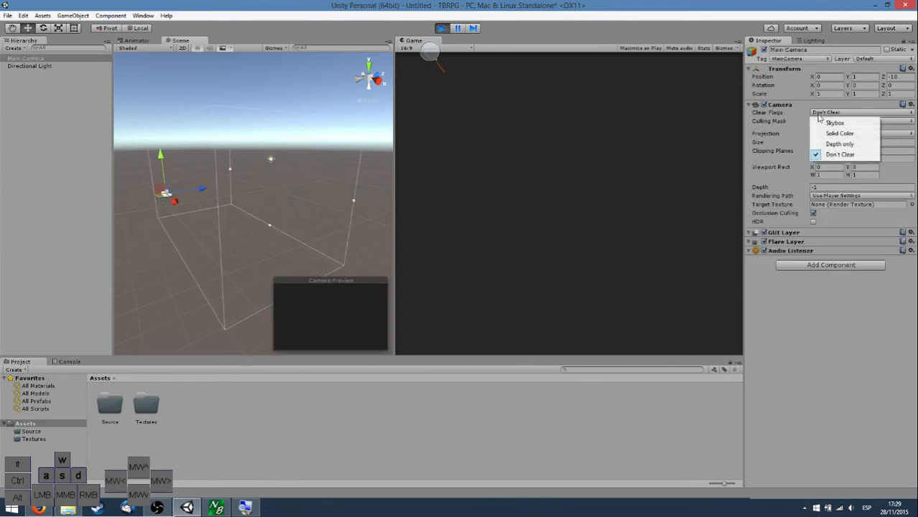
mouse_move(838, 144)
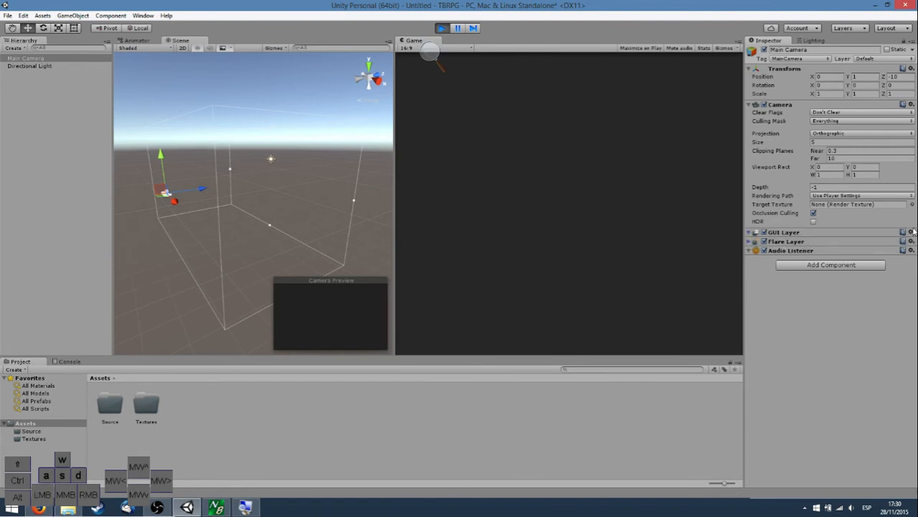
Remove the GUI Layer and Flare Layer components from the Main Camera.
click(911, 233)
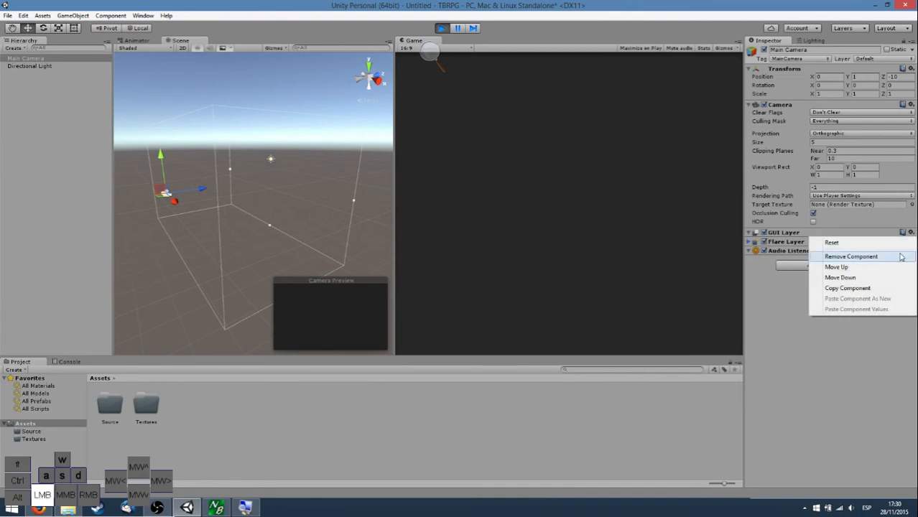
mouse_move(832, 241)
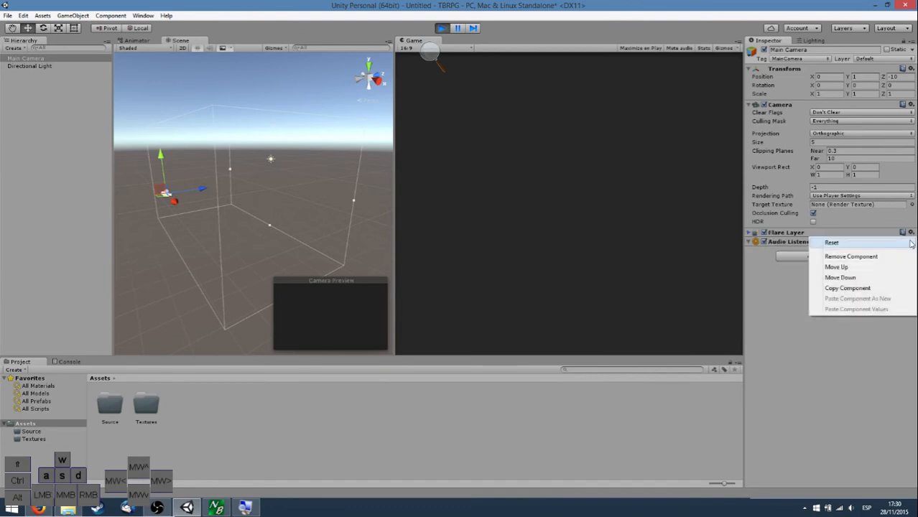
mouse_move(832, 241)
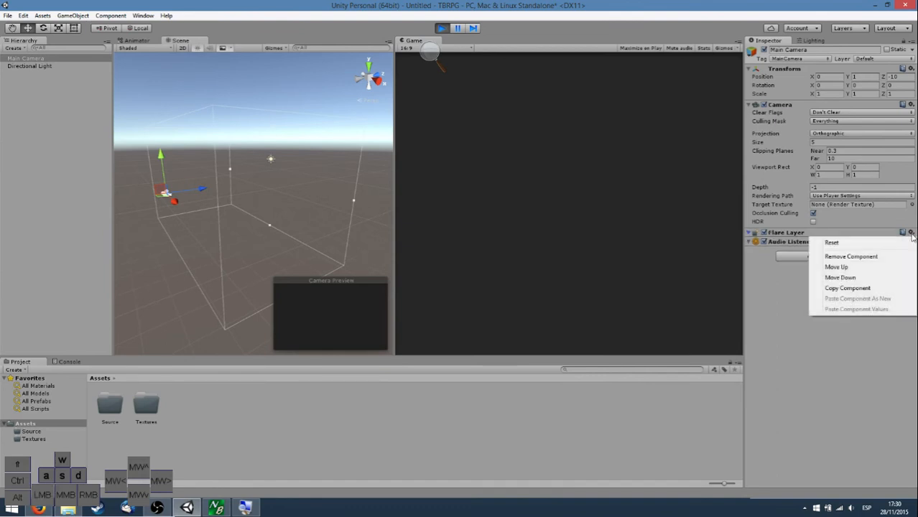
mouse_move(830, 241)
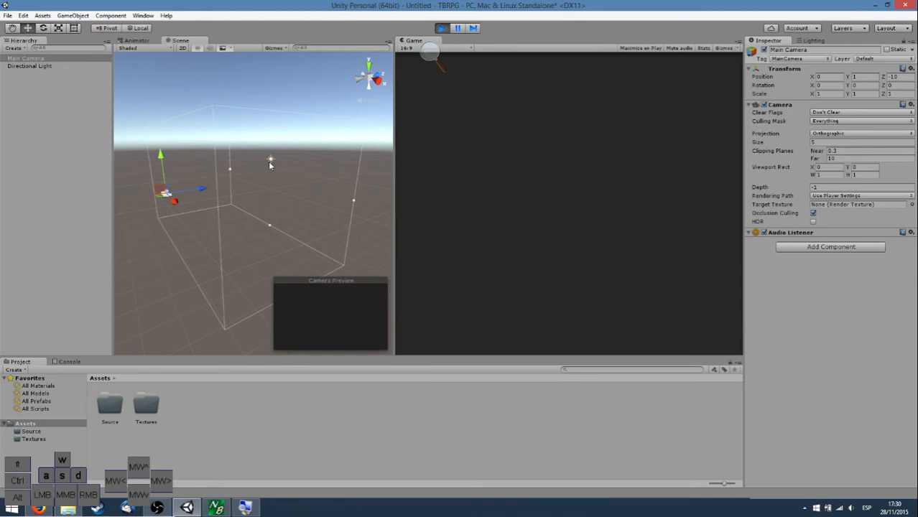
click(29, 67)
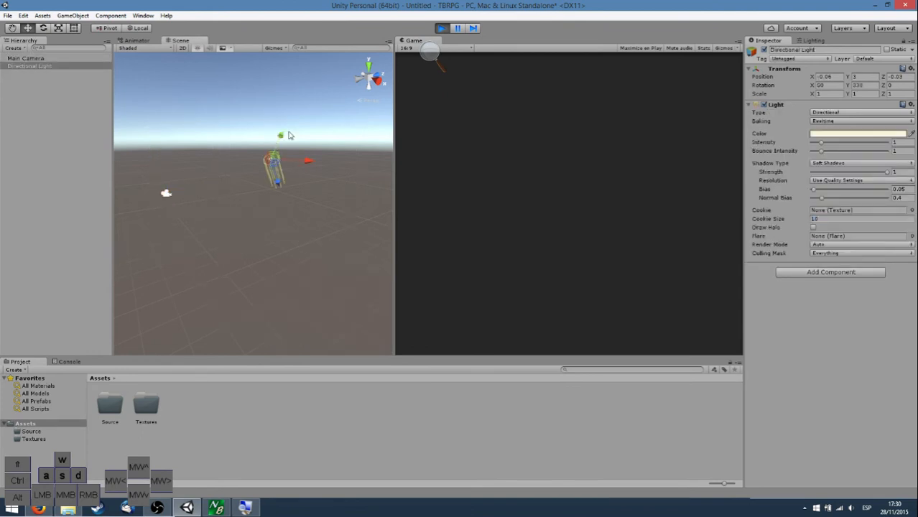
mouse_move(279, 118)
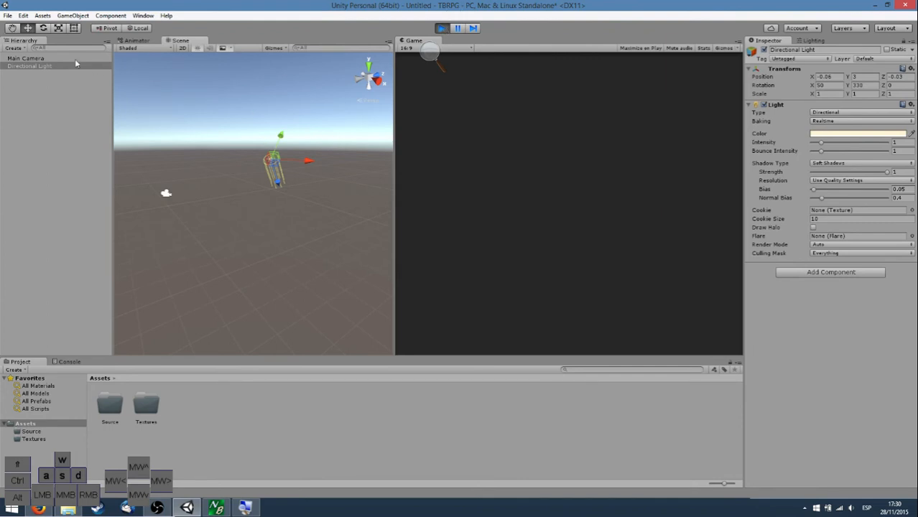
click(25, 58)
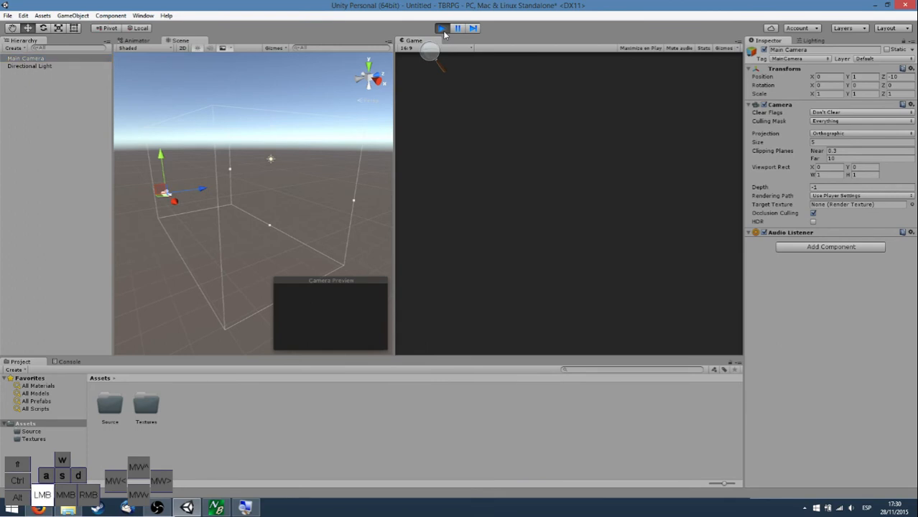
click(443, 28)
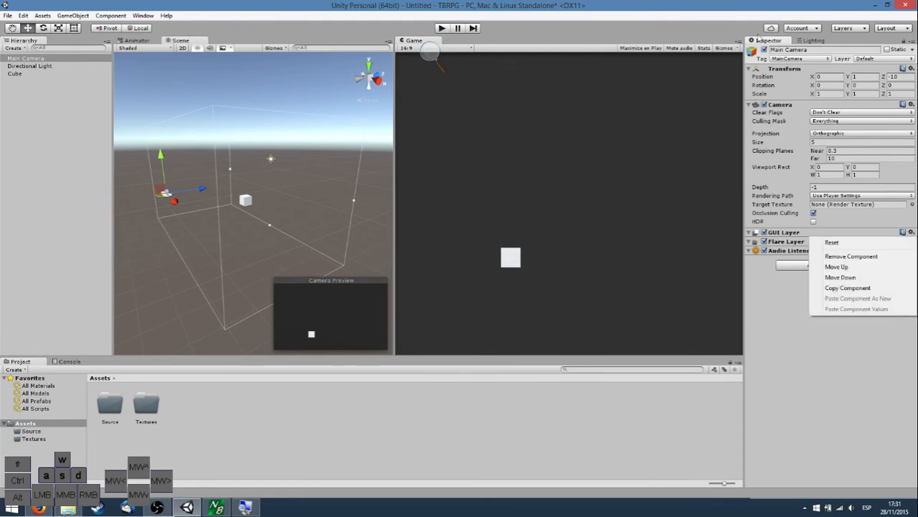
mouse_move(850, 255)
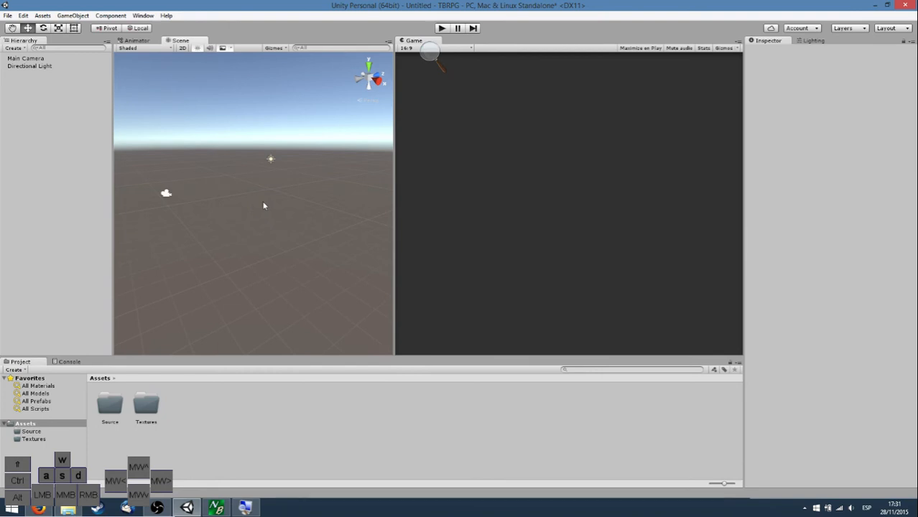
mouse_move(379, 184)
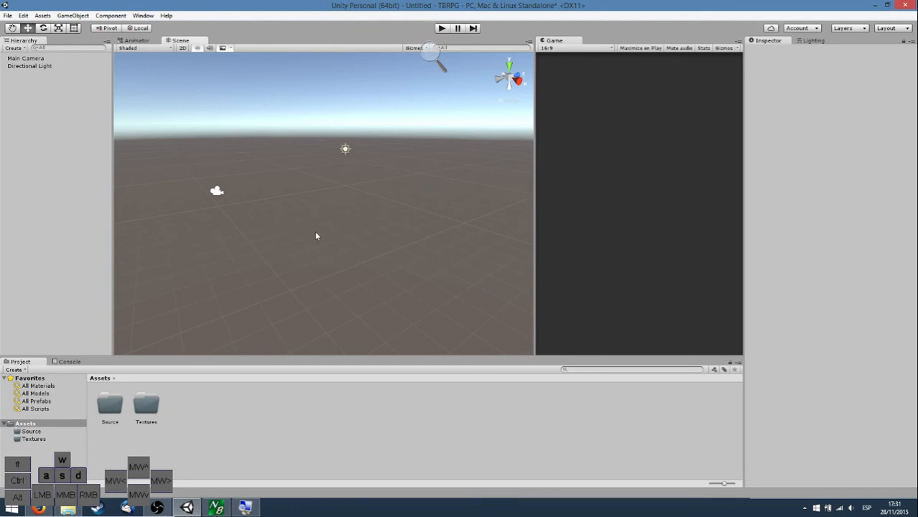
mouse_move(311, 210)
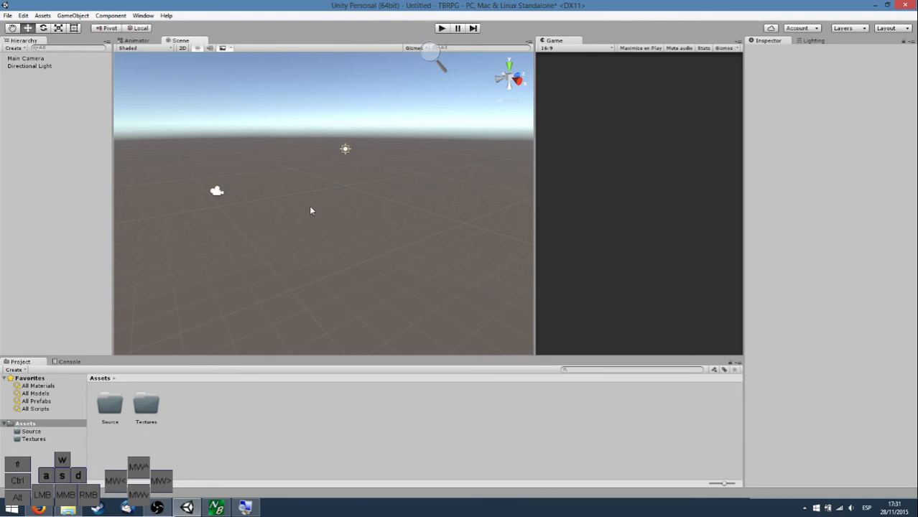
mouse_move(351, 207)
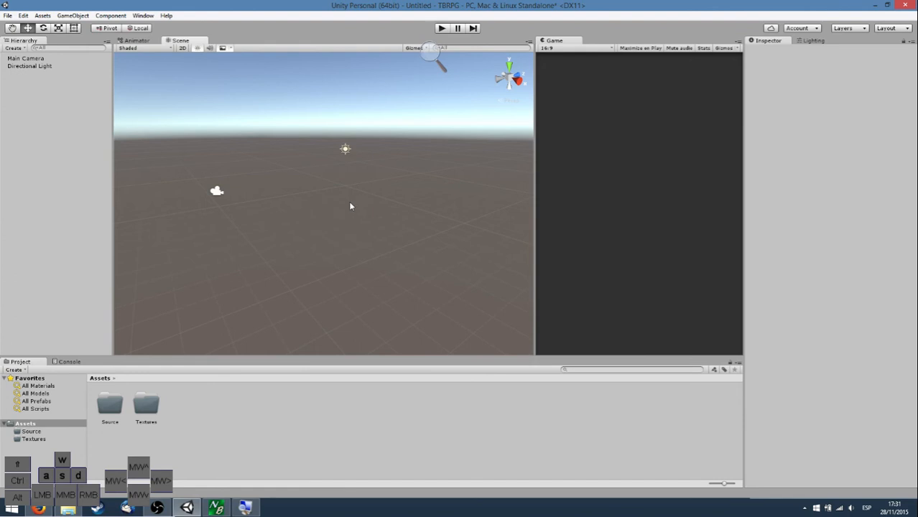
mouse_move(346, 187)
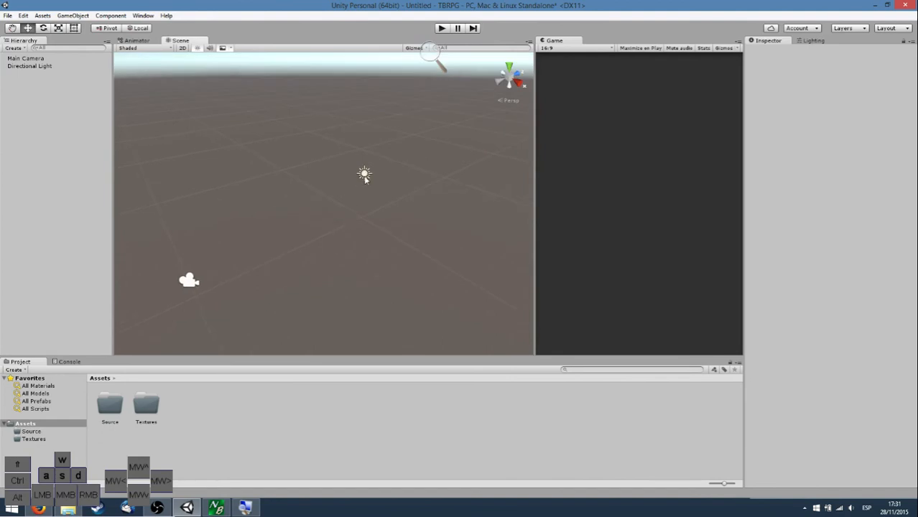
Delete the Directional Light and switch off skybox effects in the Scene view toolbar.
click(29, 66)
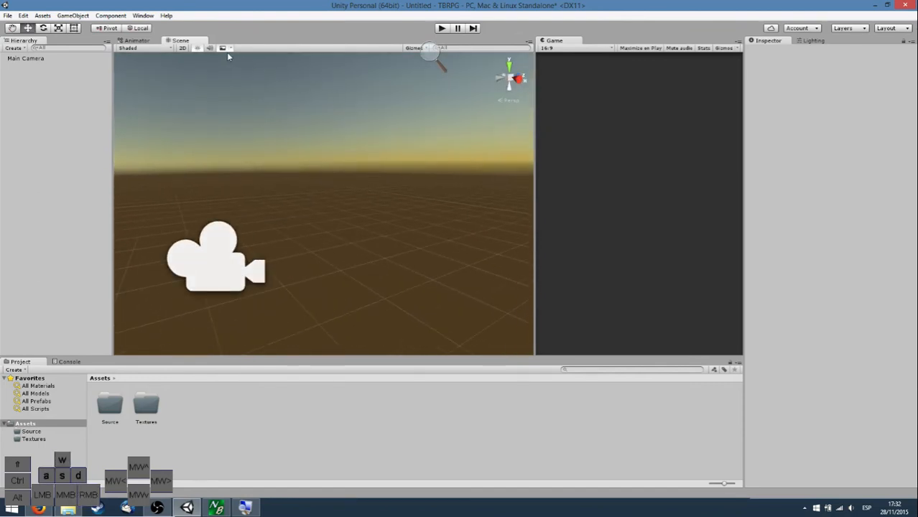
click(225, 49)
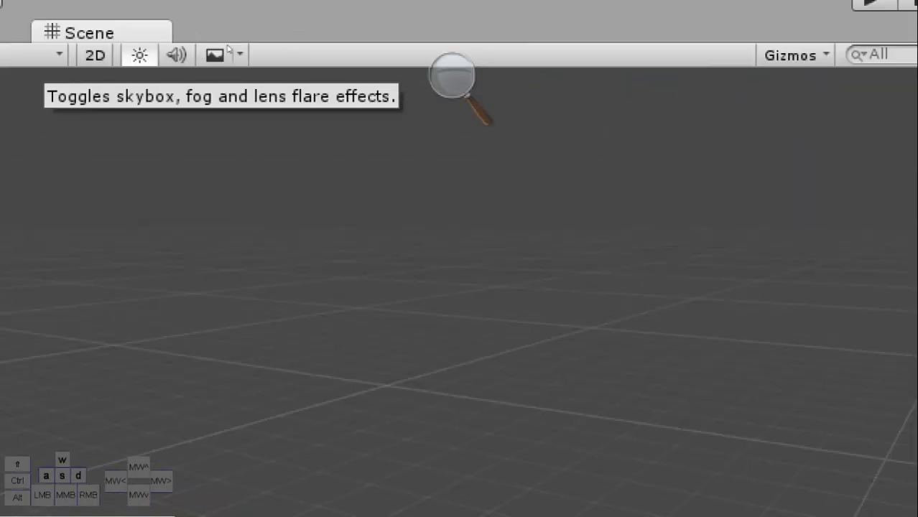
Turn off scene lighting and switch the Scene view to 2D mode.
click(214, 55)
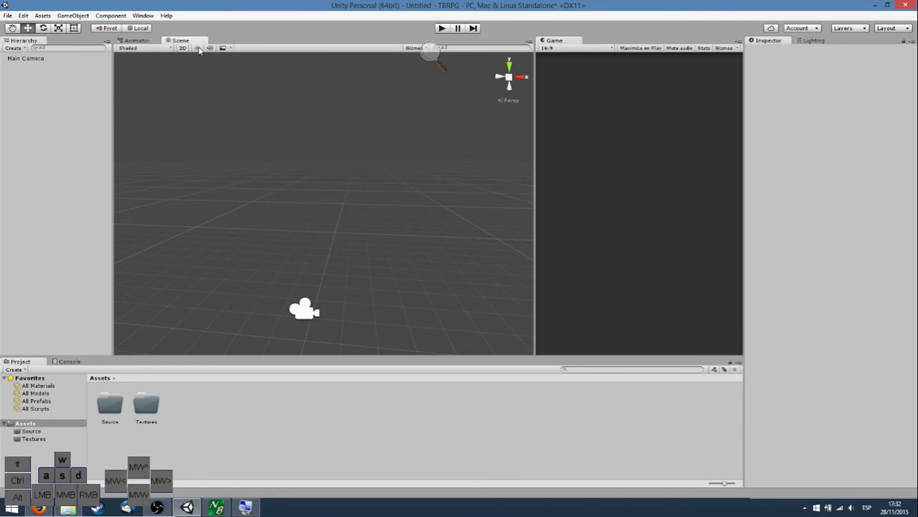
mouse_move(198, 49)
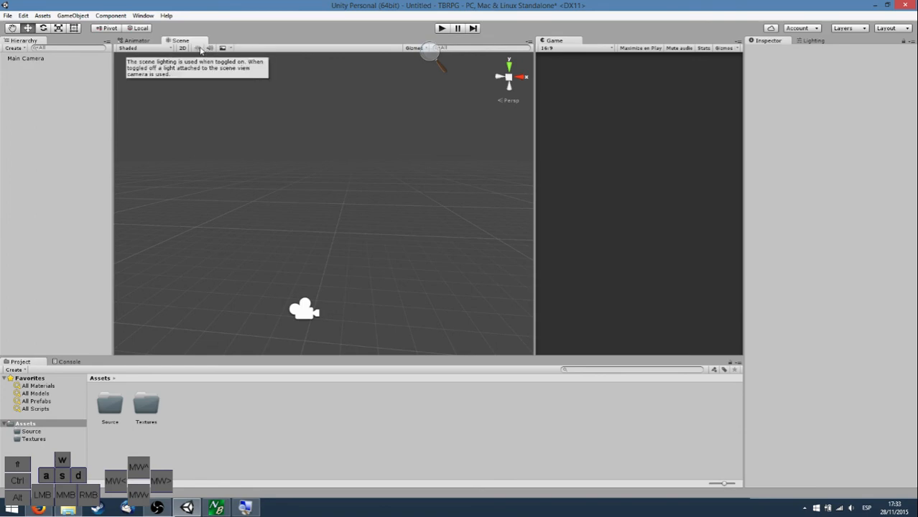
mouse_move(171, 49)
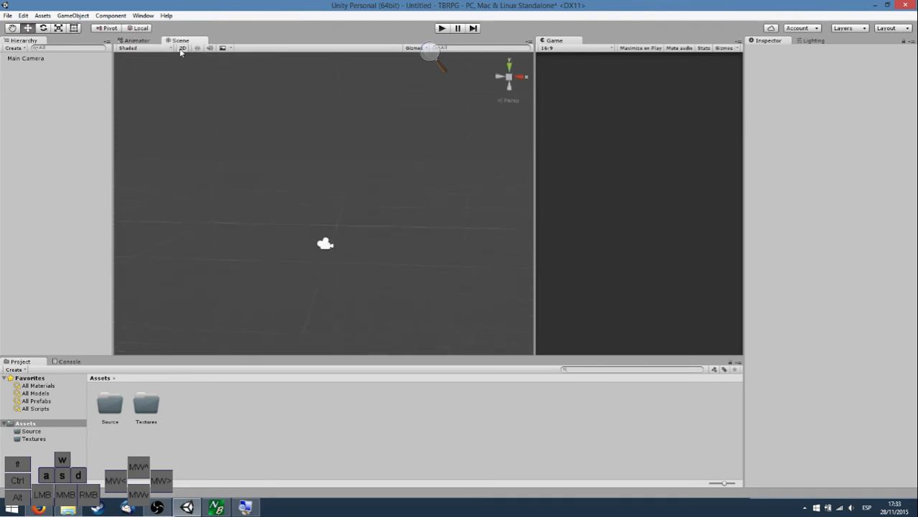
click(182, 48)
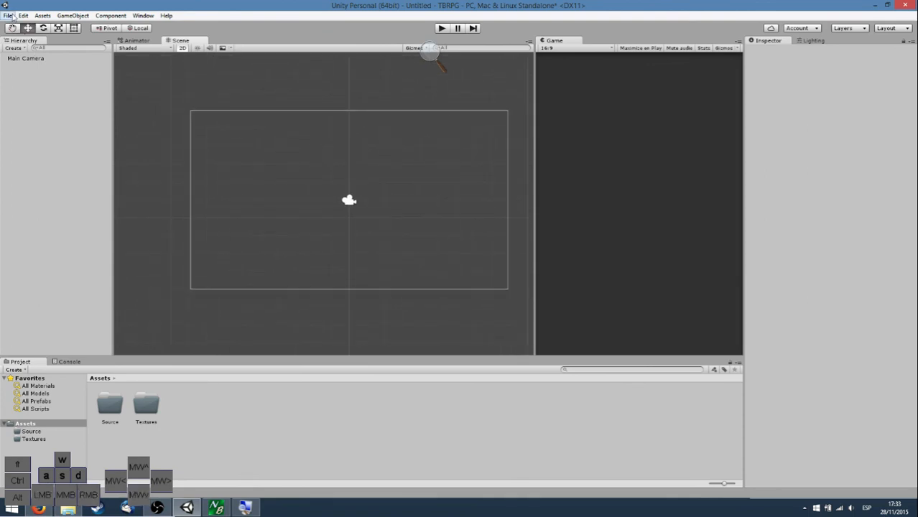
Save the scene as Test inside a new Scenes folder under Assets.
click(9, 14)
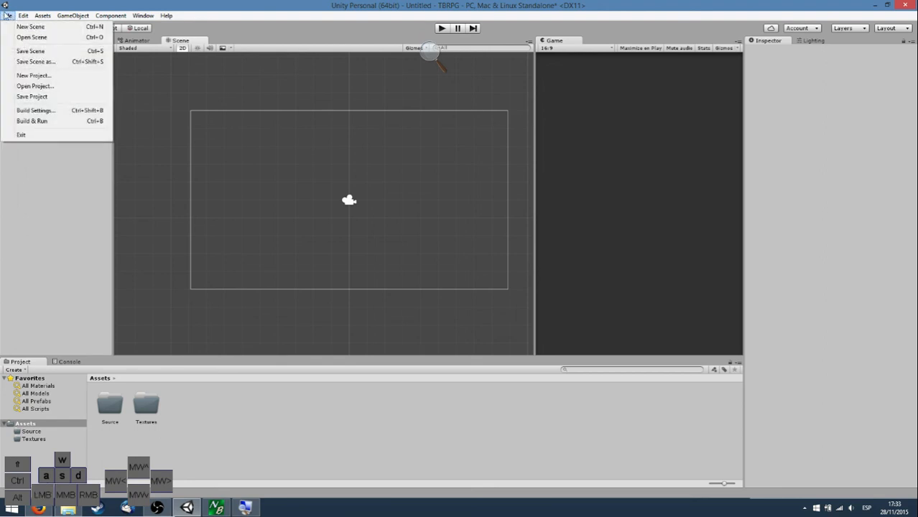
click(30, 51)
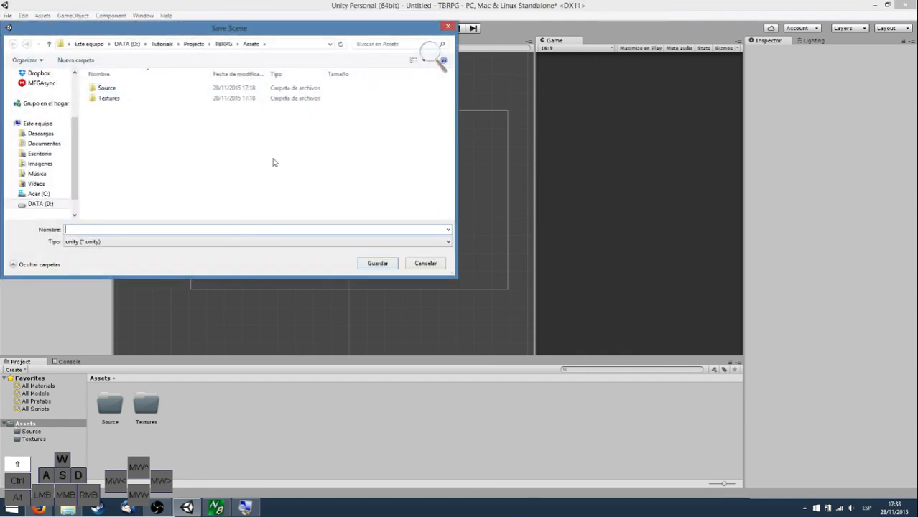
text(Test)
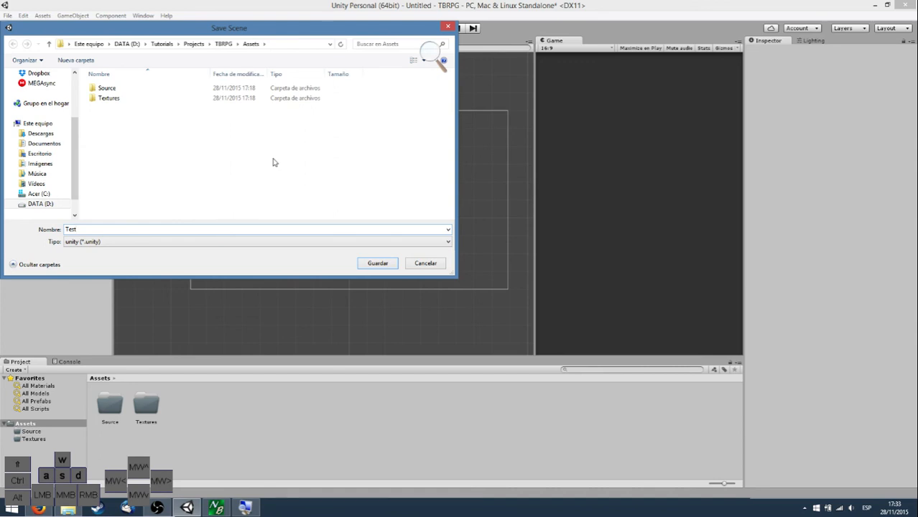
mouse_move(76, 60)
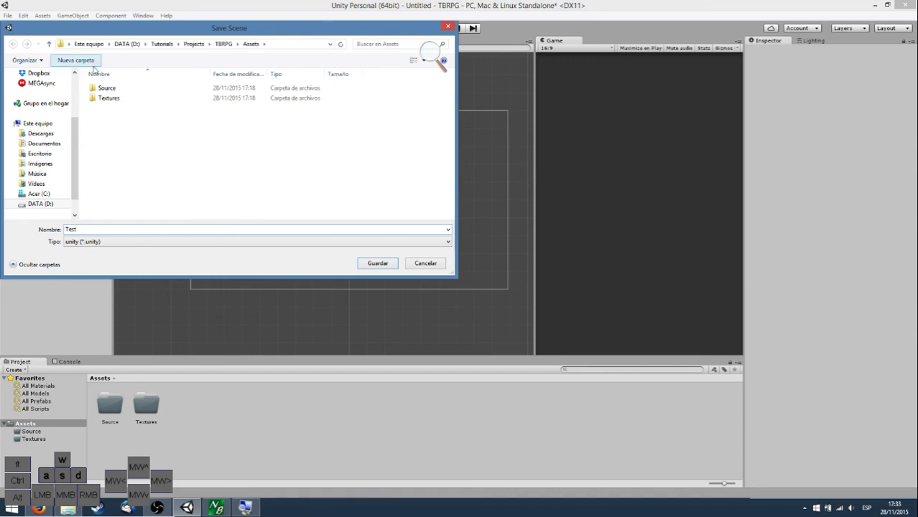
click(76, 61)
text(Scene)
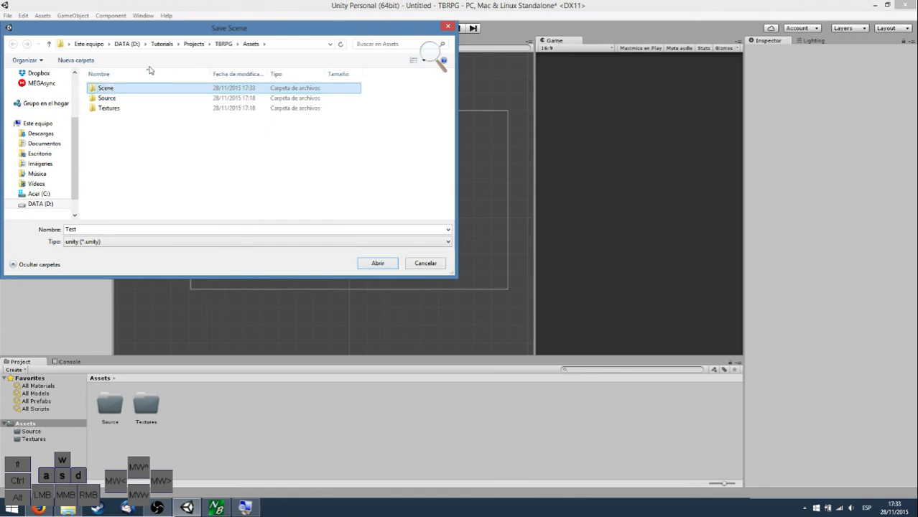
double_click(106, 87)
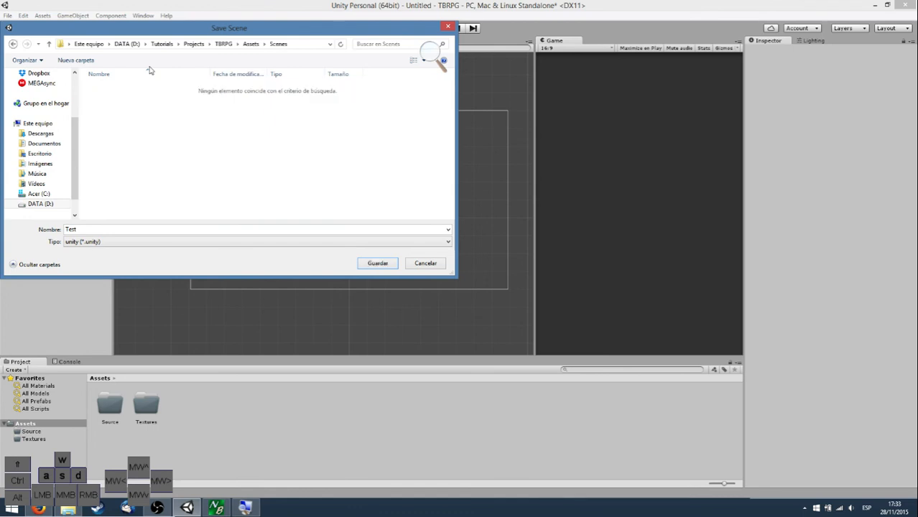
click(377, 263)
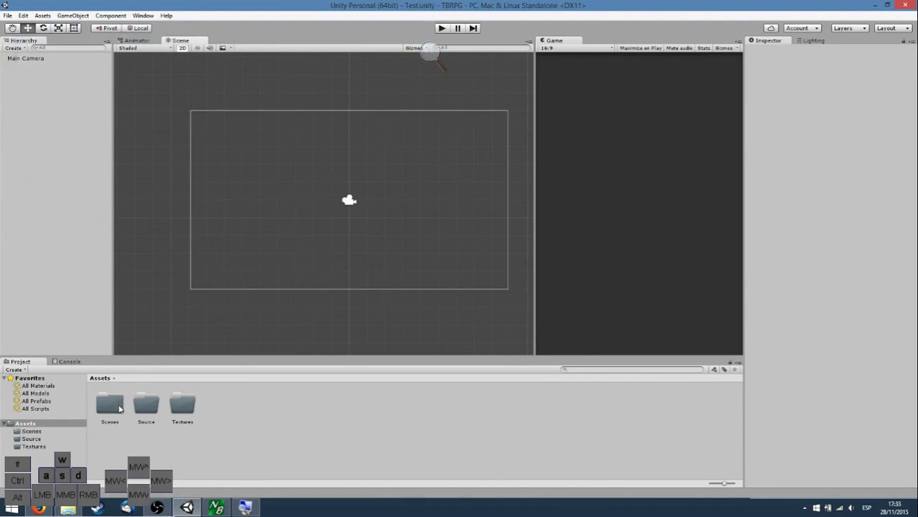
Select the Scenes folder in the Project window to show the saved Test scene.
click(109, 404)
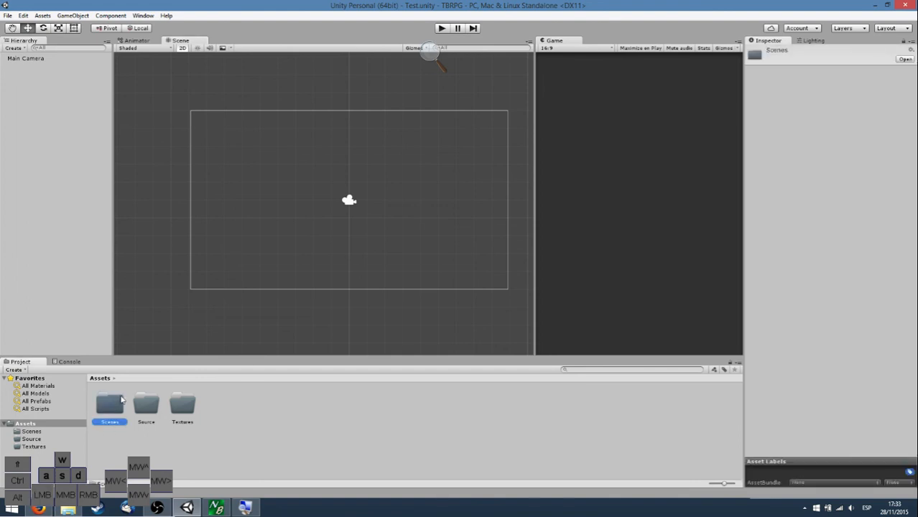
mouse_move(120, 400)
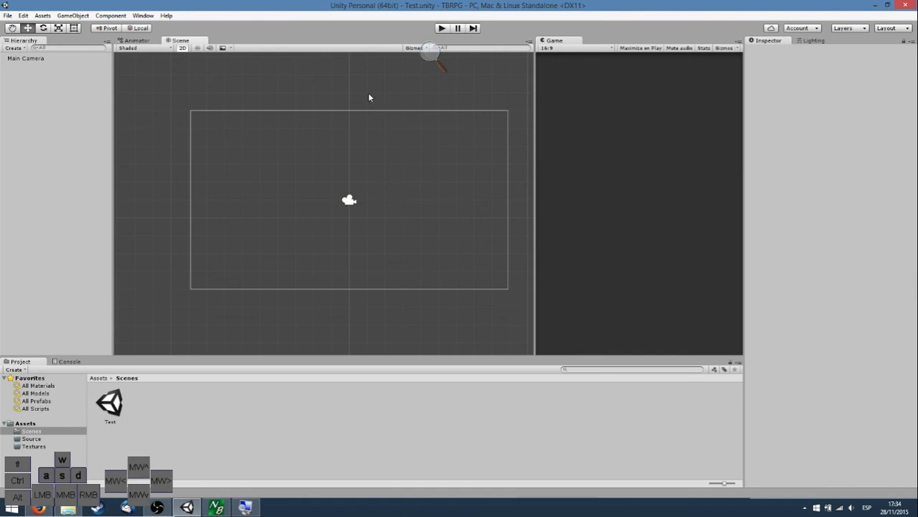
mouse_move(420, 94)
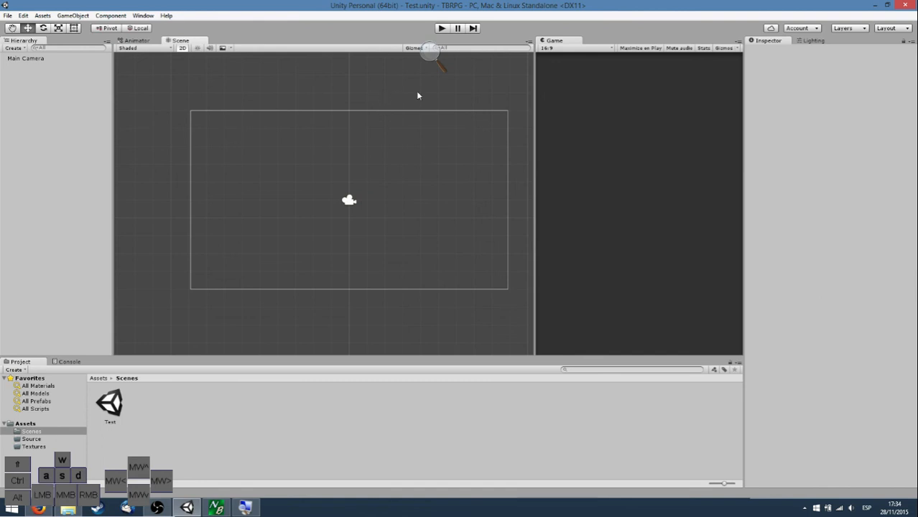
mouse_move(201, 65)
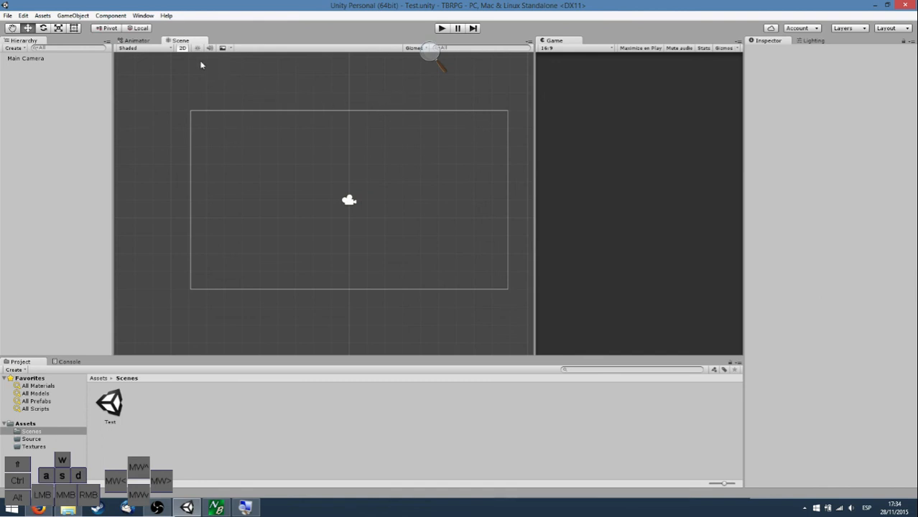
mouse_move(184, 55)
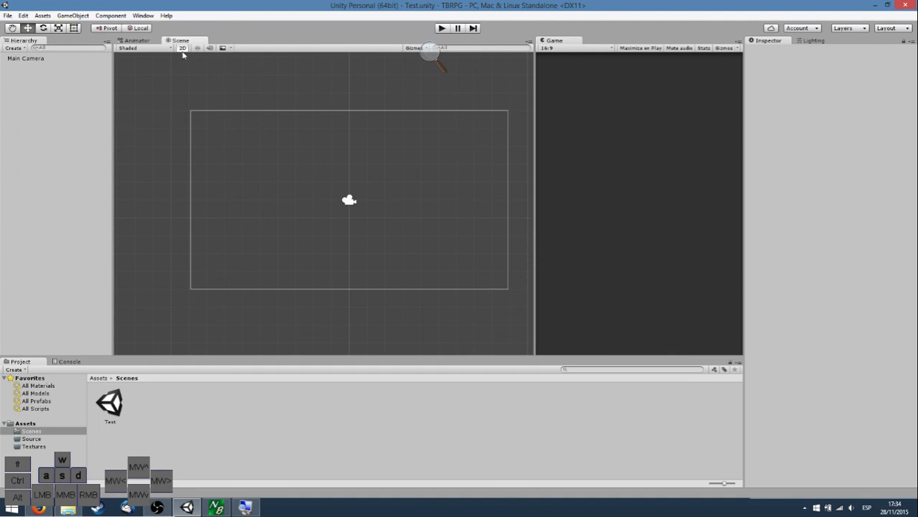
mouse_move(187, 71)
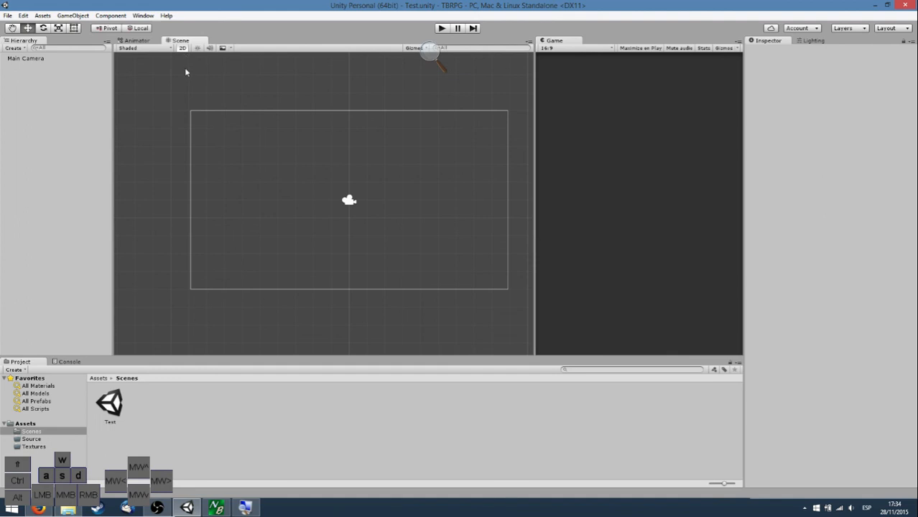
mouse_move(223, 362)
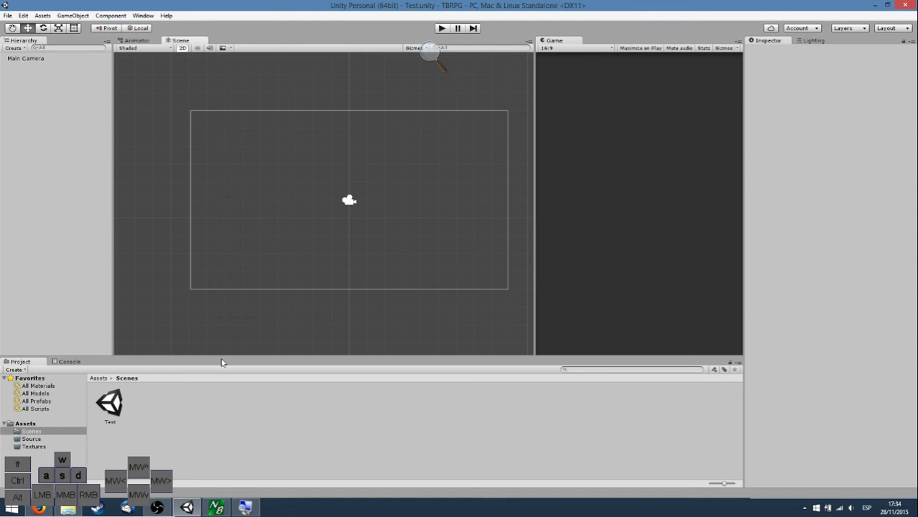
mouse_move(225, 343)
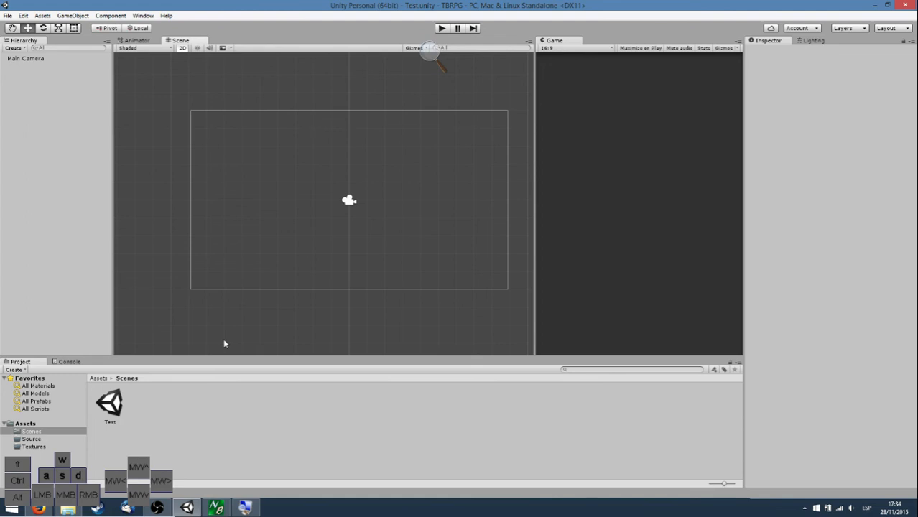
mouse_move(206, 408)
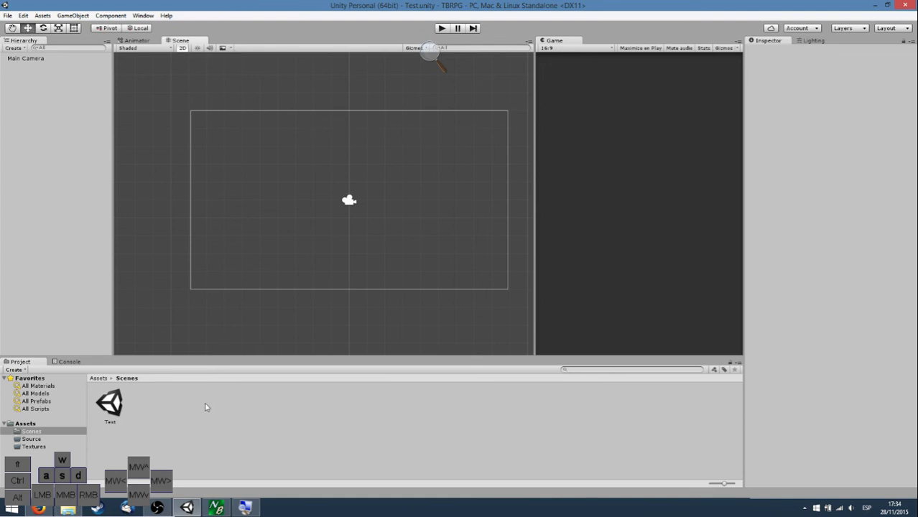